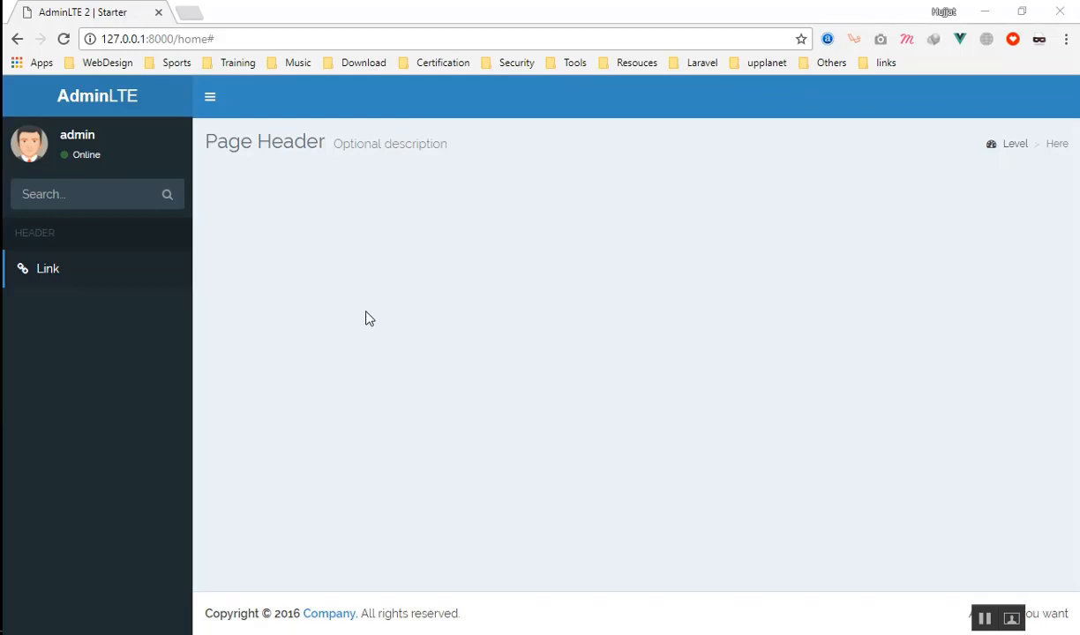
mouse_move(431, 117)
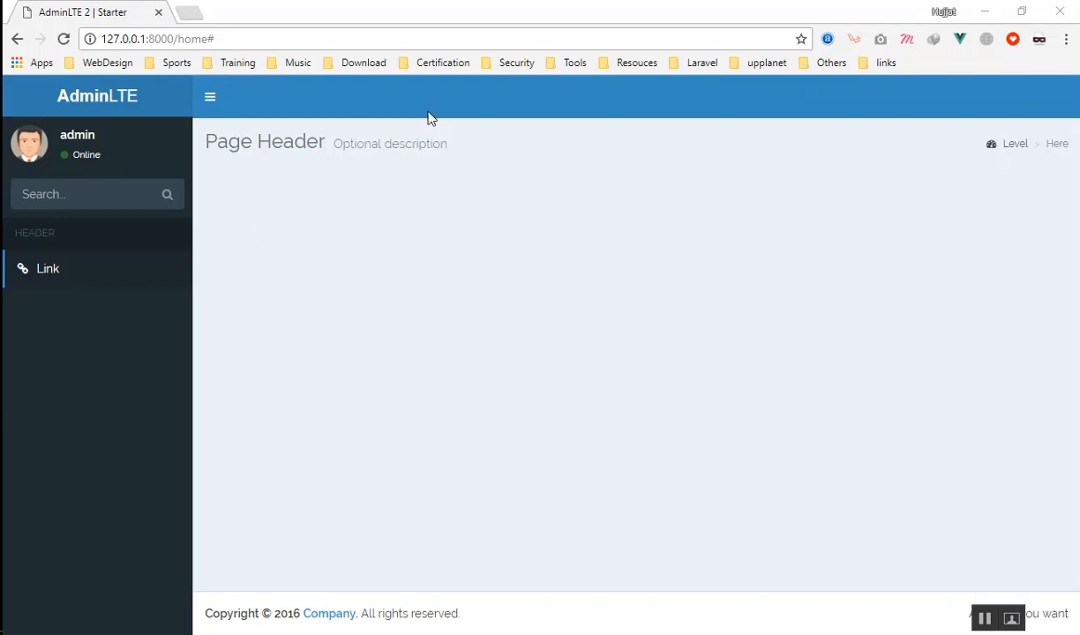
mouse_move(24, 324)
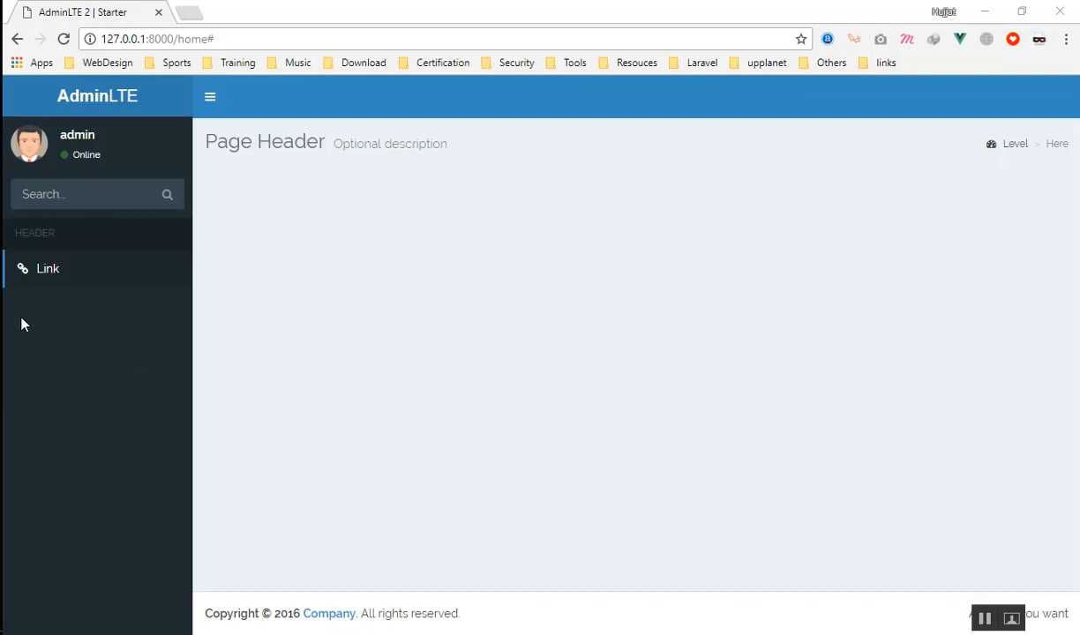
mouse_move(48, 269)
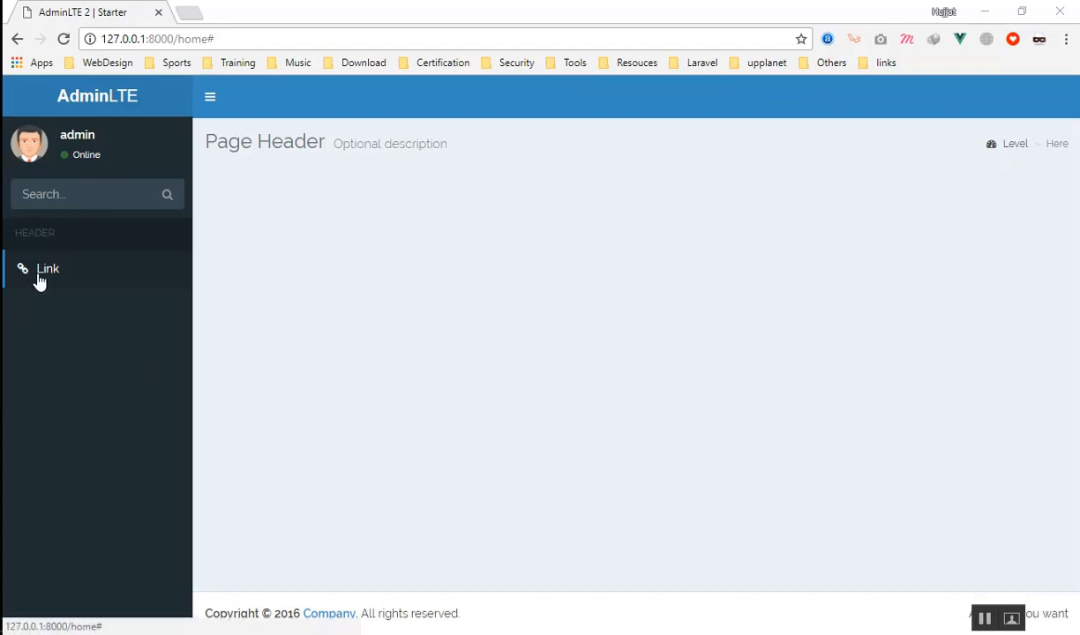
mouse_move(22, 289)
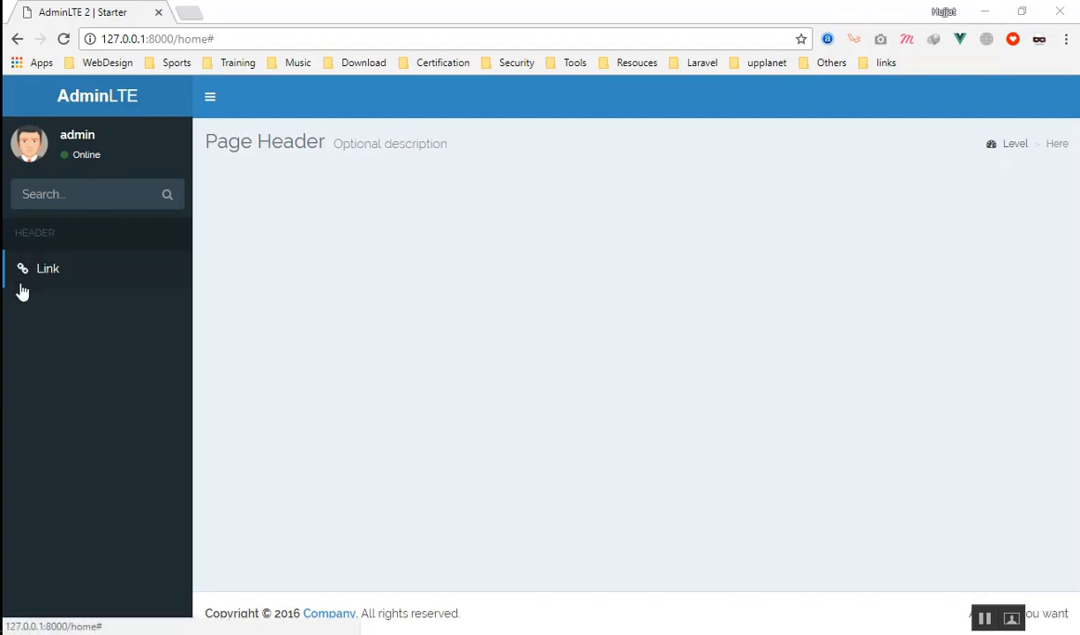
mouse_move(359, 359)
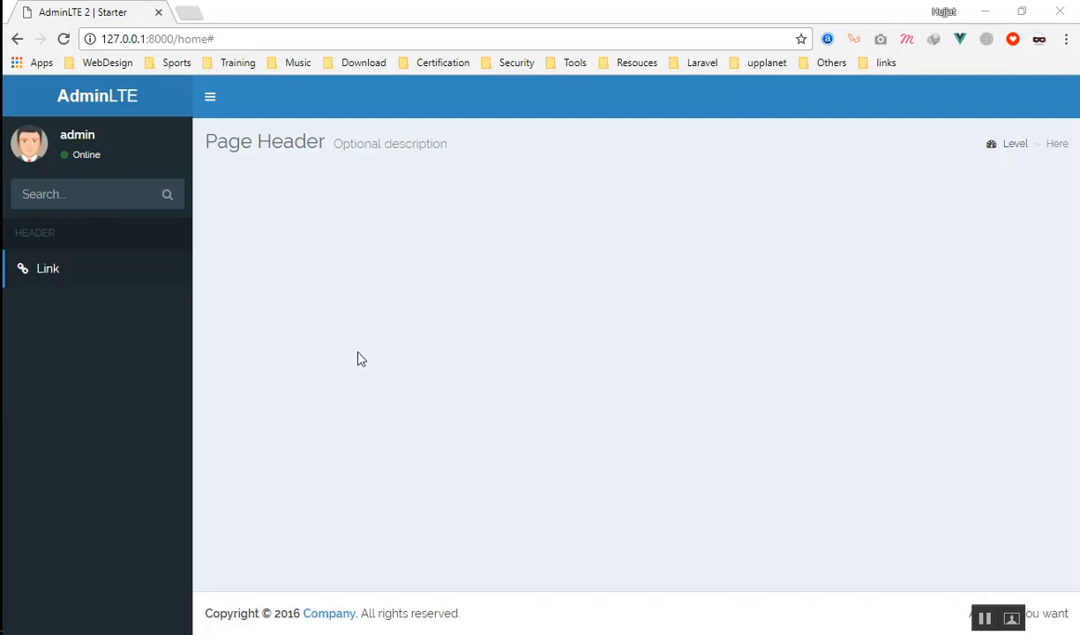
Inspect the sidebar i.fa.fa-link icon in DevTools and review its Font Awesome style rules.
right_click(360, 359)
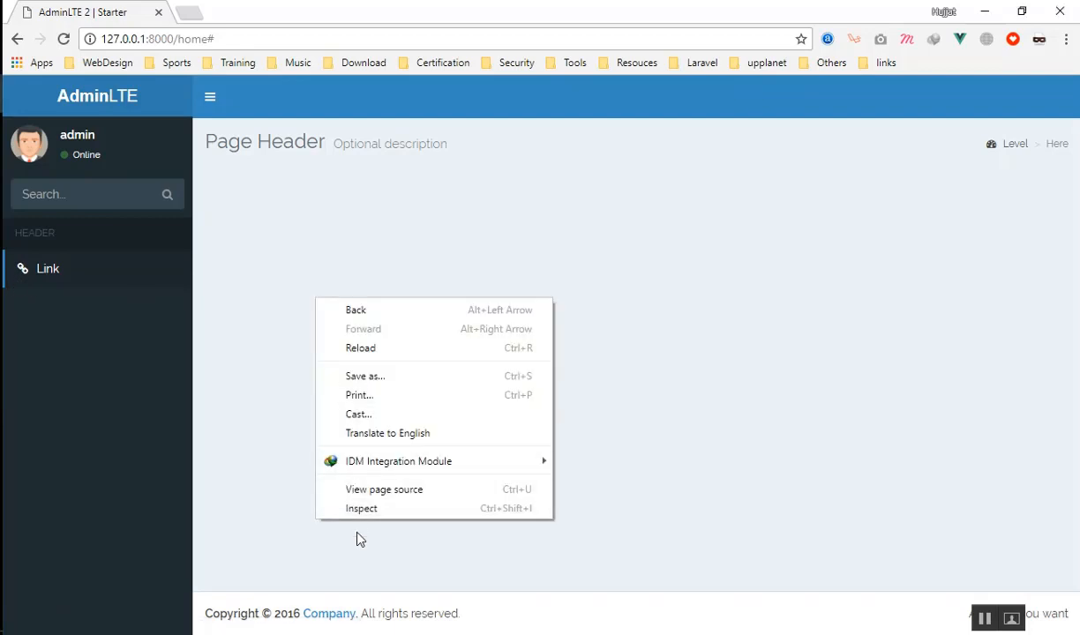
left_click(360, 508)
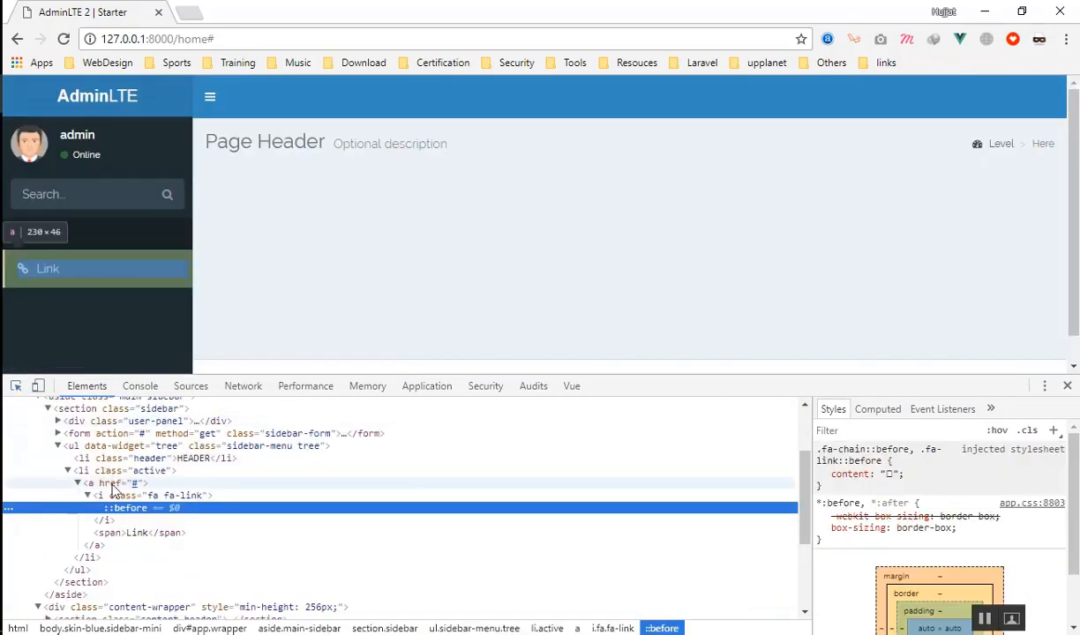
left_click(159, 495)
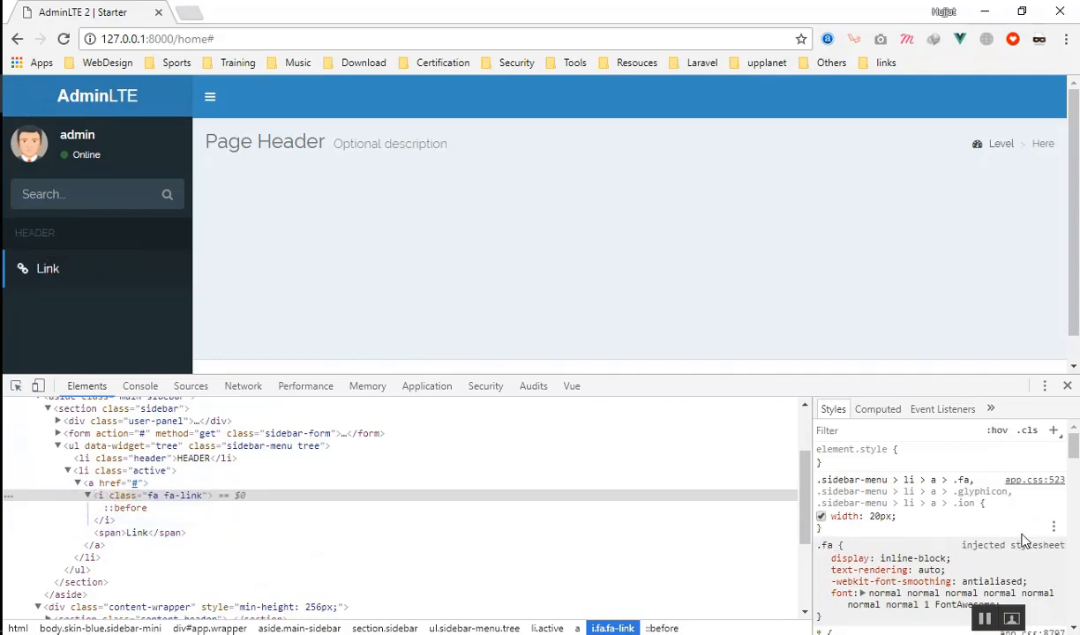
scroll("down", 3)
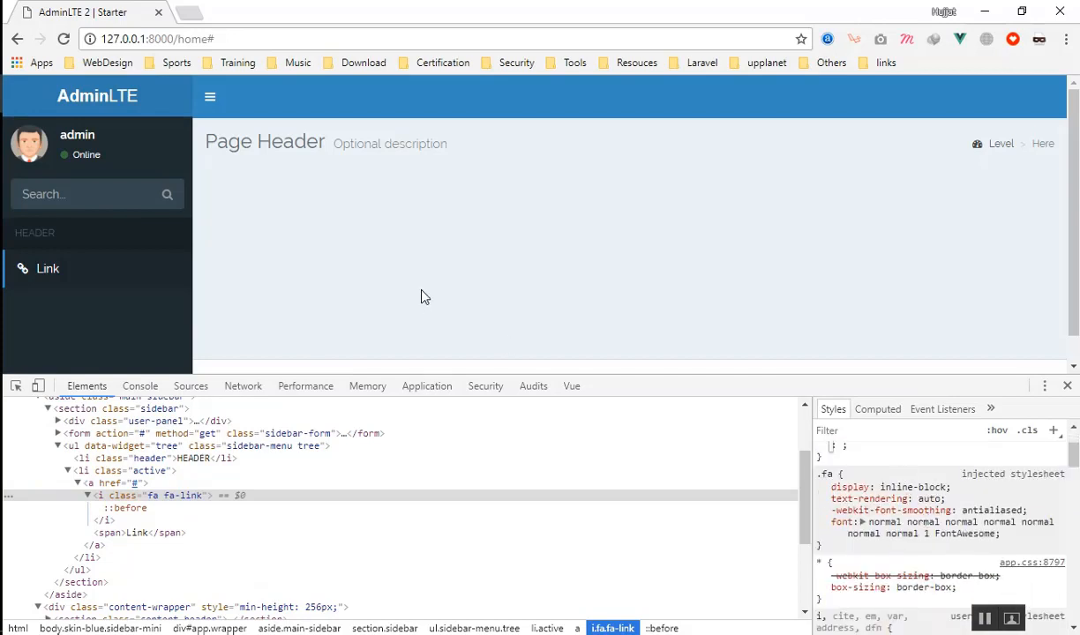
mouse_move(432, 319)
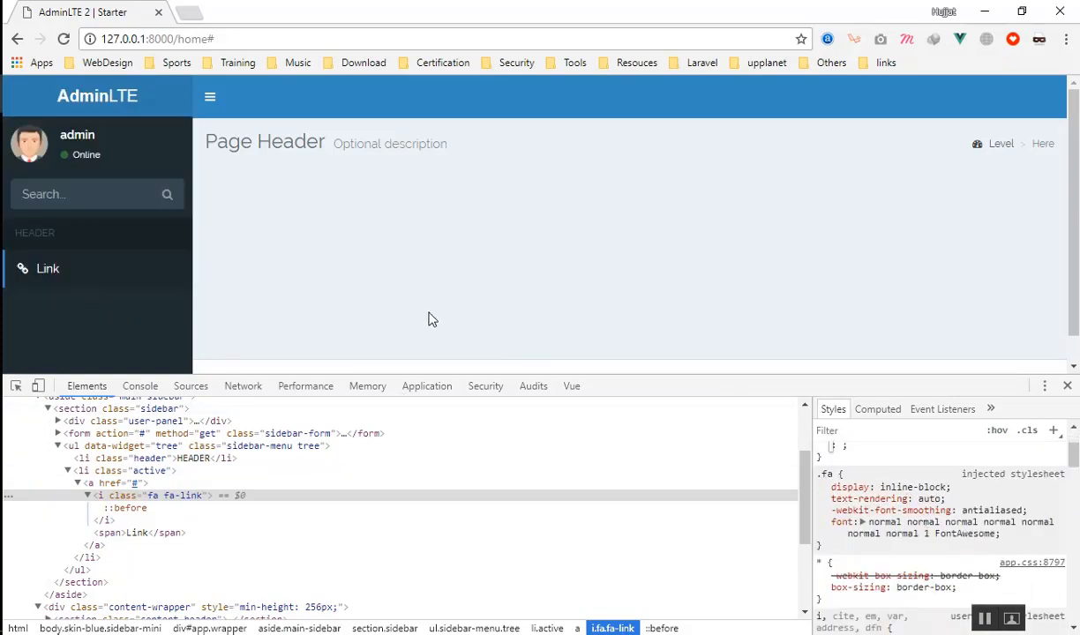
mouse_move(459, 313)
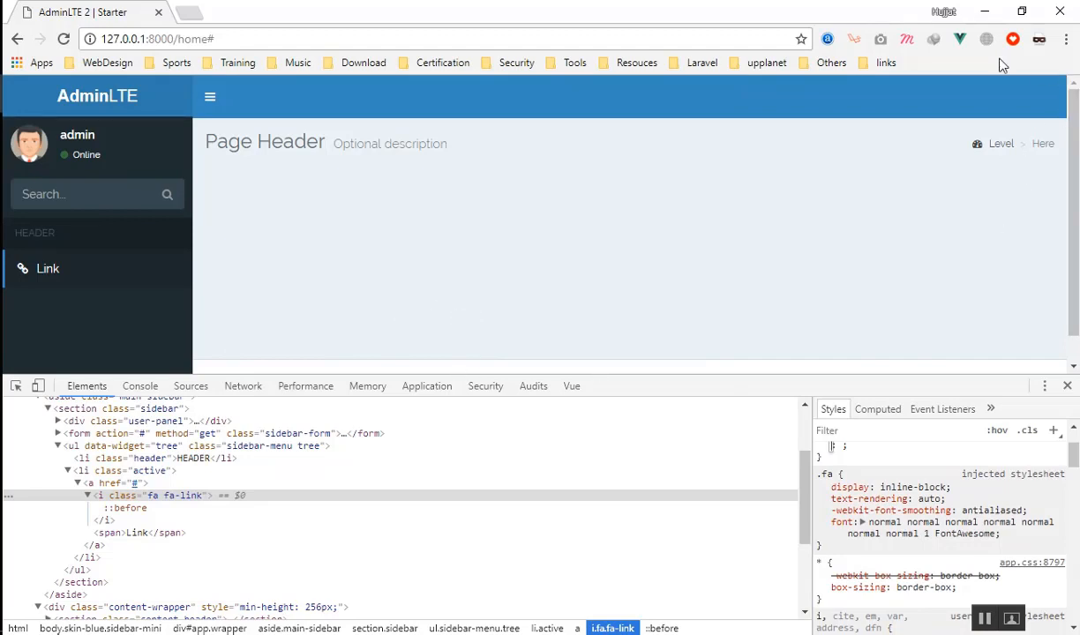
mouse_move(864, 470)
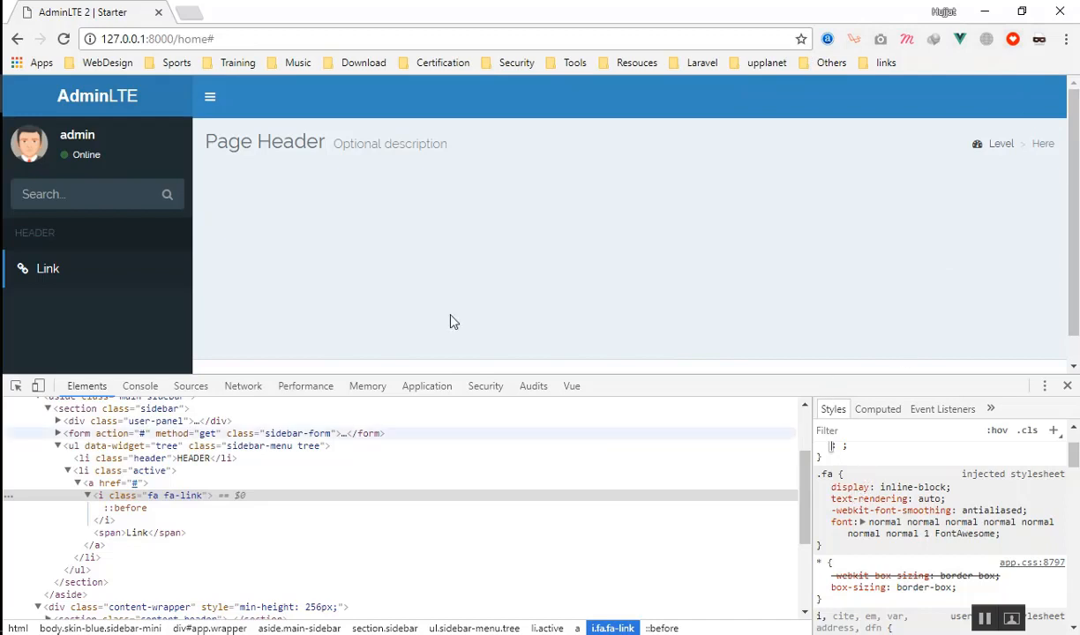
mouse_move(404, 272)
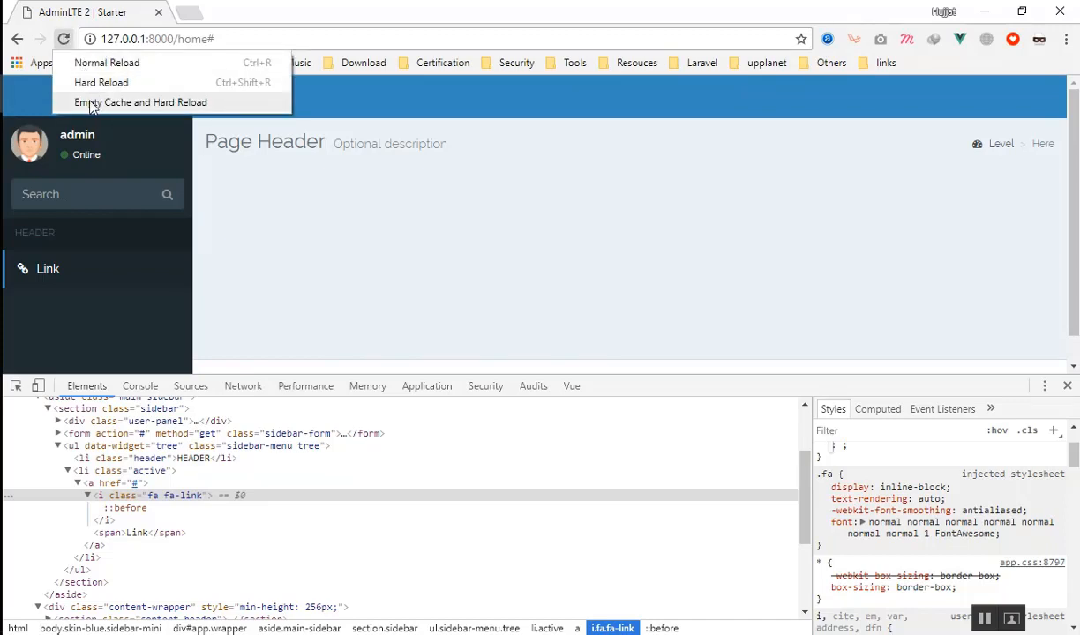
Run Empty Cache and Hard Reload on the dashboard page.
left_click(139, 103)
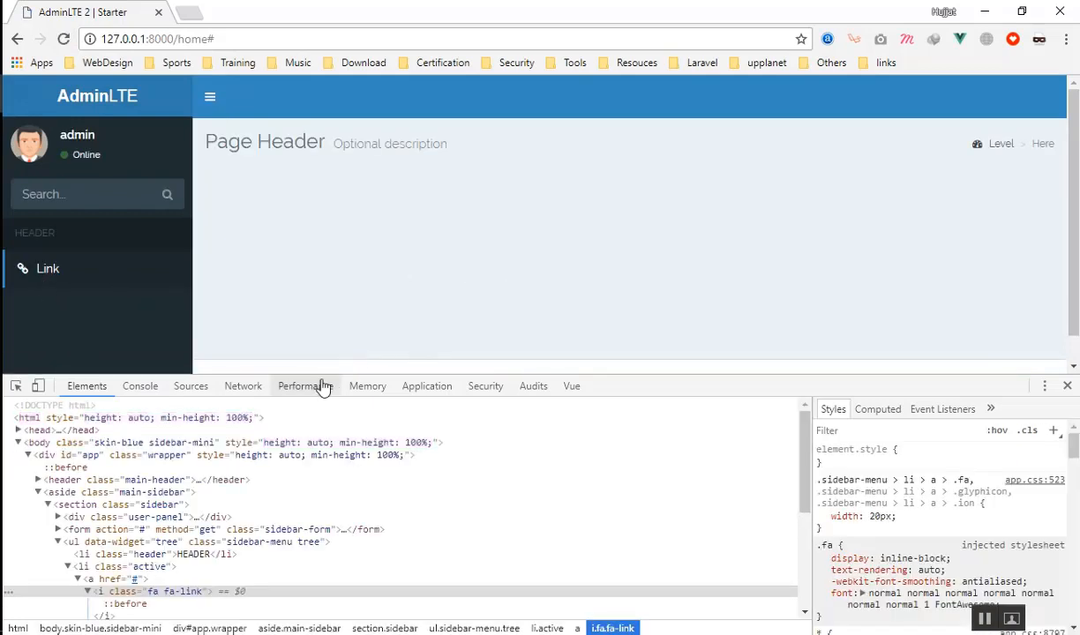
mouse_move(749, 167)
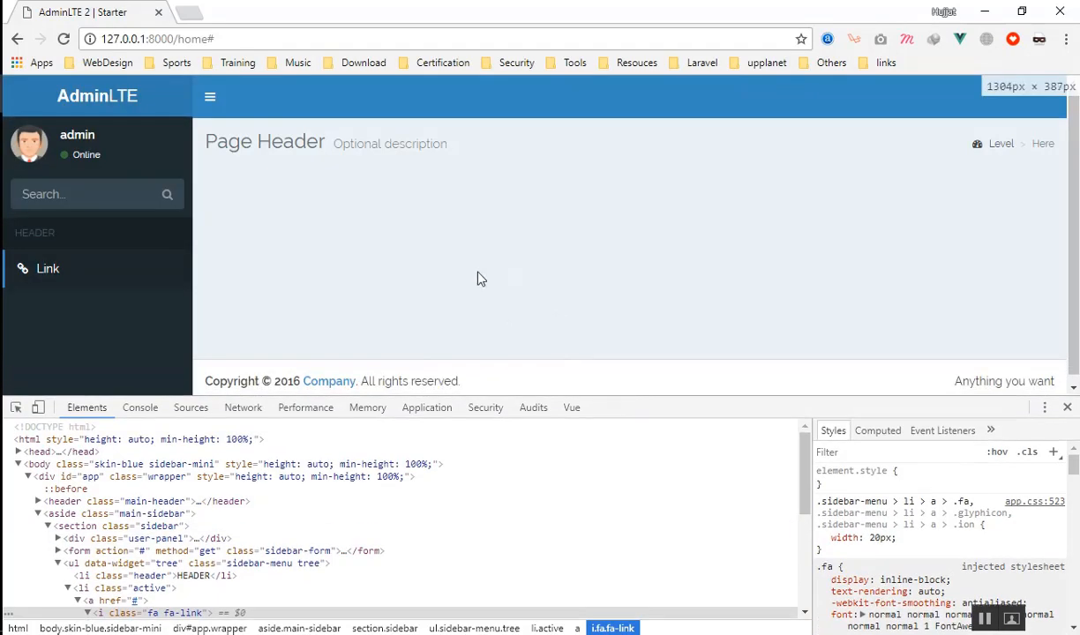
mouse_move(469, 237)
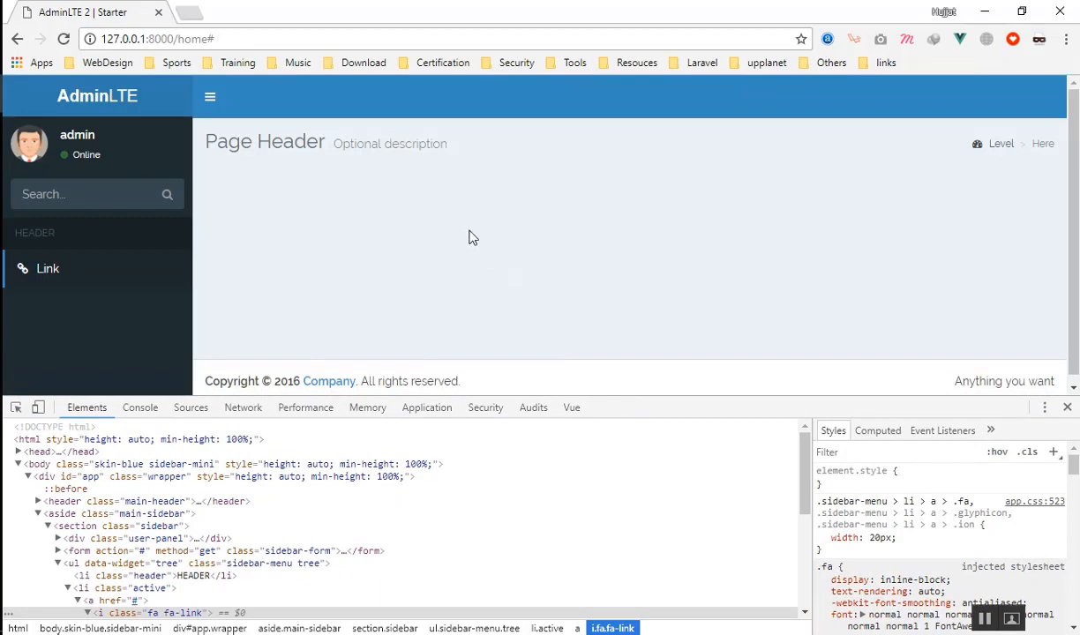
mouse_move(372, 228)
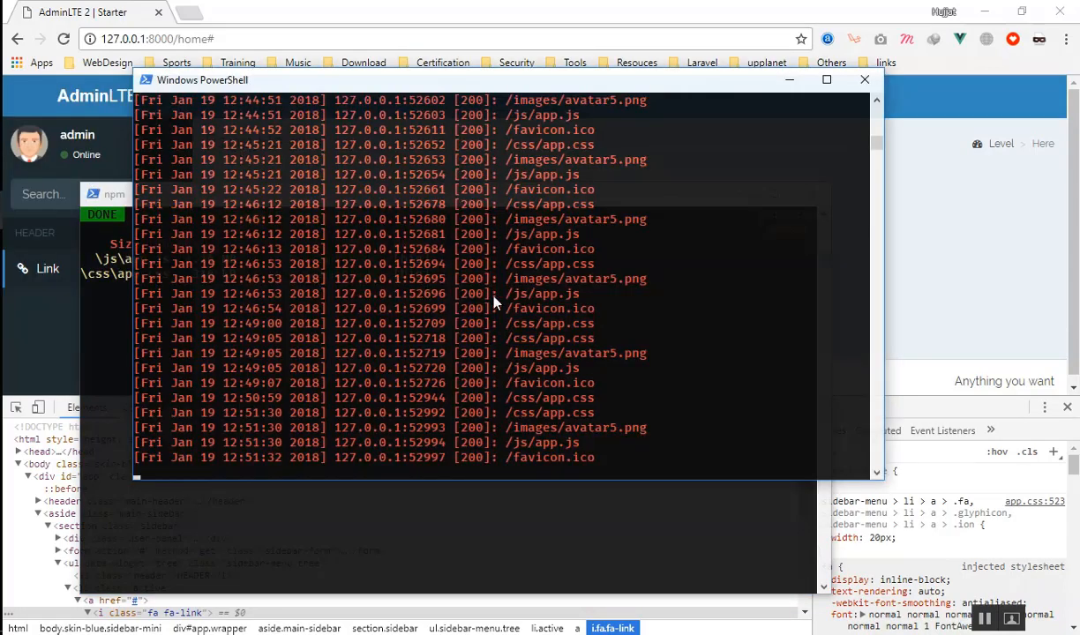
left_click(538, 368)
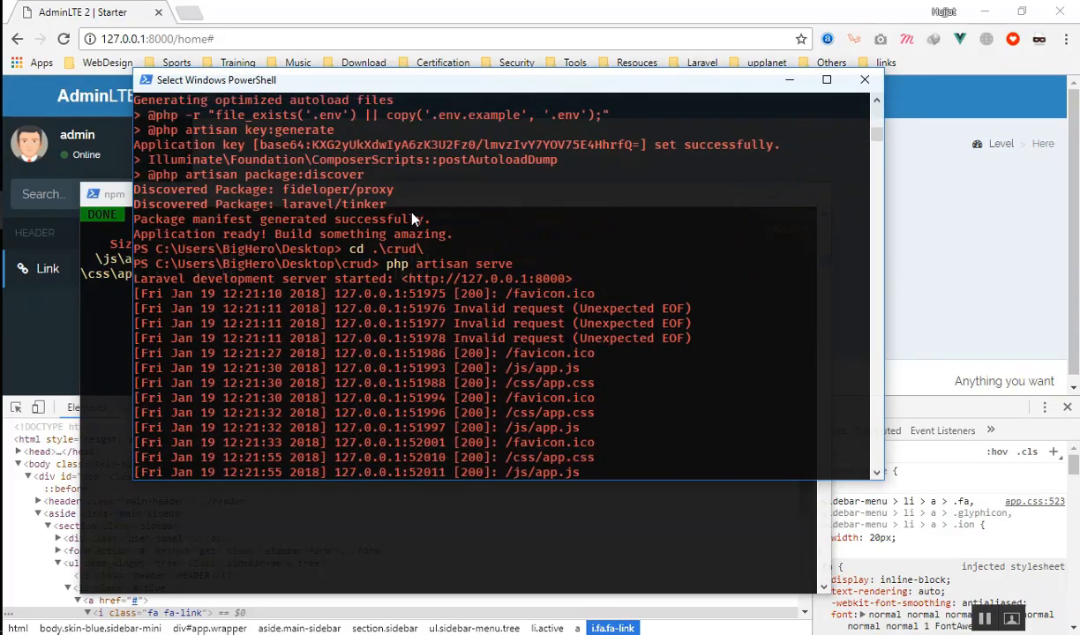
mouse_move(258, 136)
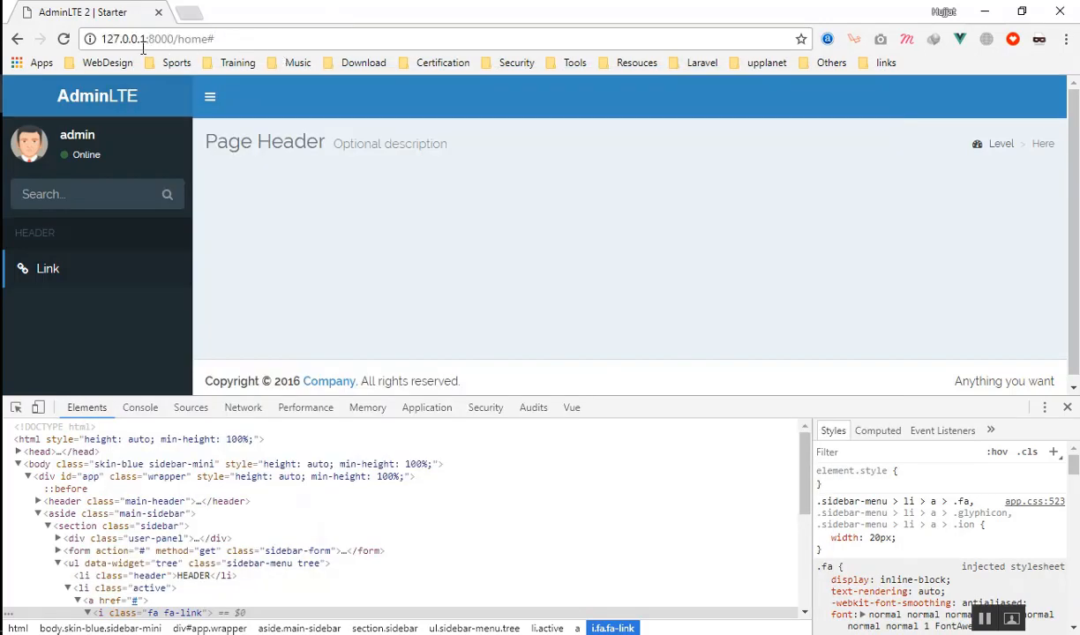
Start a new tab for the WampServer localhost homepage.
left_click(159, 39)
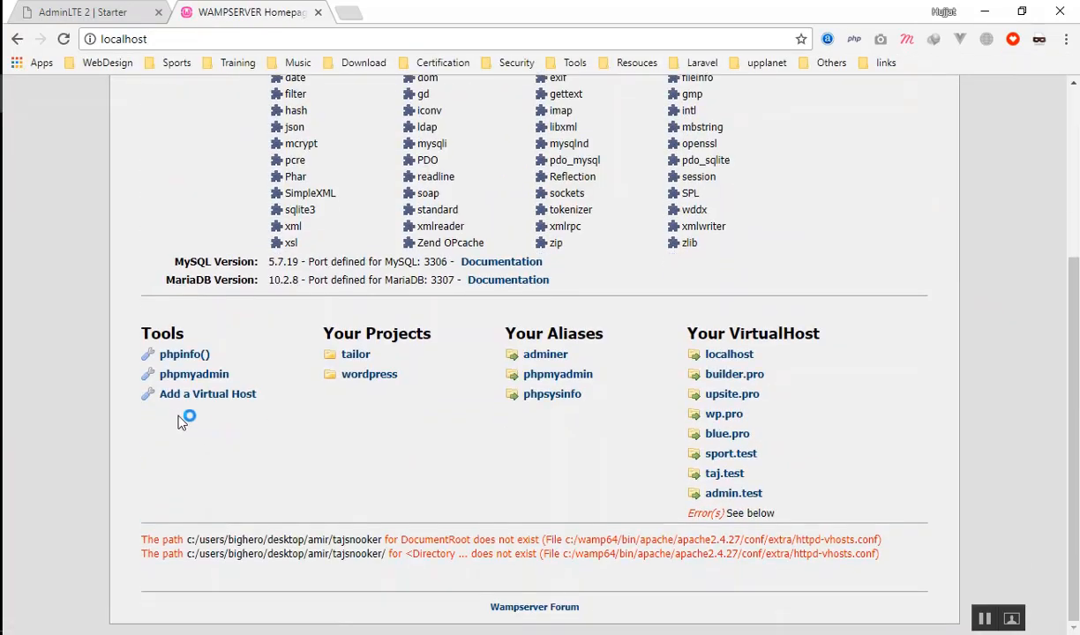
Enter crud.test as the virtual host name and the Desktop crud folder as its path.
left_click(207, 394)
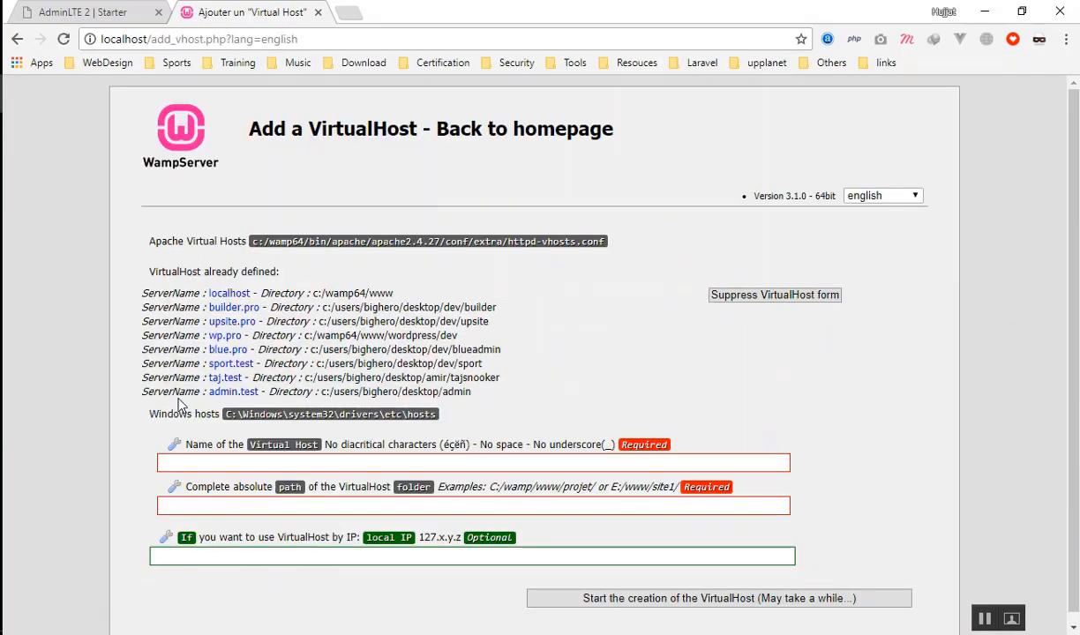
type("c")
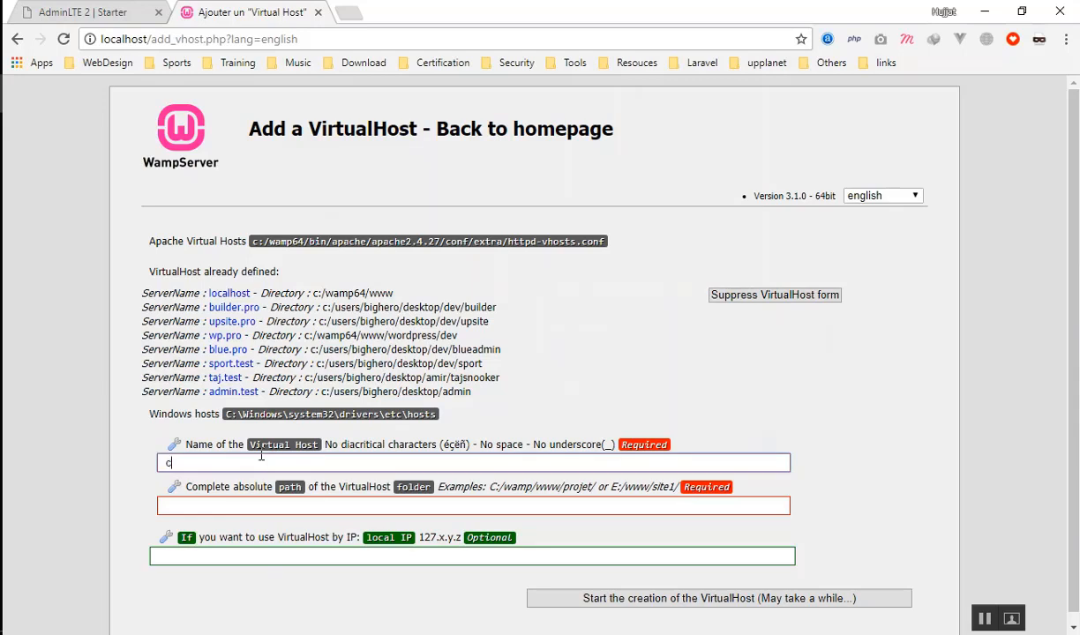
type("rud.test")
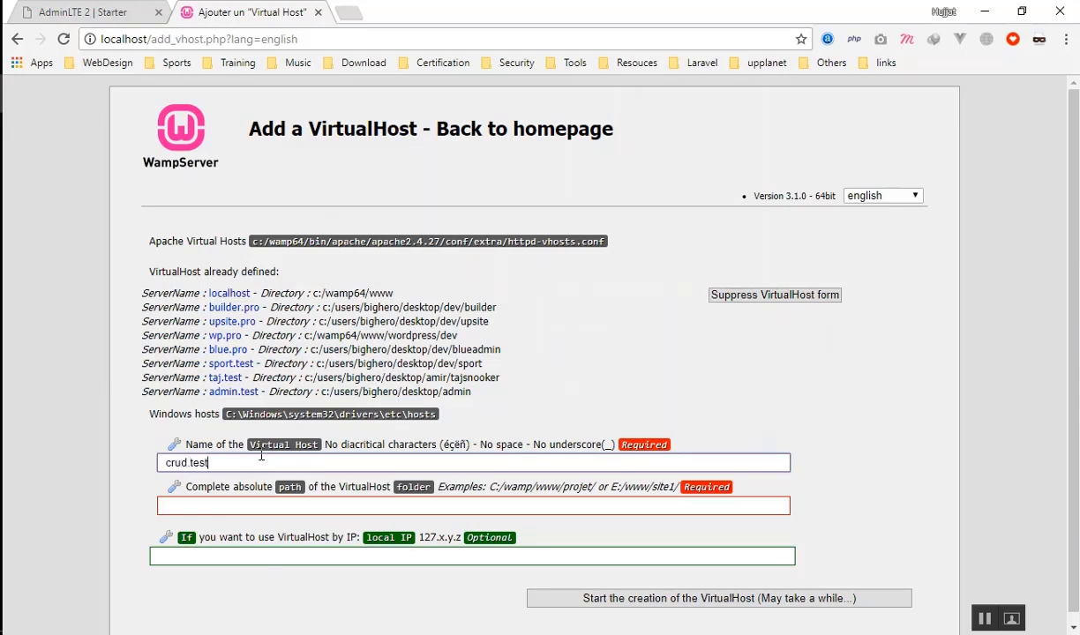
mouse_move(732, 372)
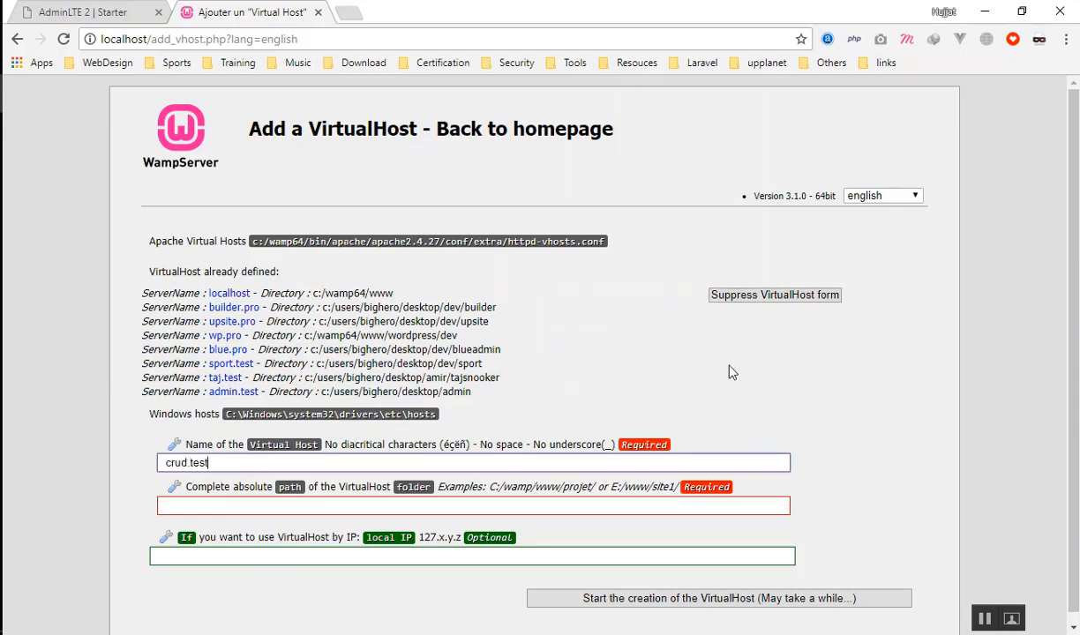
mouse_move(757, 391)
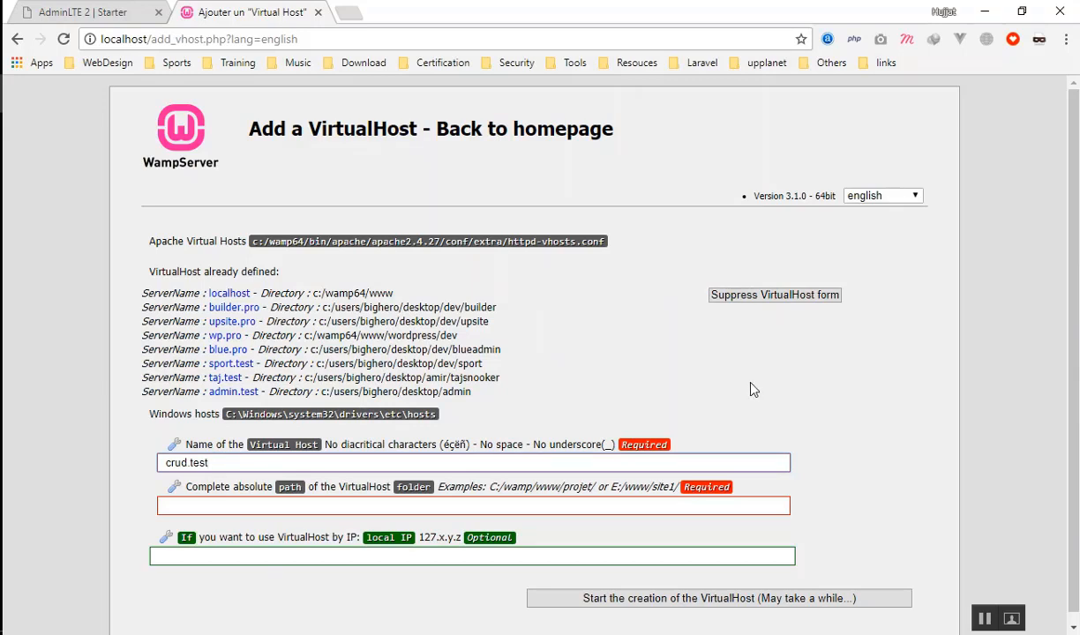
left_click(200, 38)
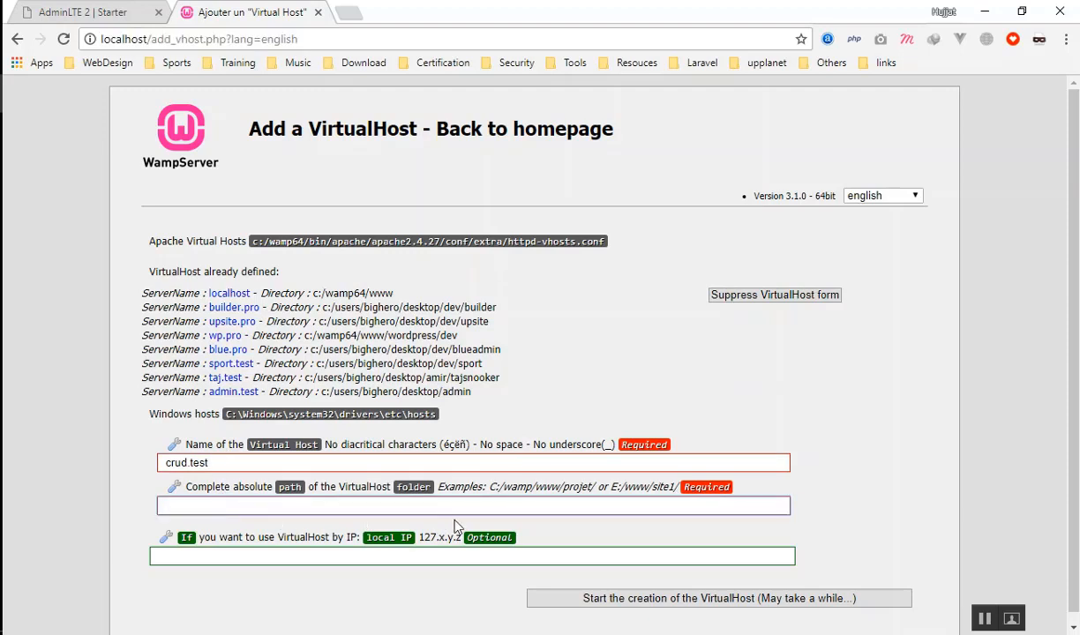
left_click(474, 506)
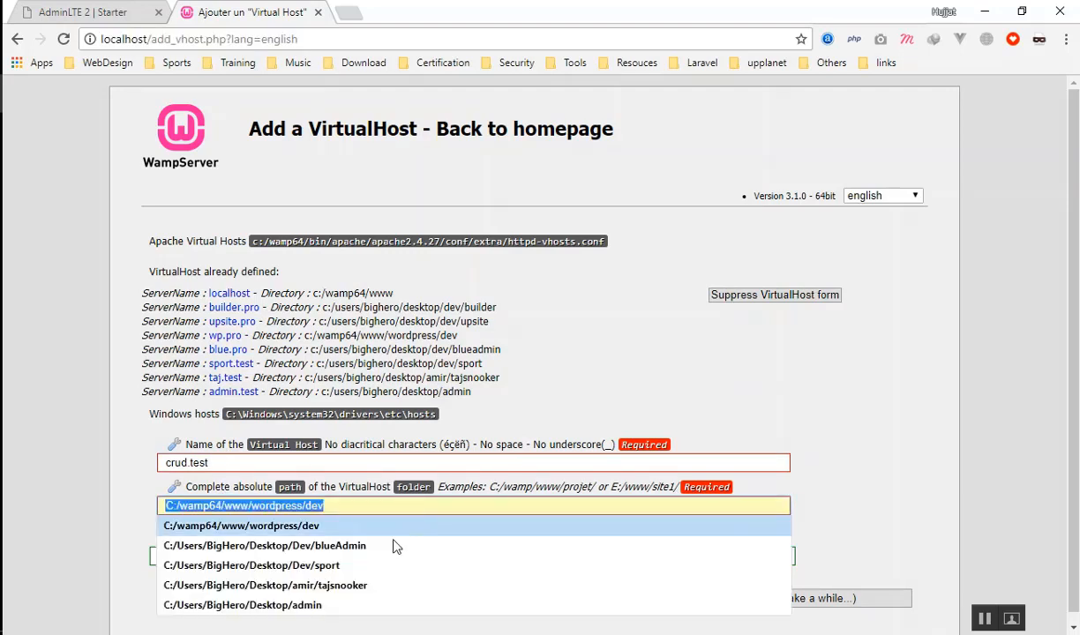
left_click(264, 544)
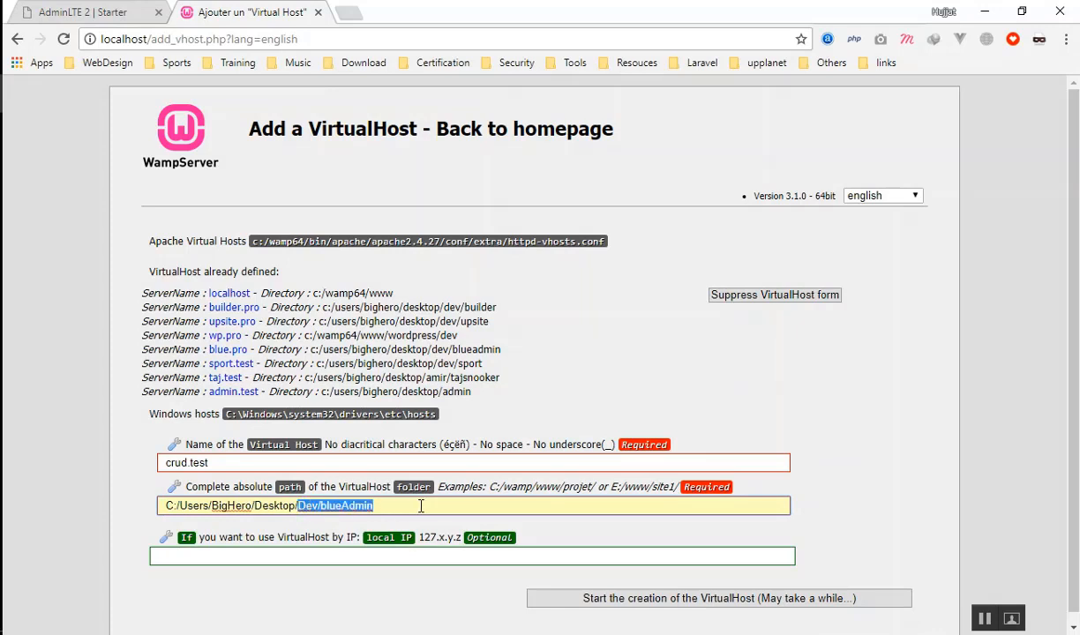
Create the crud.test virtual host and confirm WampServer modified its files.
type("c")
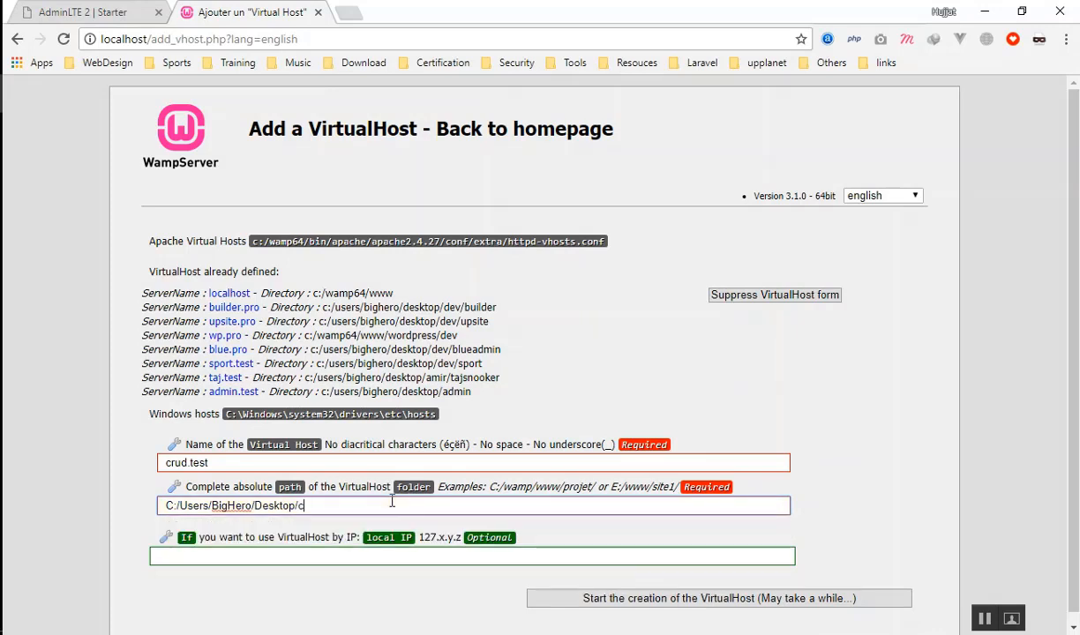
type("rud")
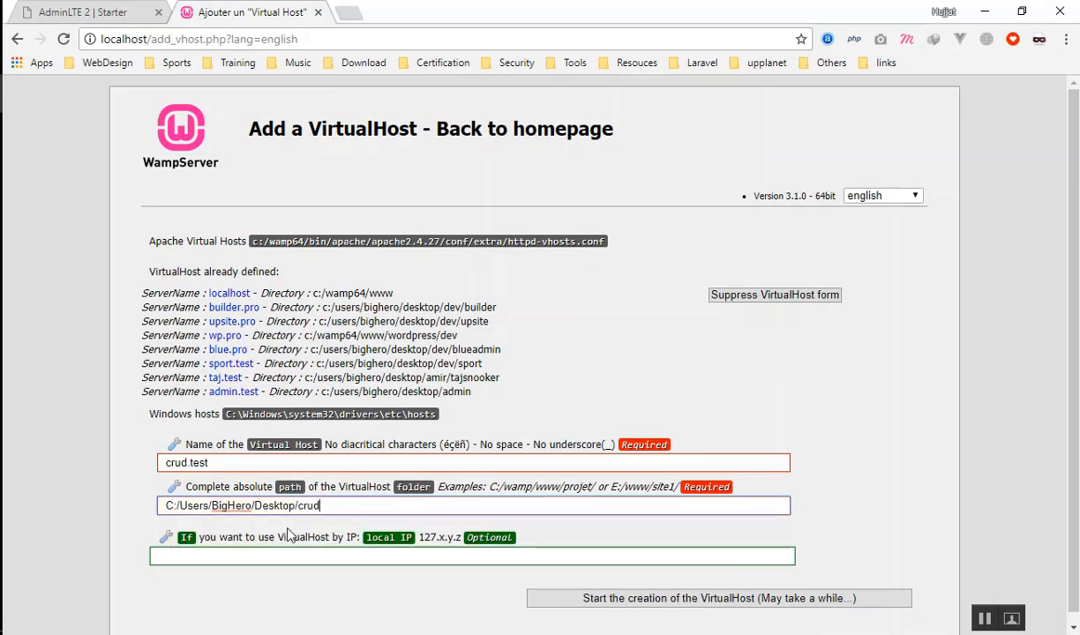
left_click(718, 598)
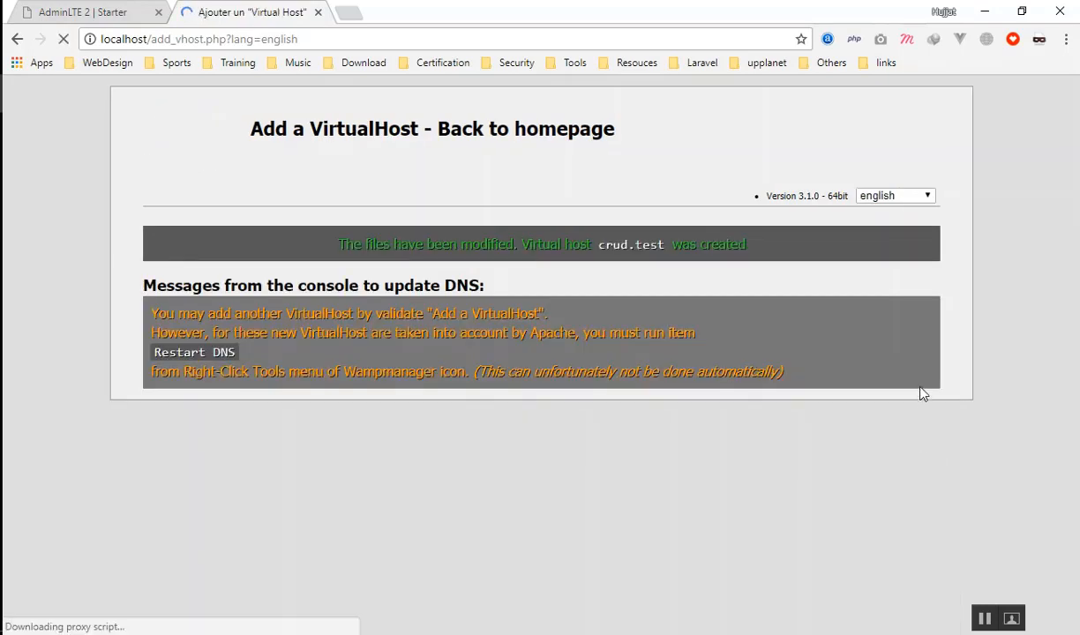
mouse_move(514, 263)
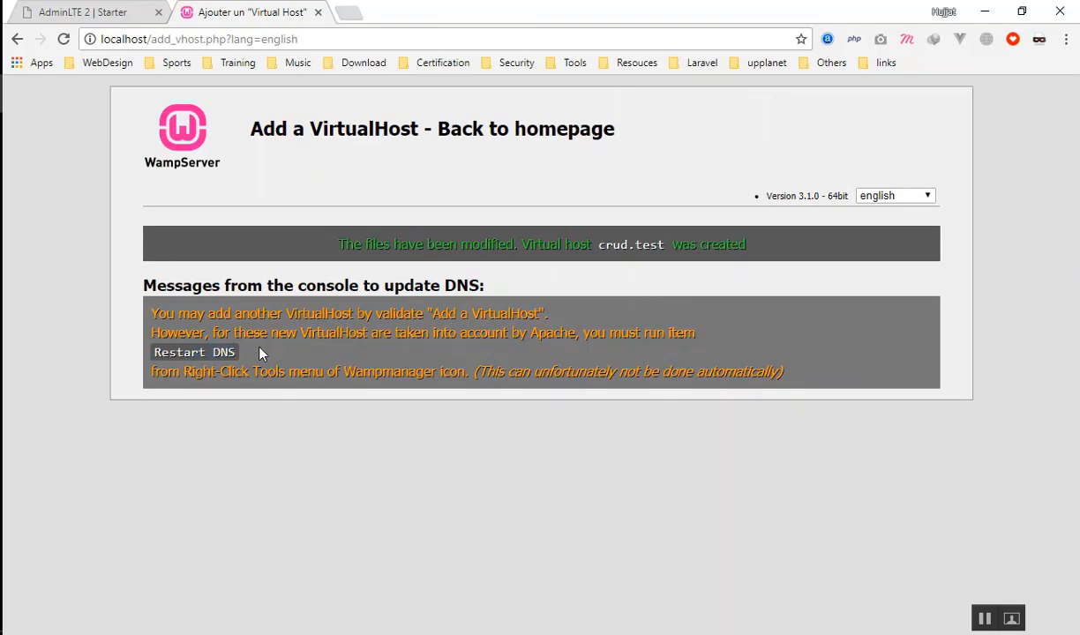
type("wa")
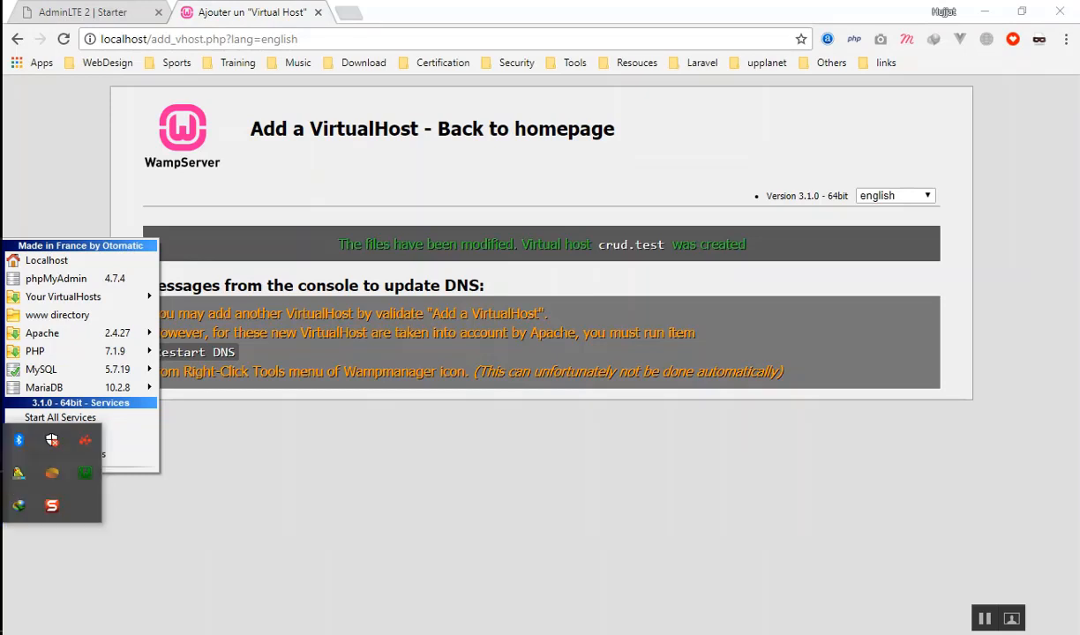
mouse_move(84, 476)
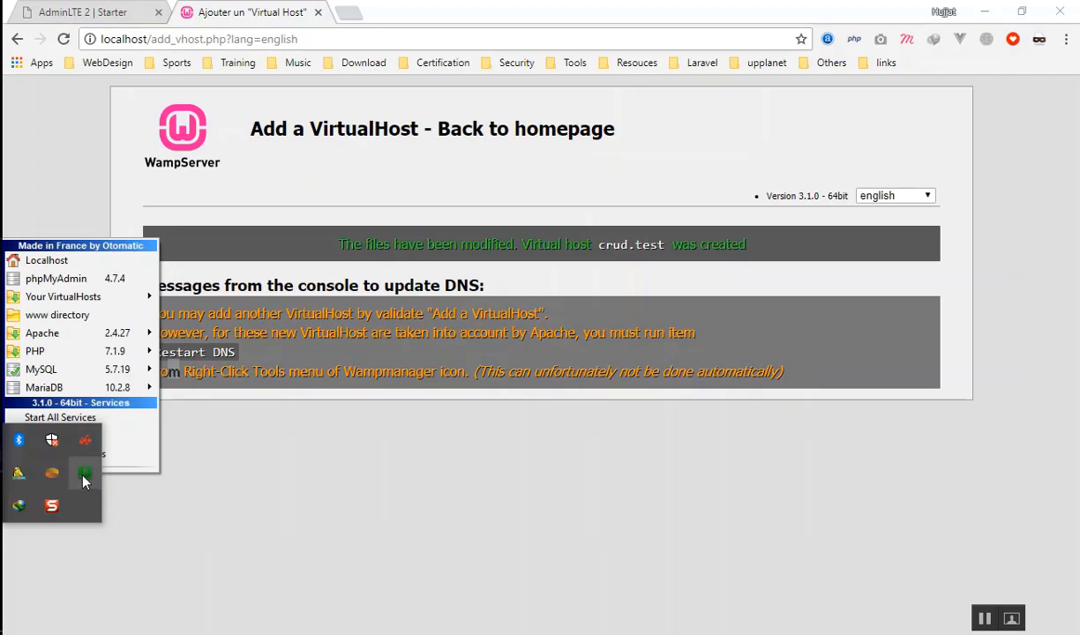
Open and dismiss the WampServer tray menu, then web-search crud.test from the confirmation message.
right_click(84, 475)
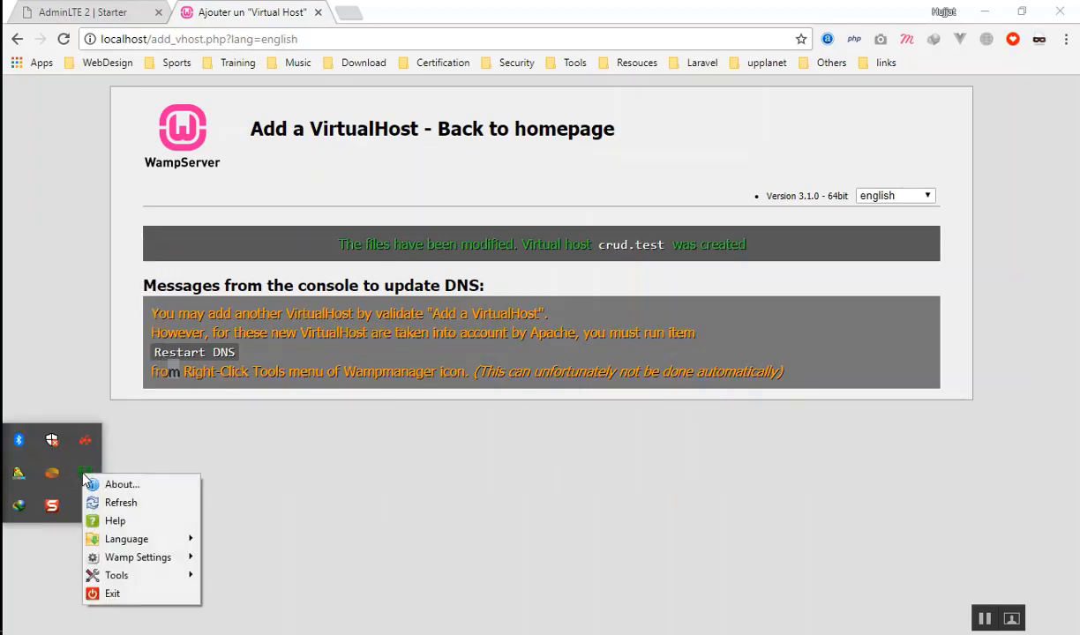
left_click(117, 575)
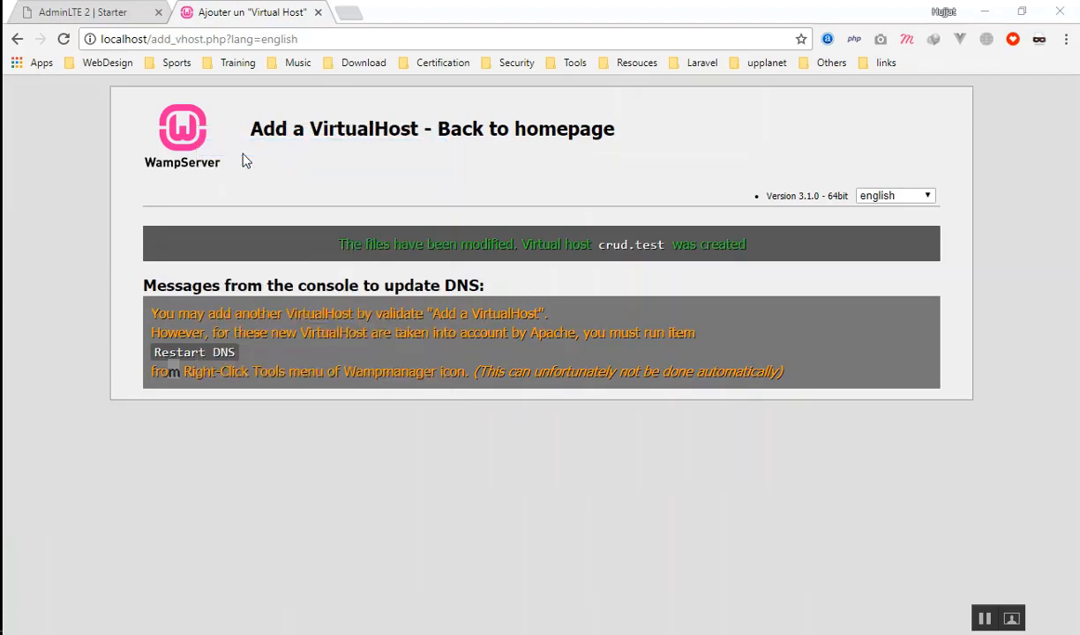
mouse_move(65, 476)
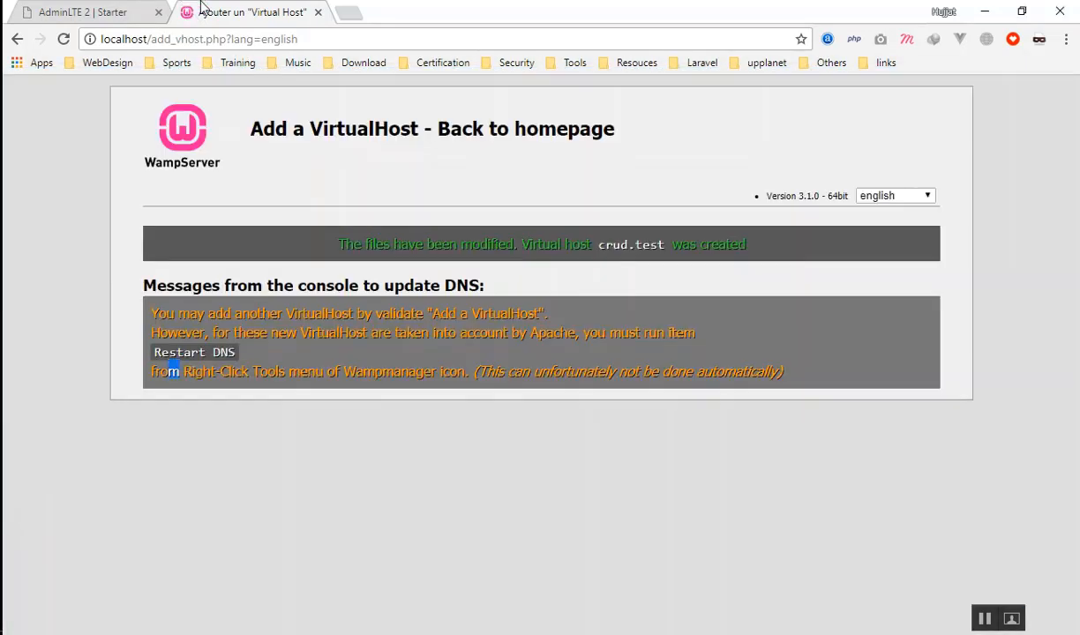
double_click(630, 244)
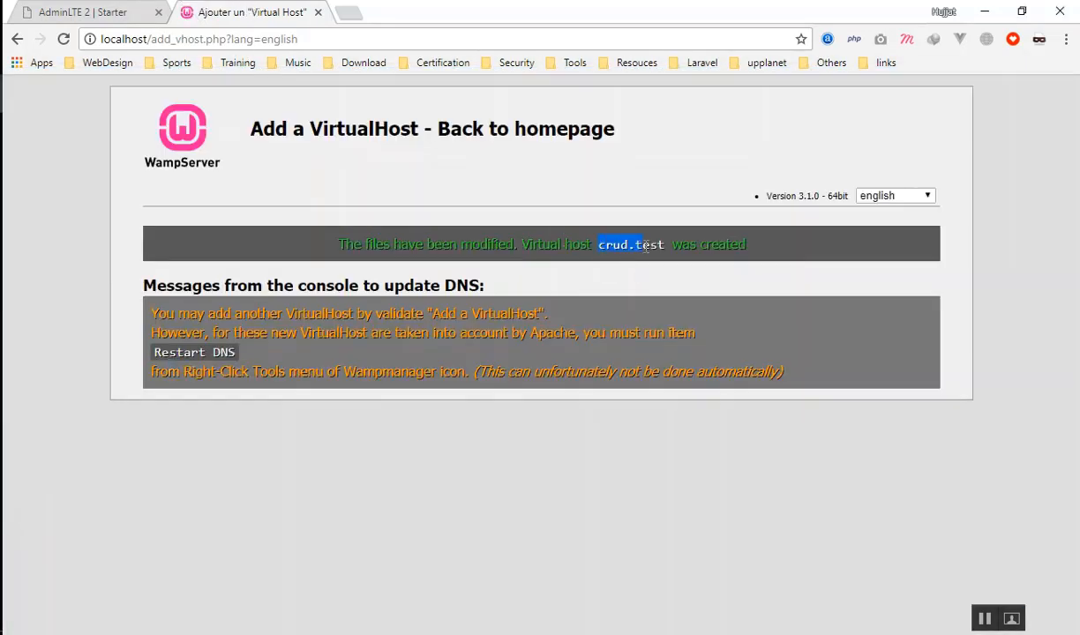
right_click(630, 245)
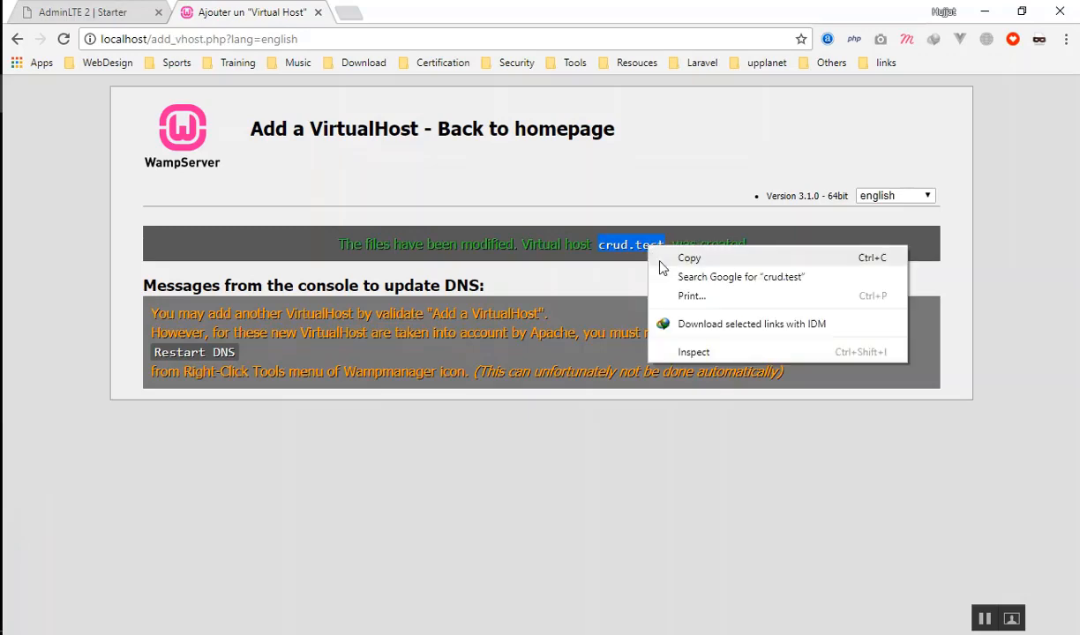
left_click(740, 277)
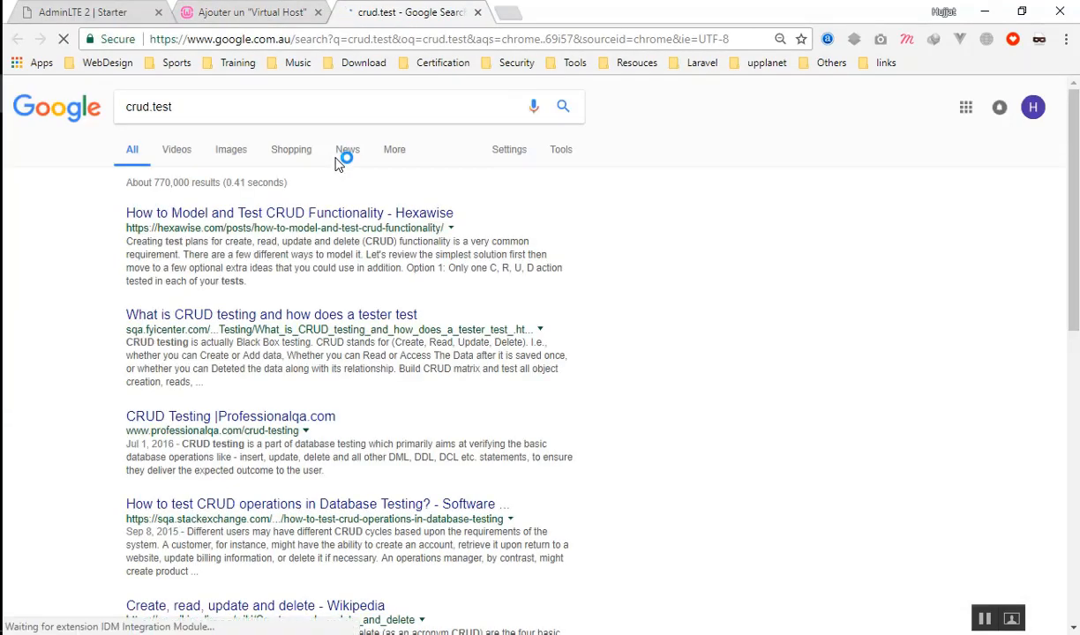
Enter crud.test in the address bar, landing on Google search results.
left_click(251, 13)
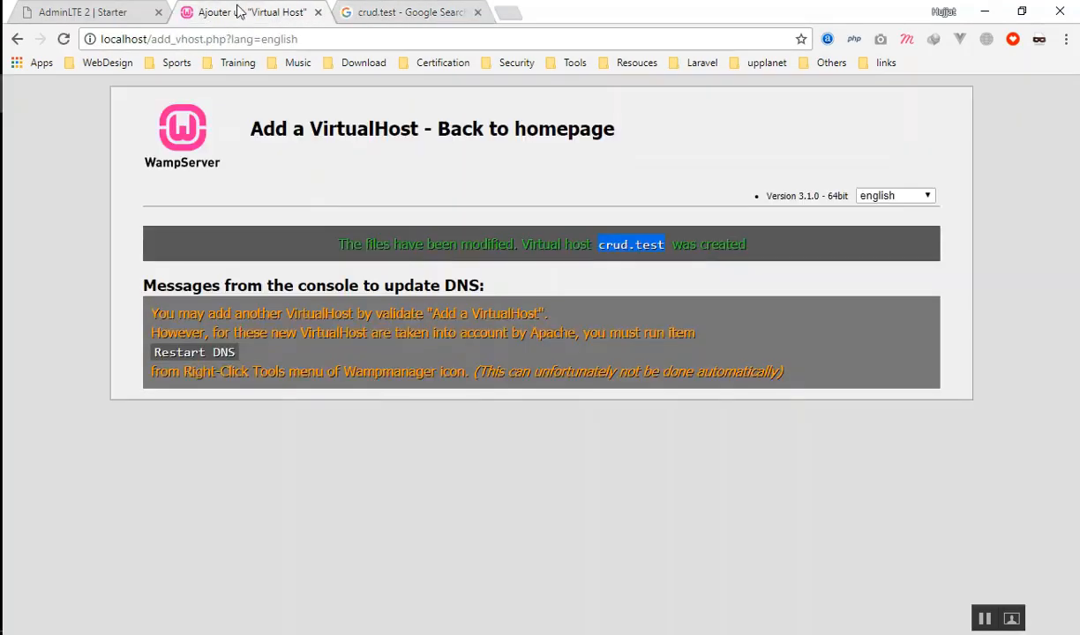
type("tes")
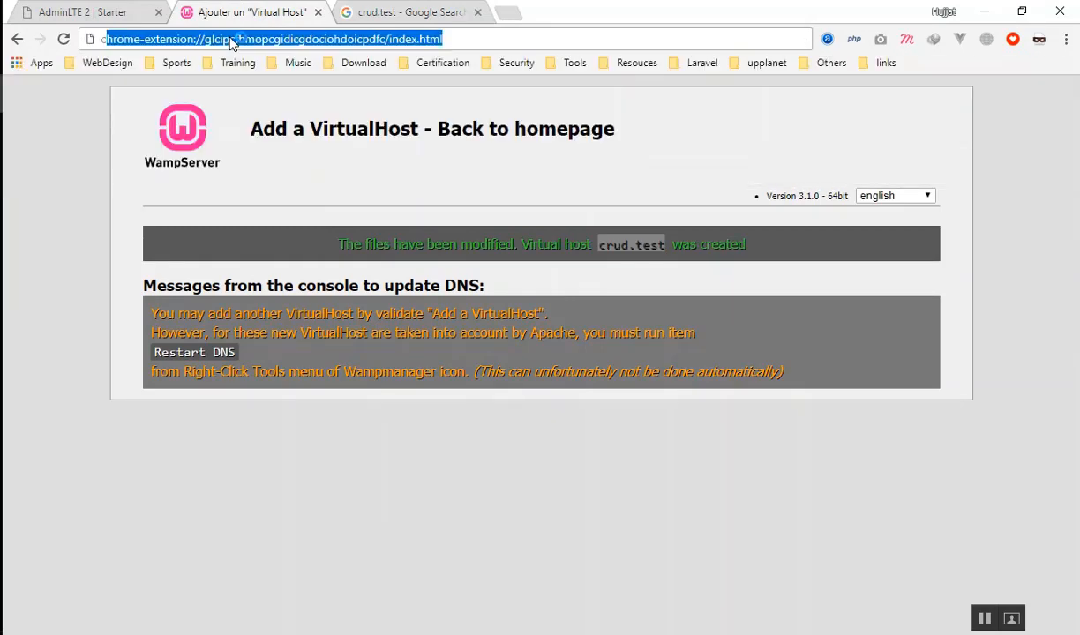
type("crud.test")
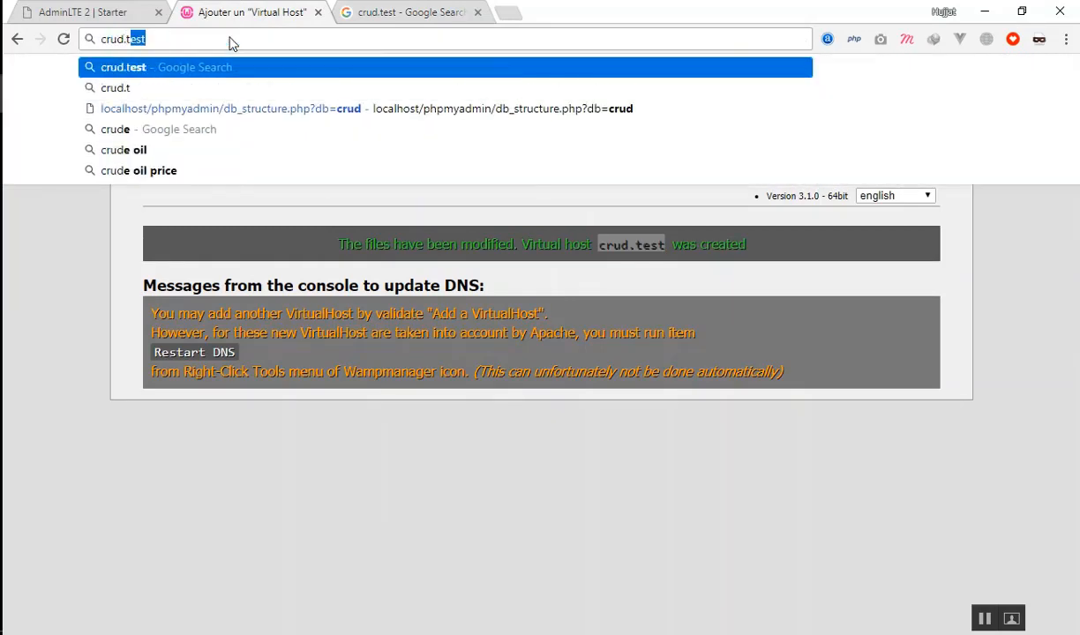
key("Return")
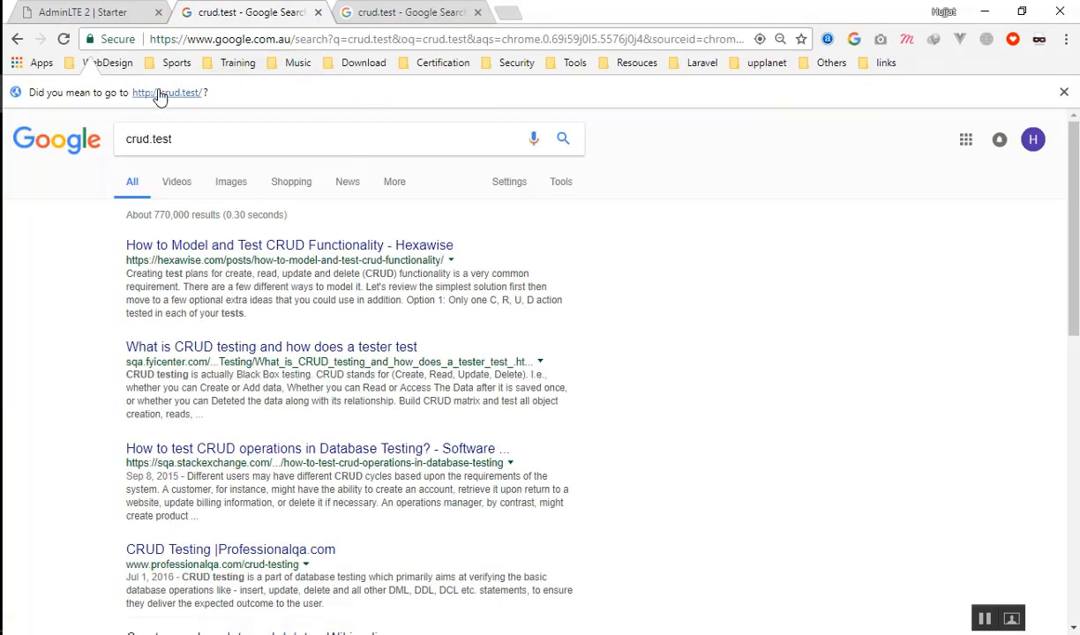
left_click(167, 92)
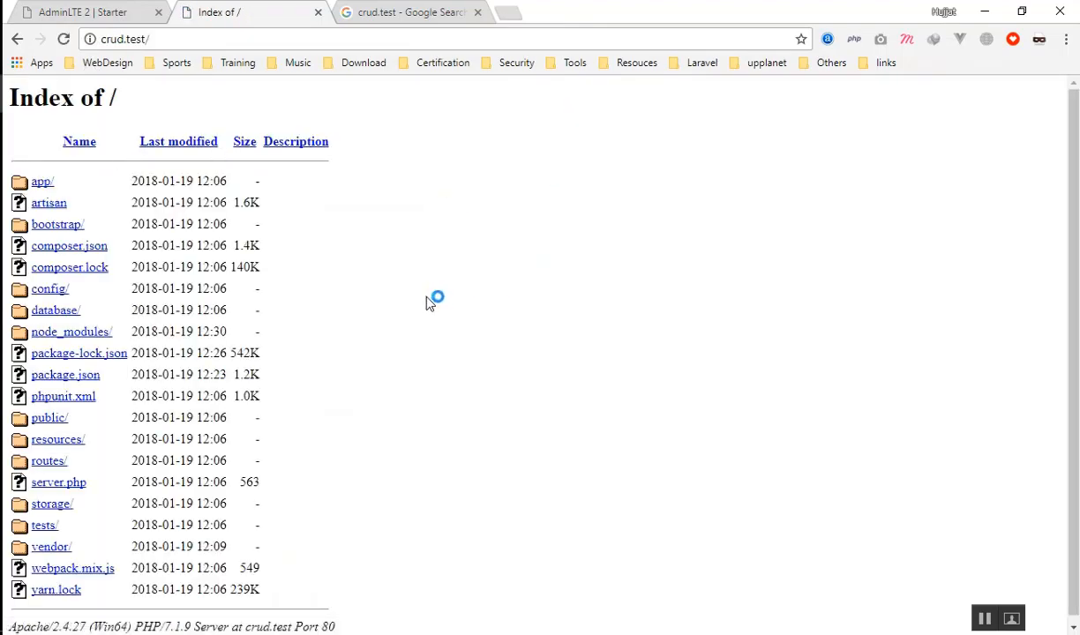
scroll("up", 3)
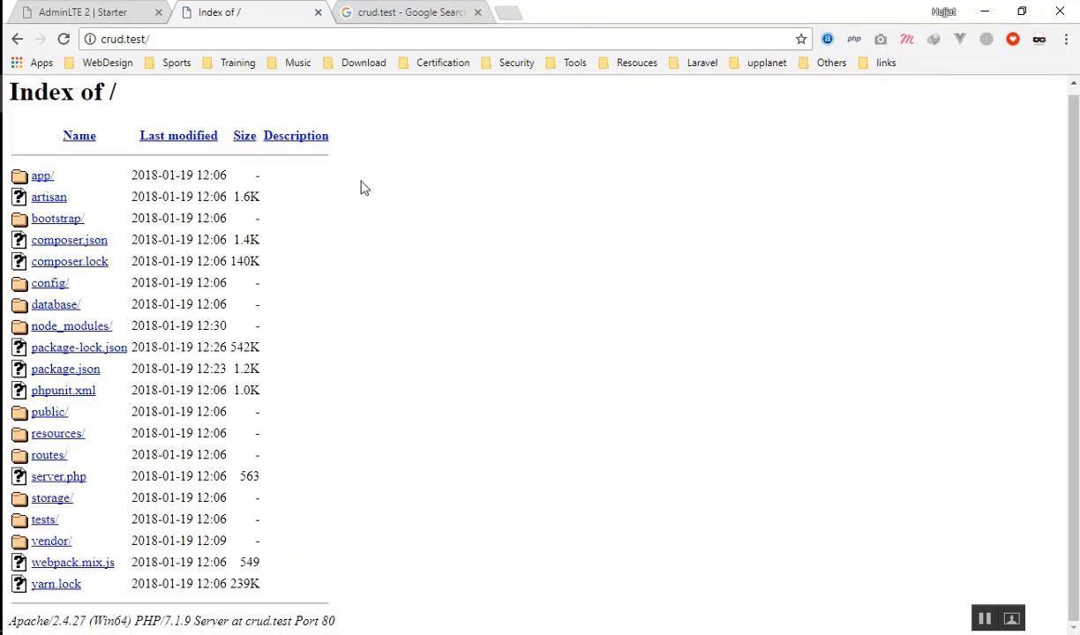
mouse_move(522, 222)
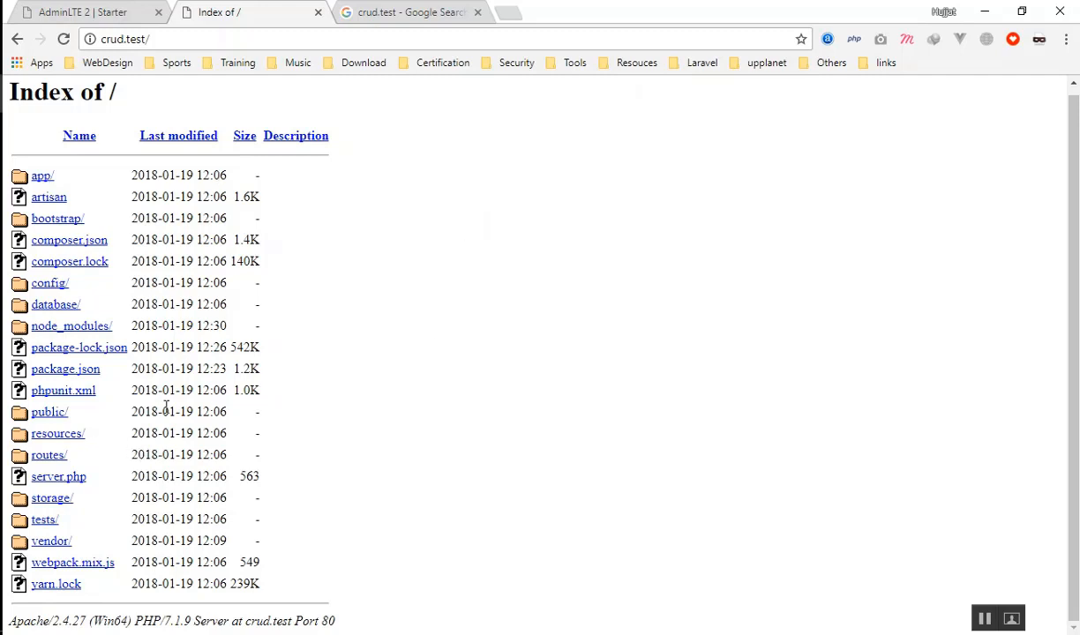
left_click(50, 412)
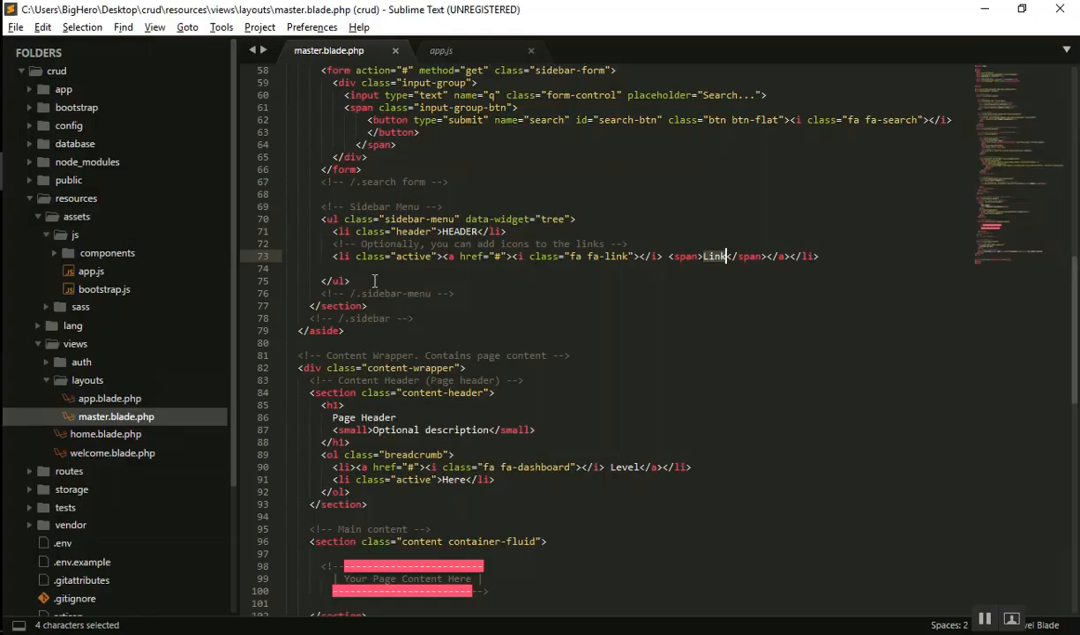
Create a new file in the crud project root and save it as index.php.
left_click(15, 26)
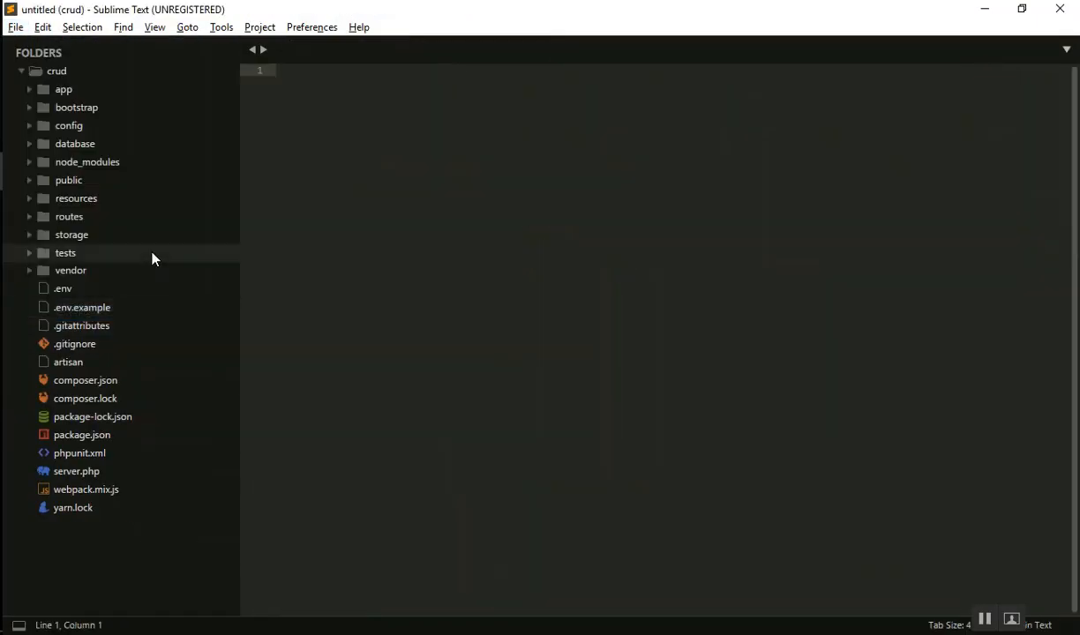
right_click(56, 70)
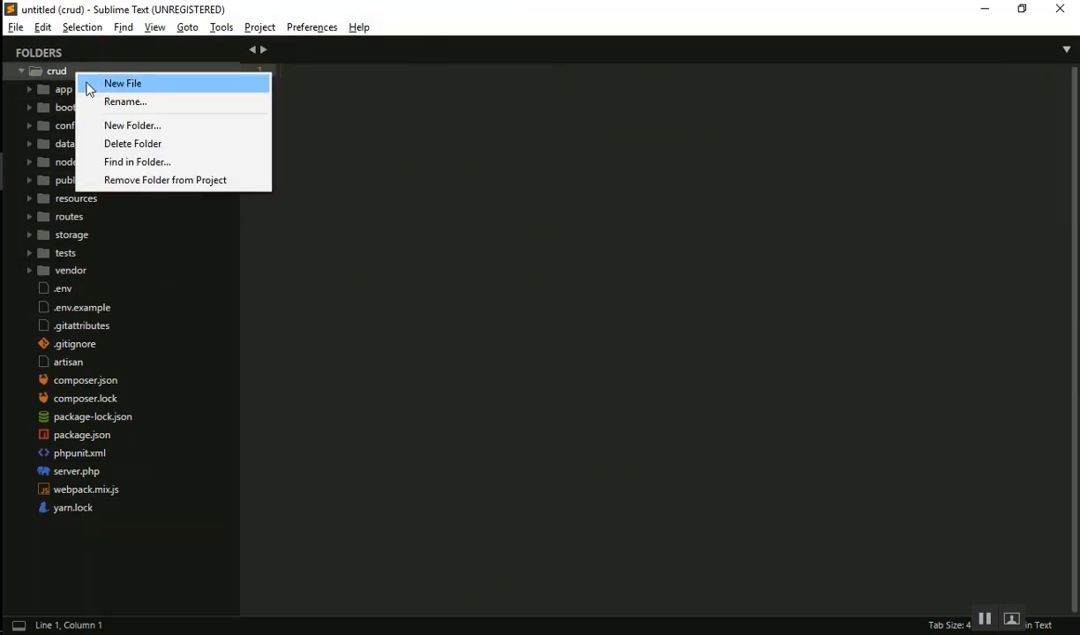
left_click(122, 83)
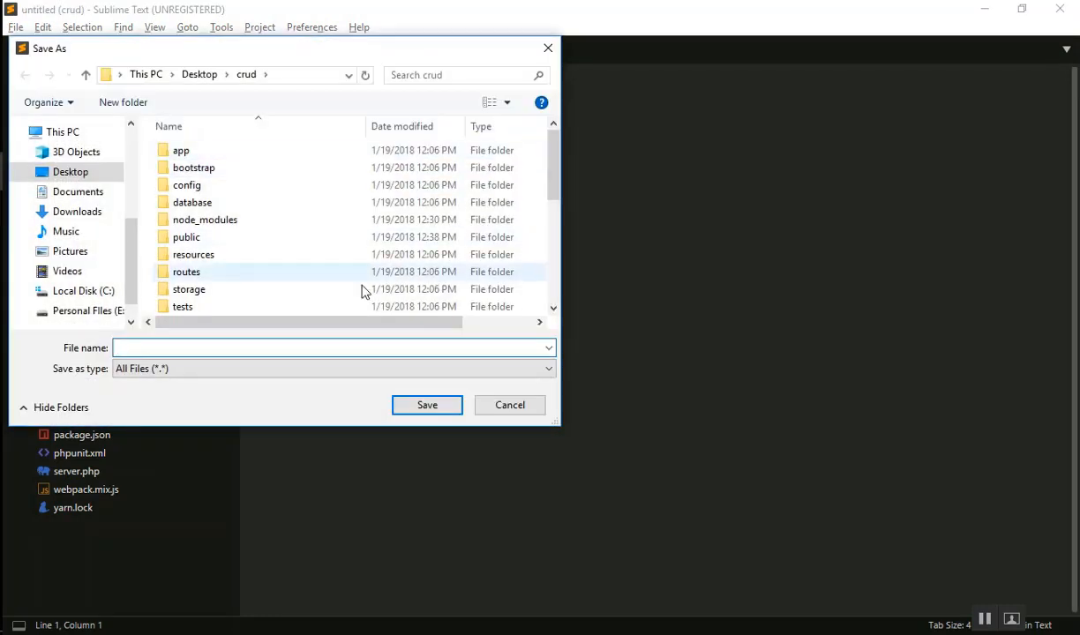
scroll("down", 3)
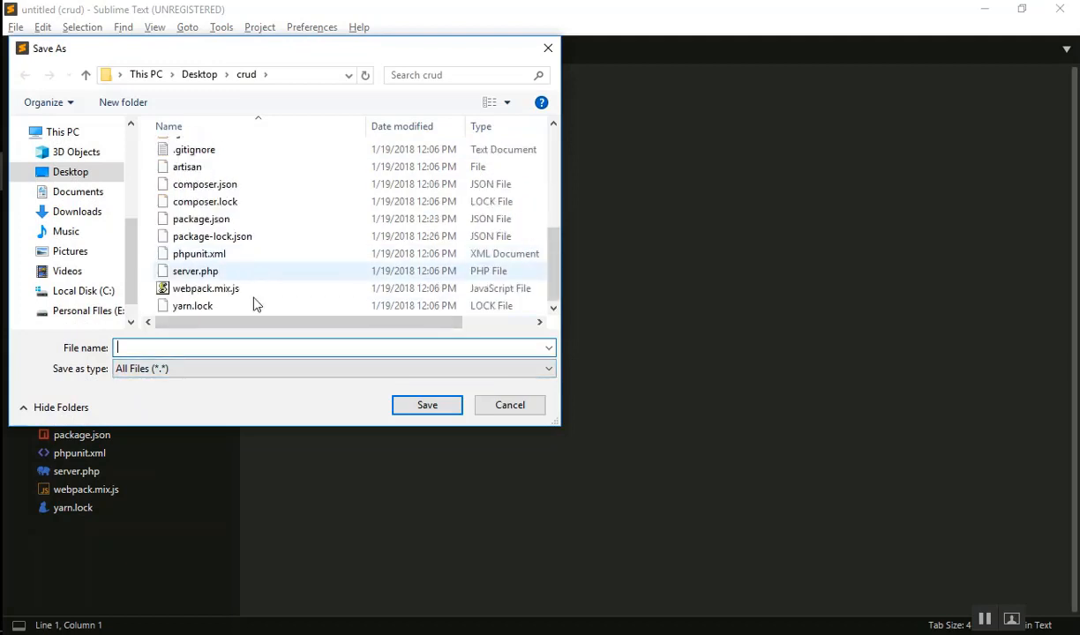
type("index")
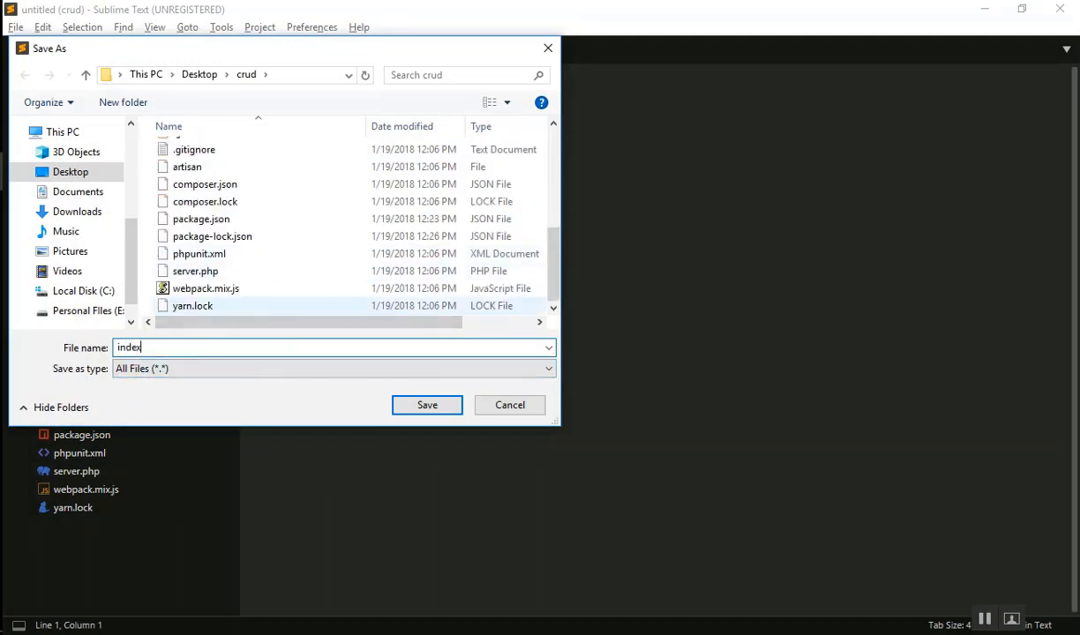
left_click(427, 405)
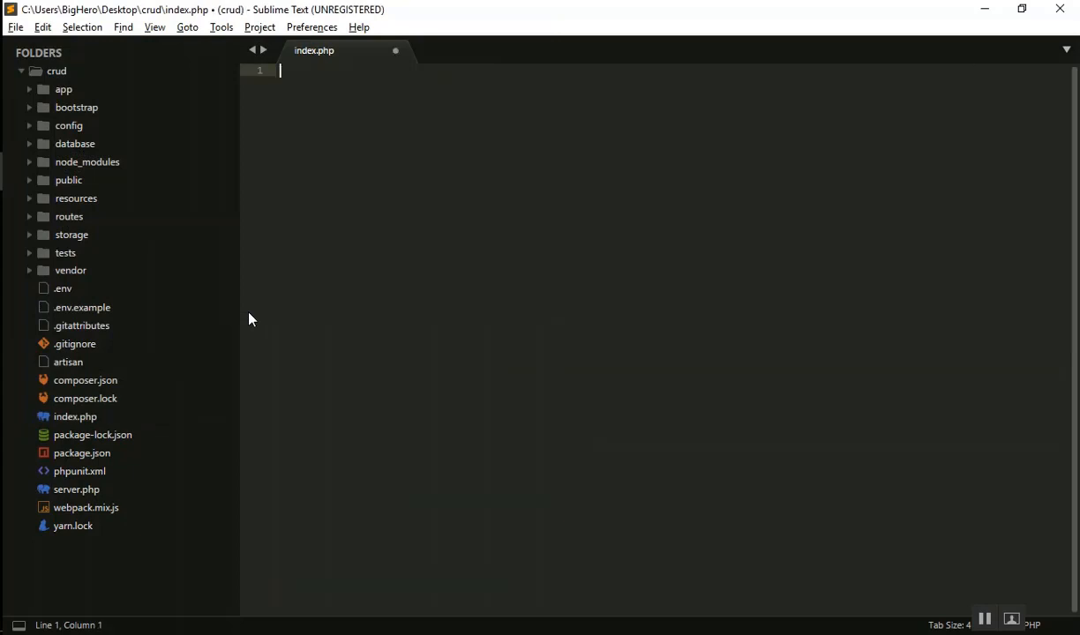
Write <?php header('Location:public/index.php'); ?> into index.php.
type("<?php header('Location:")
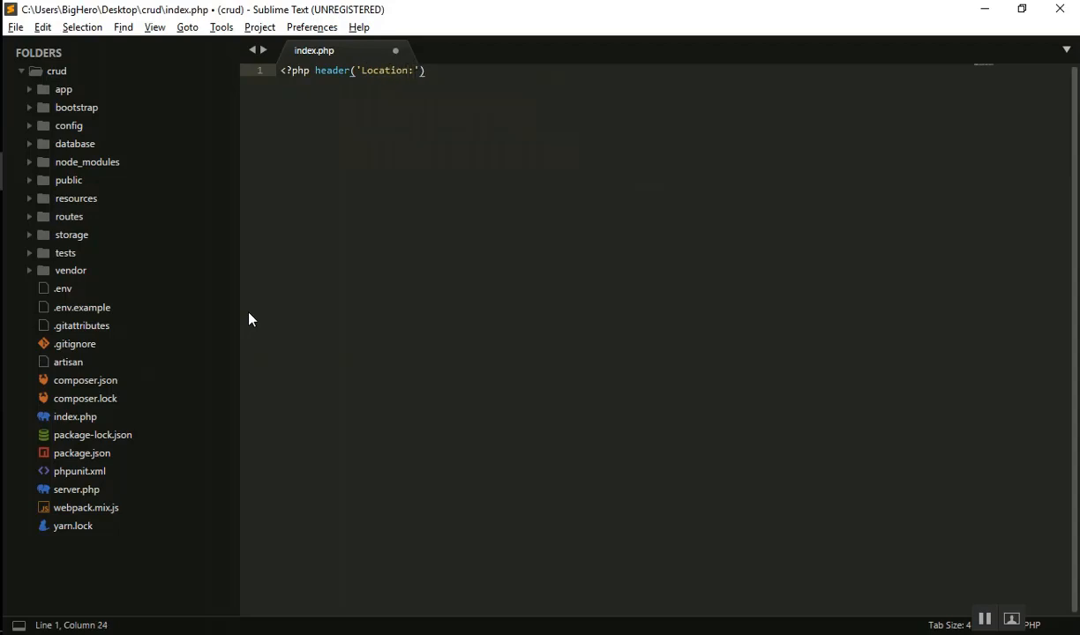
type("public/")
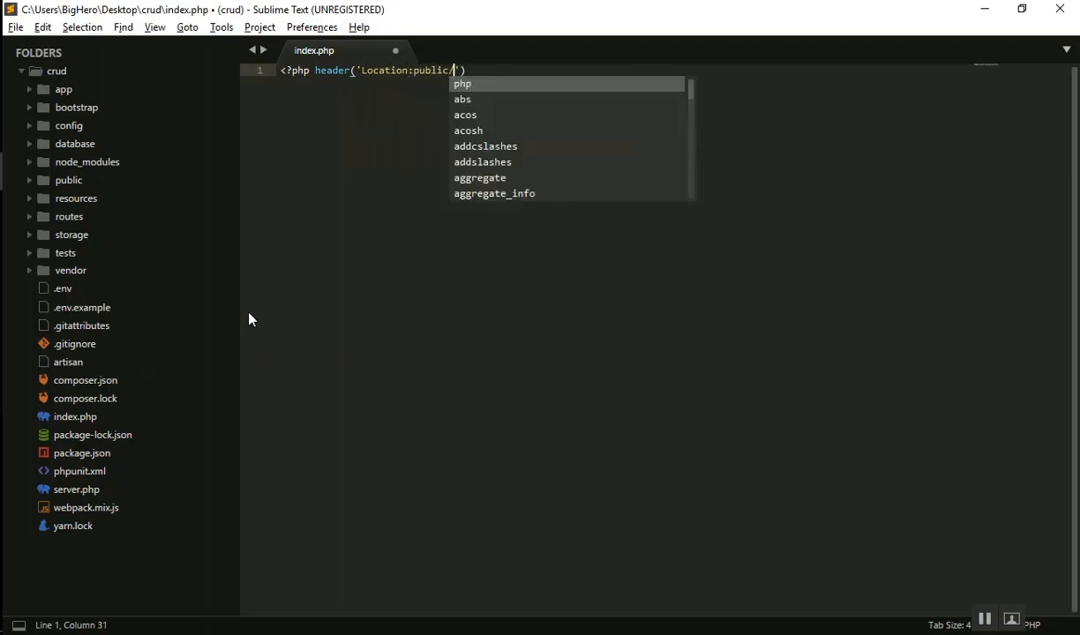
type("index.php")
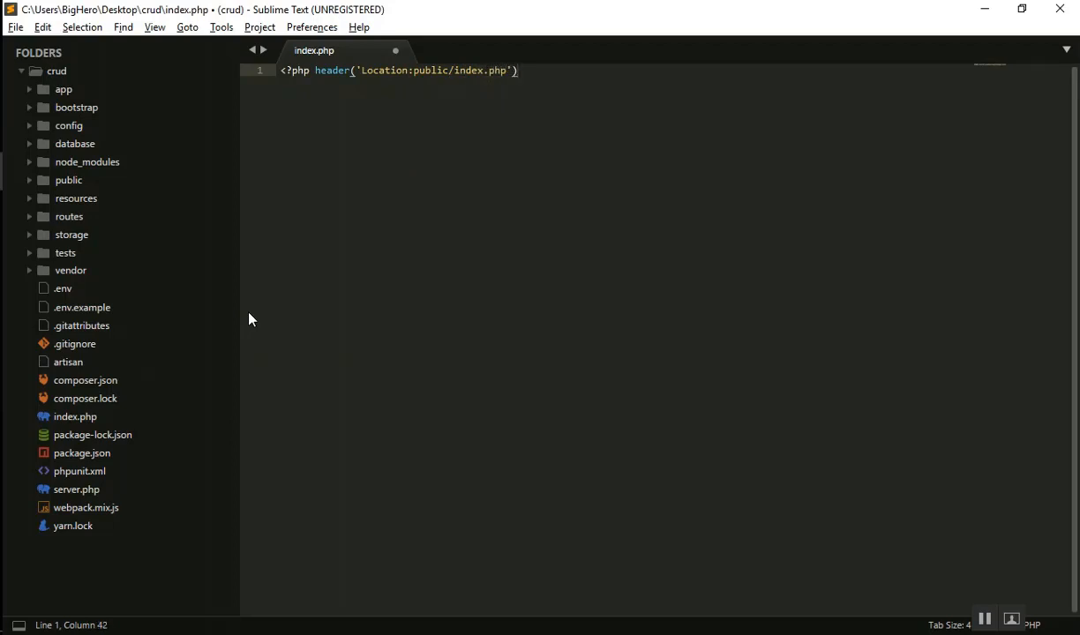
type("; ?>")
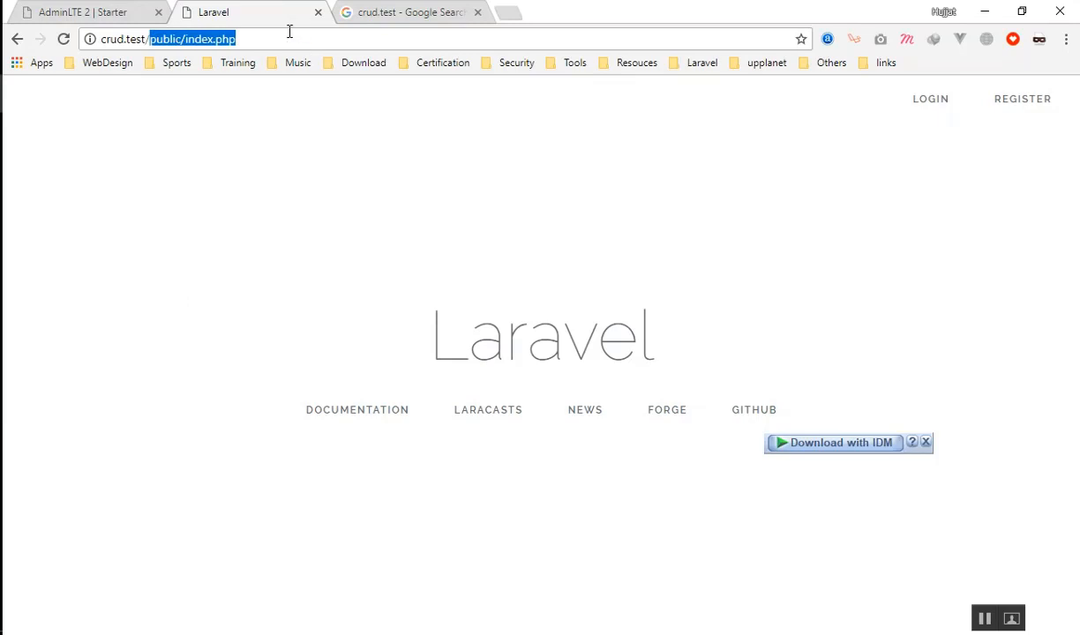
Load crud.test/.env and select its text to show the exposed credentials.
type("crud.test/.env")
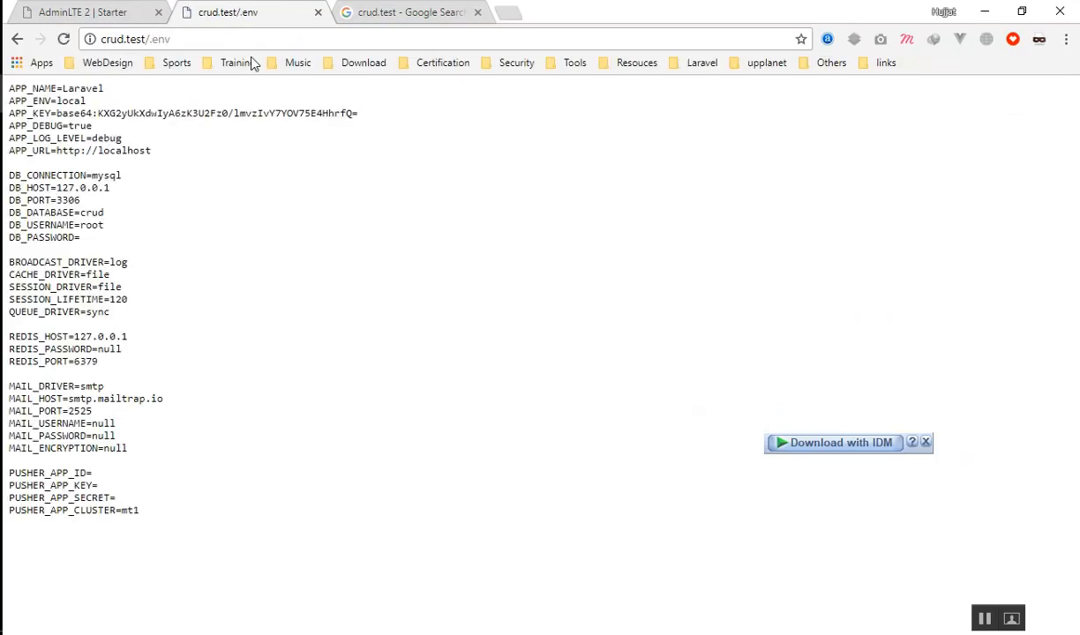
key("ctrl+a")
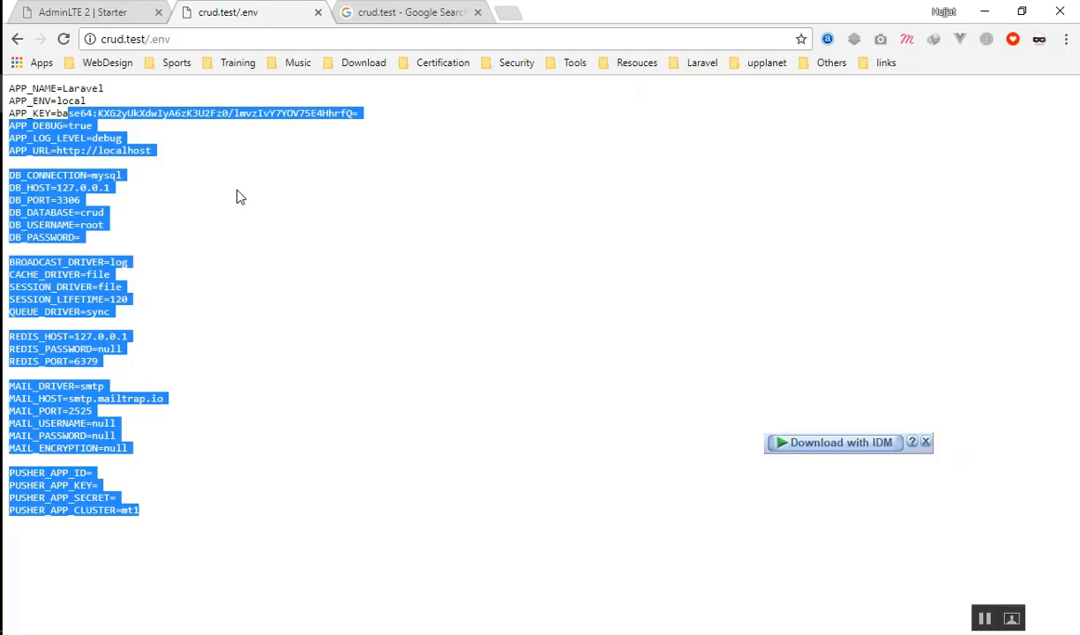
left_click(166, 261)
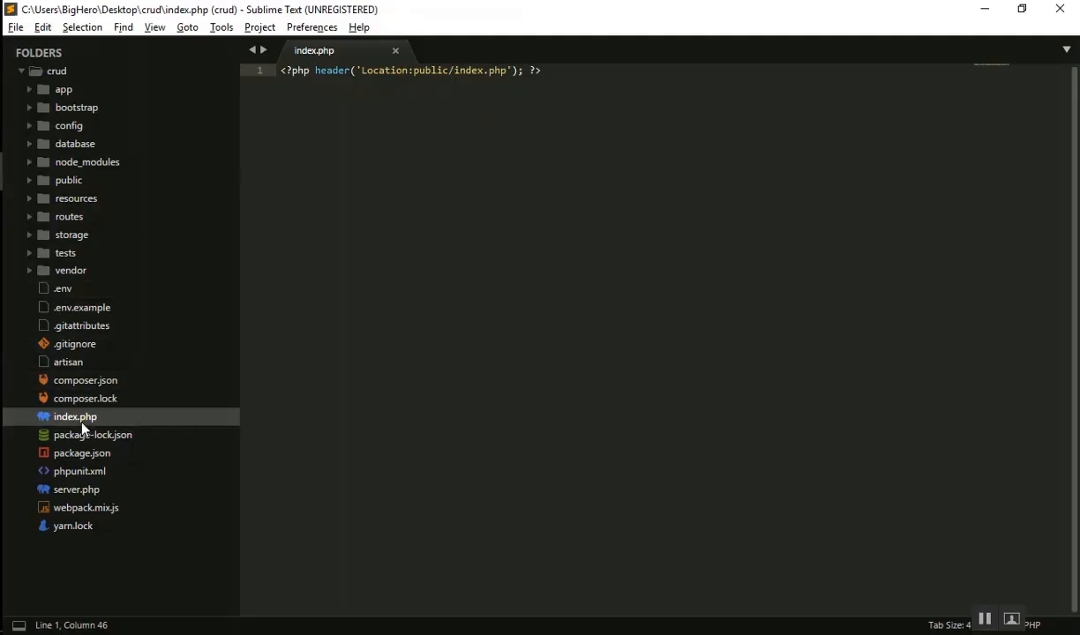
Close index.php, then create and save a root .htaccess with rewrite rules to public/.
left_click(395, 51)
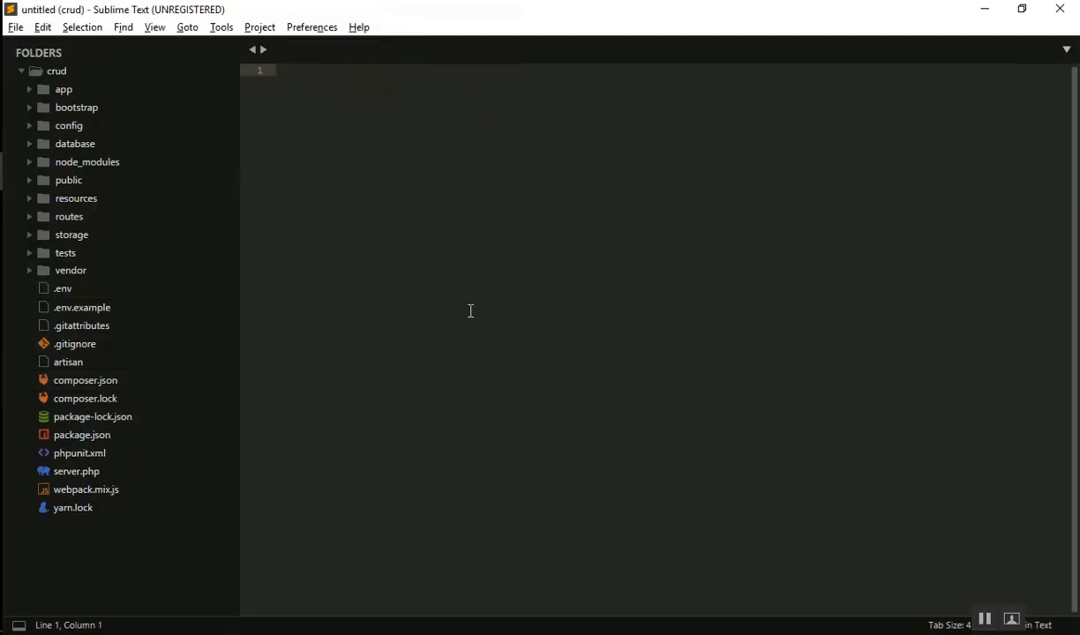
right_click(56, 71)
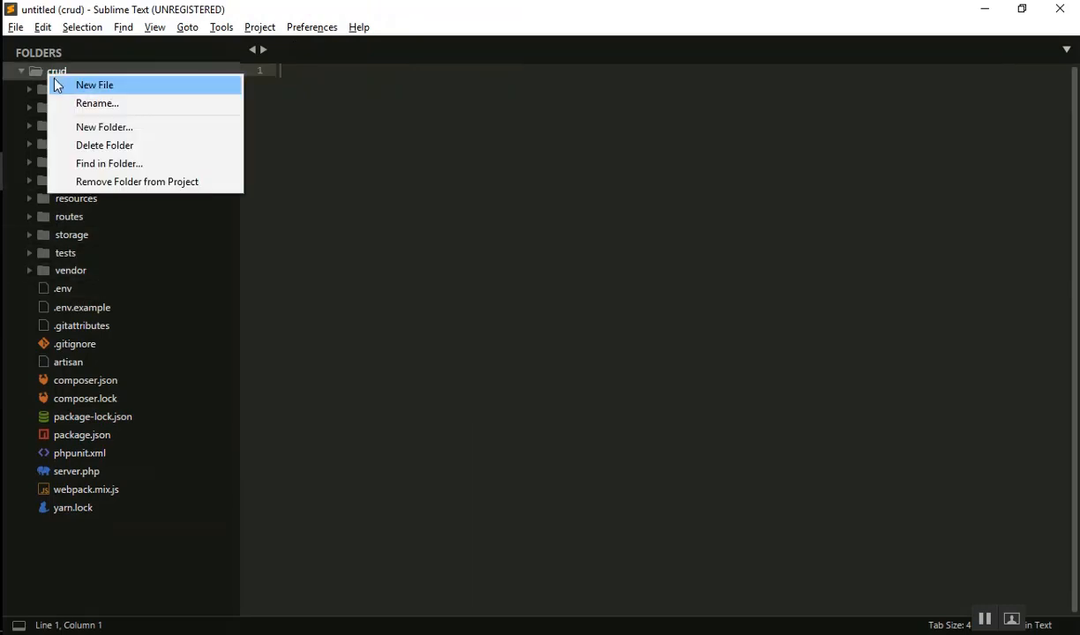
left_click(94, 85)
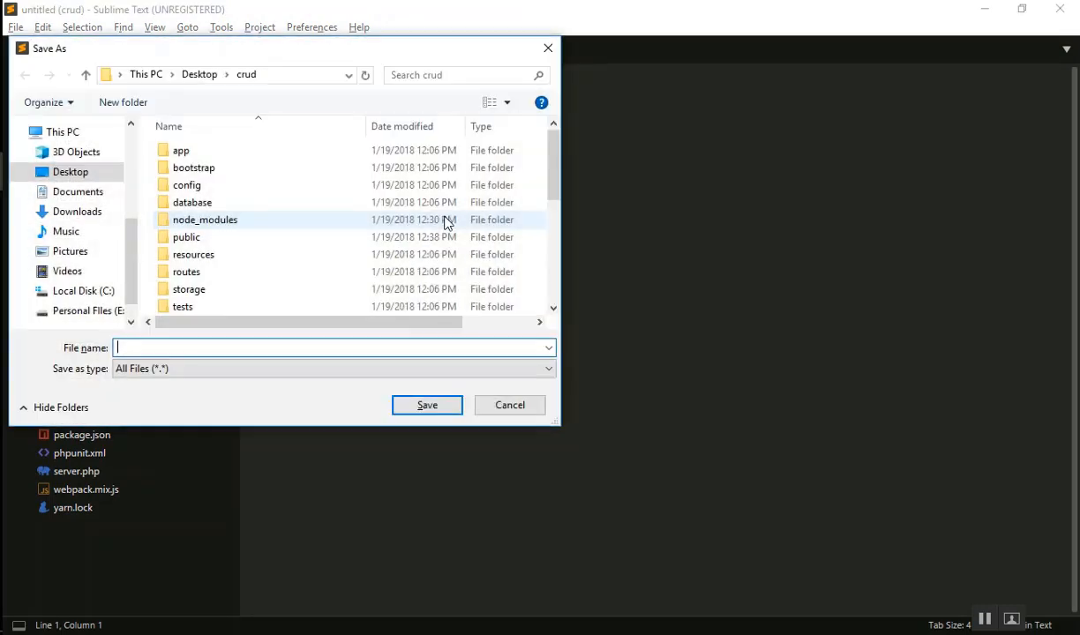
type(".htacce")
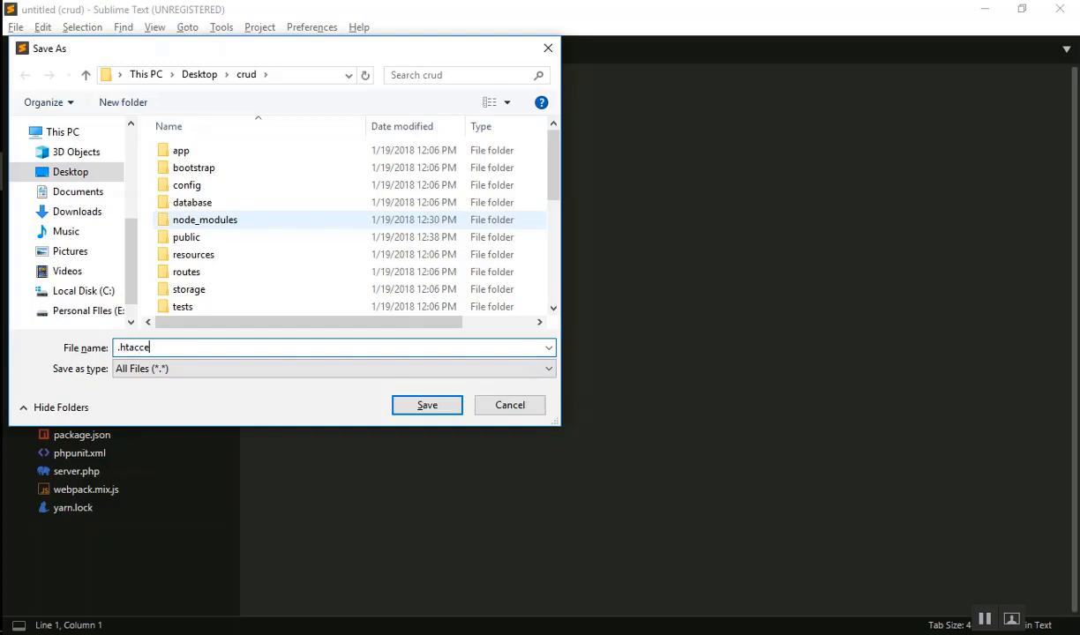
left_click(427, 405)
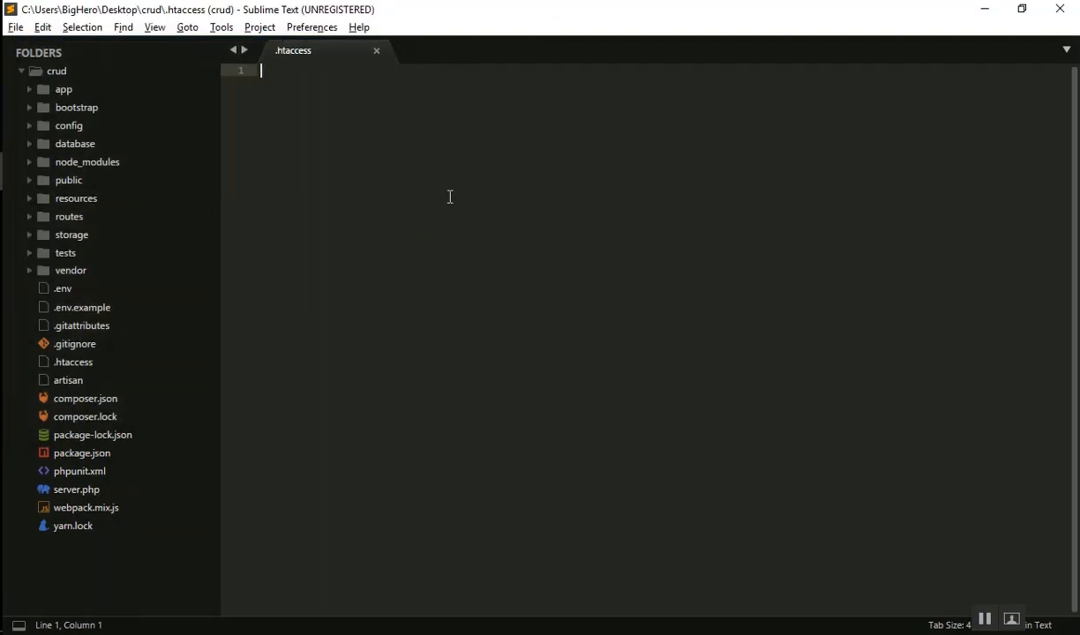
mouse_move(136, 265)
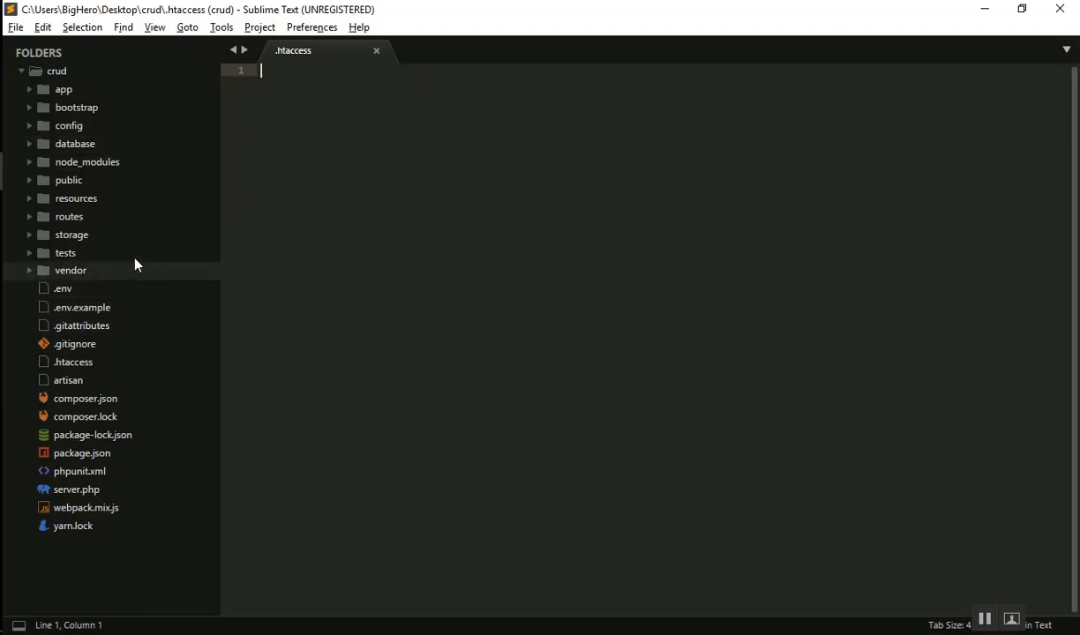
mouse_move(113, 344)
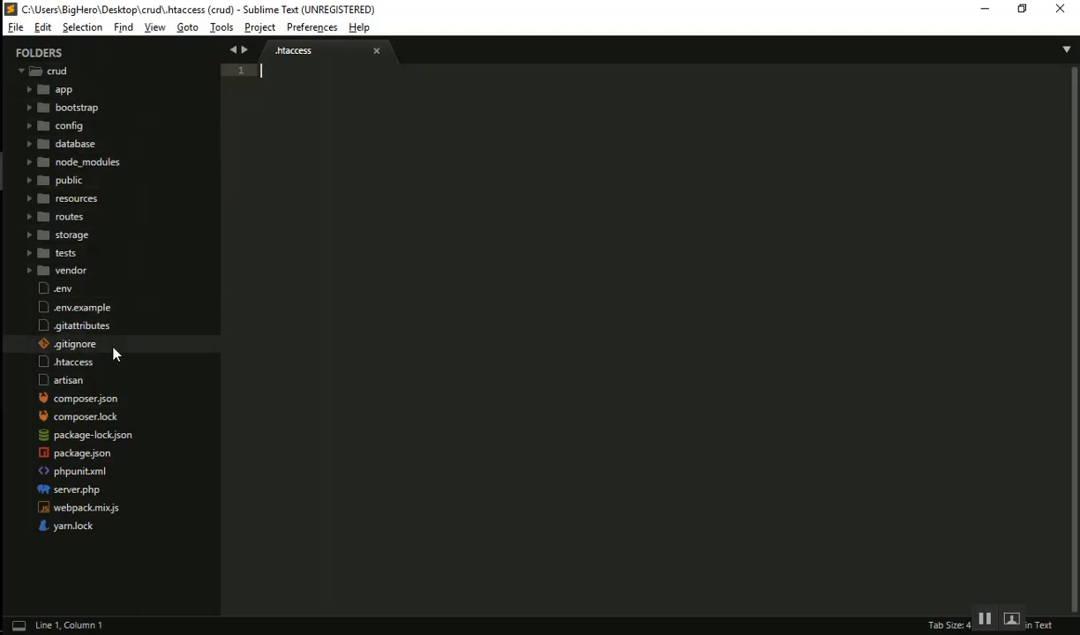
mouse_move(112, 180)
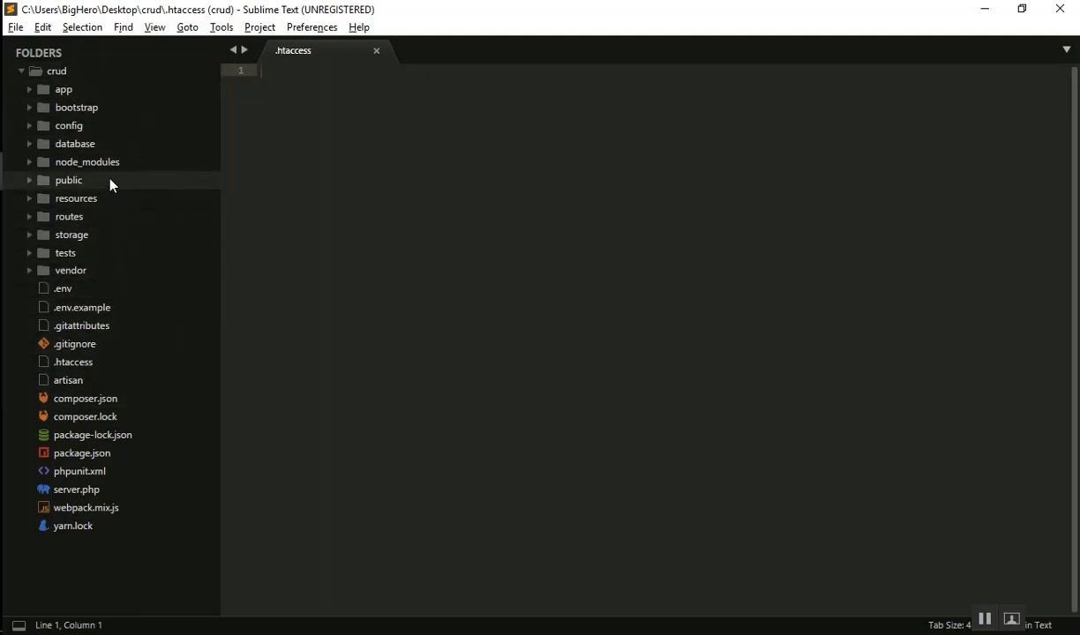
mouse_move(471, 184)
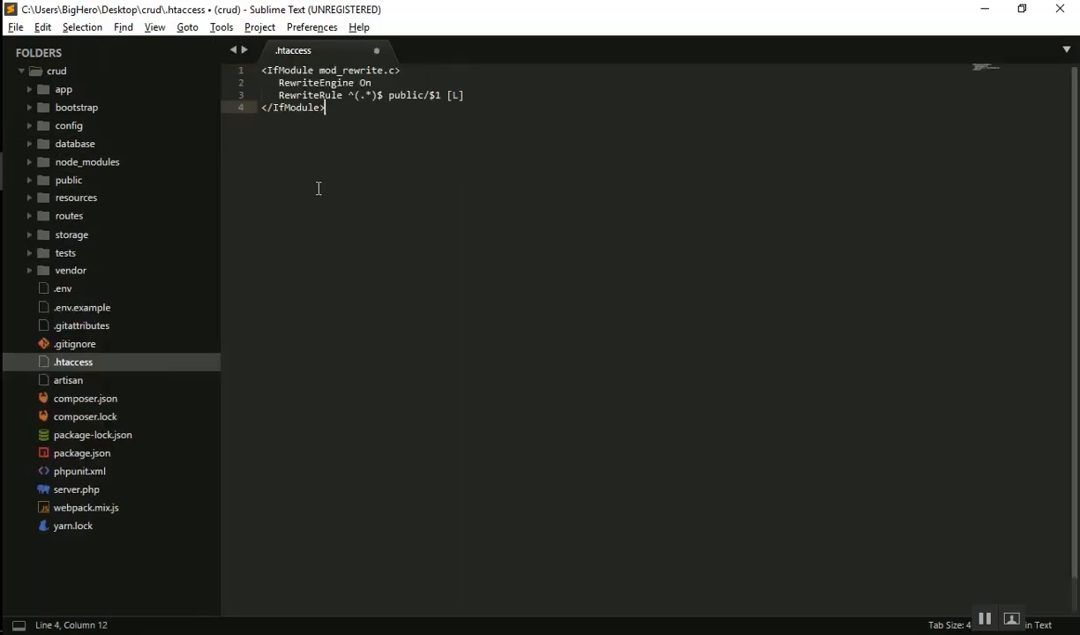
key("ctrl+a")
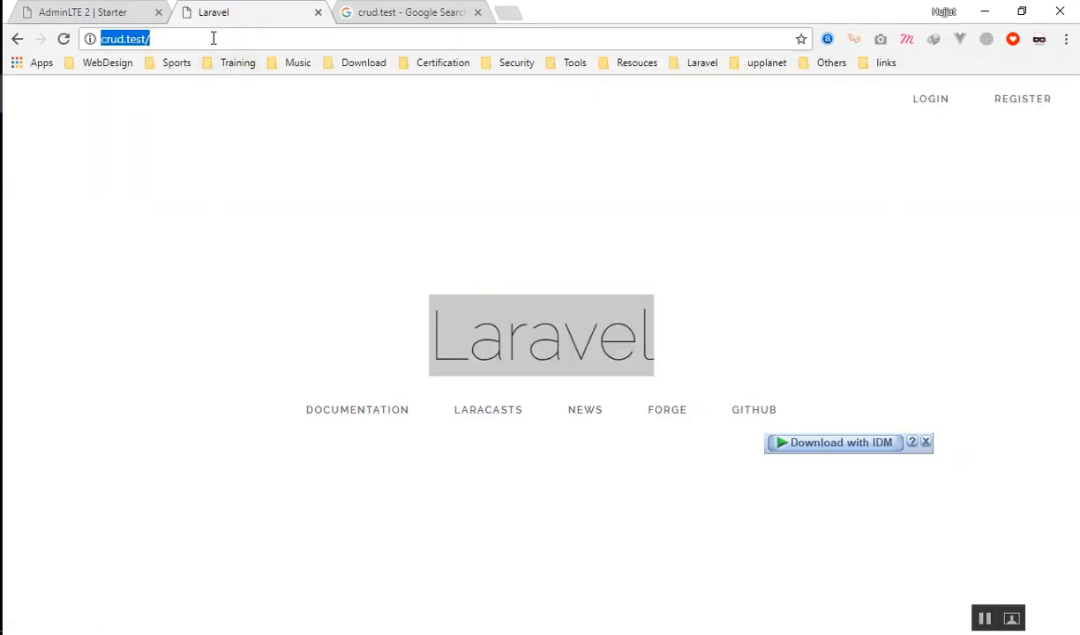
Verify crud.test/.env shows Page Not Found after an empty-cache hard reload, then load crud.test/.
type(".env")
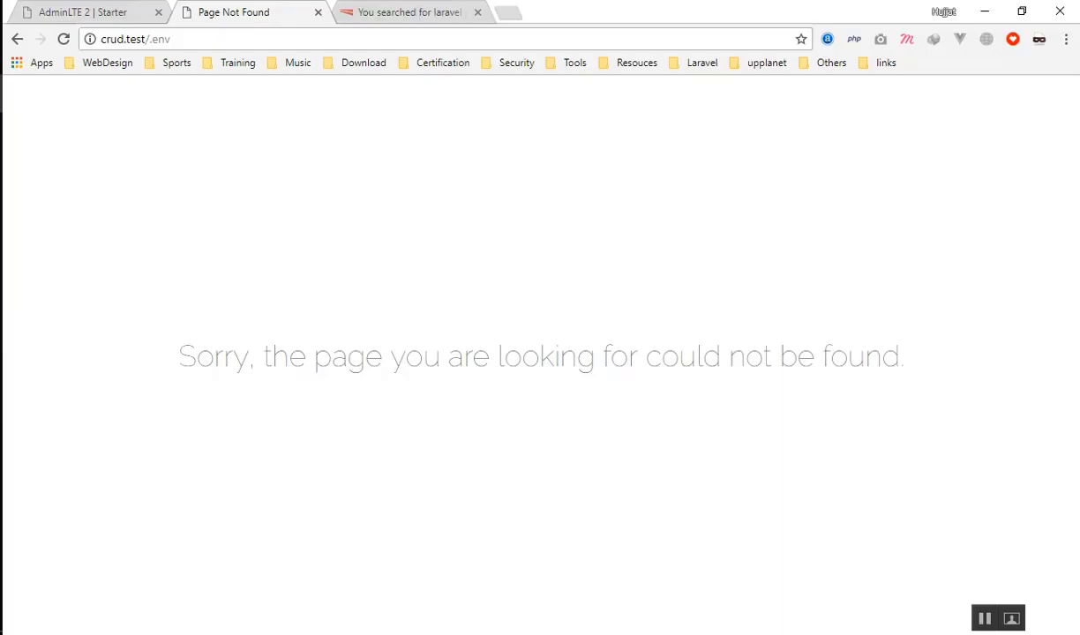
mouse_move(225, 188)
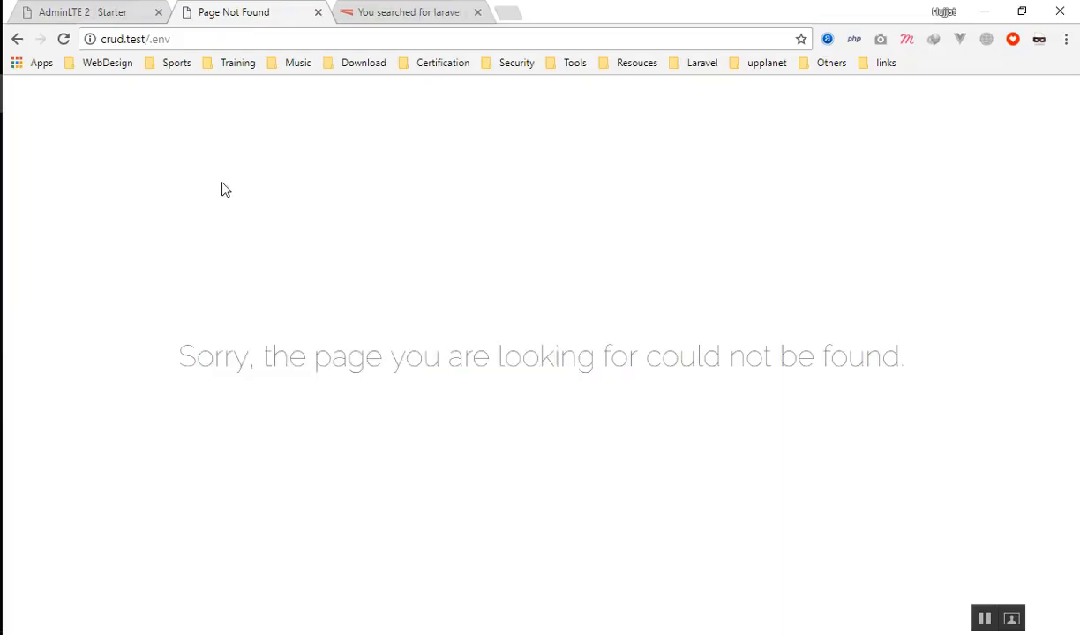
mouse_move(191, 342)
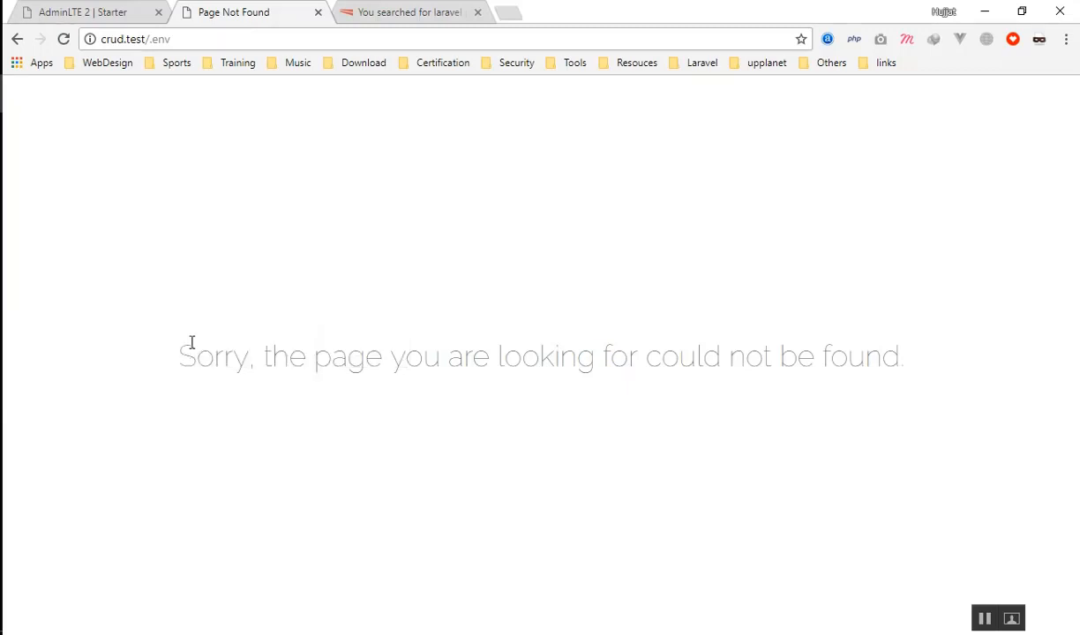
key("F12")
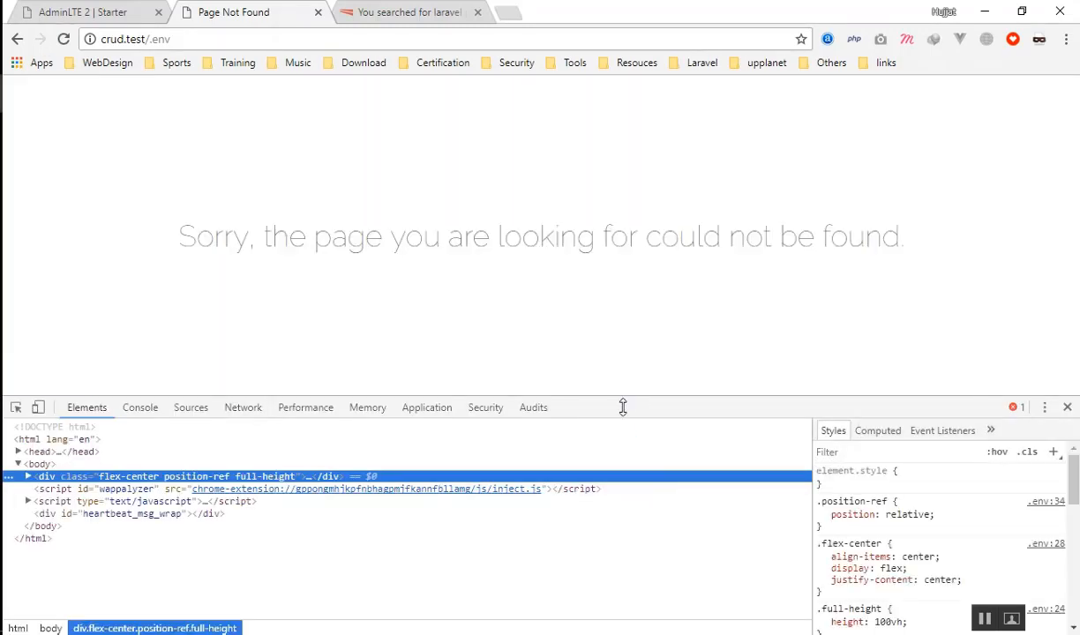
right_click(63, 39)
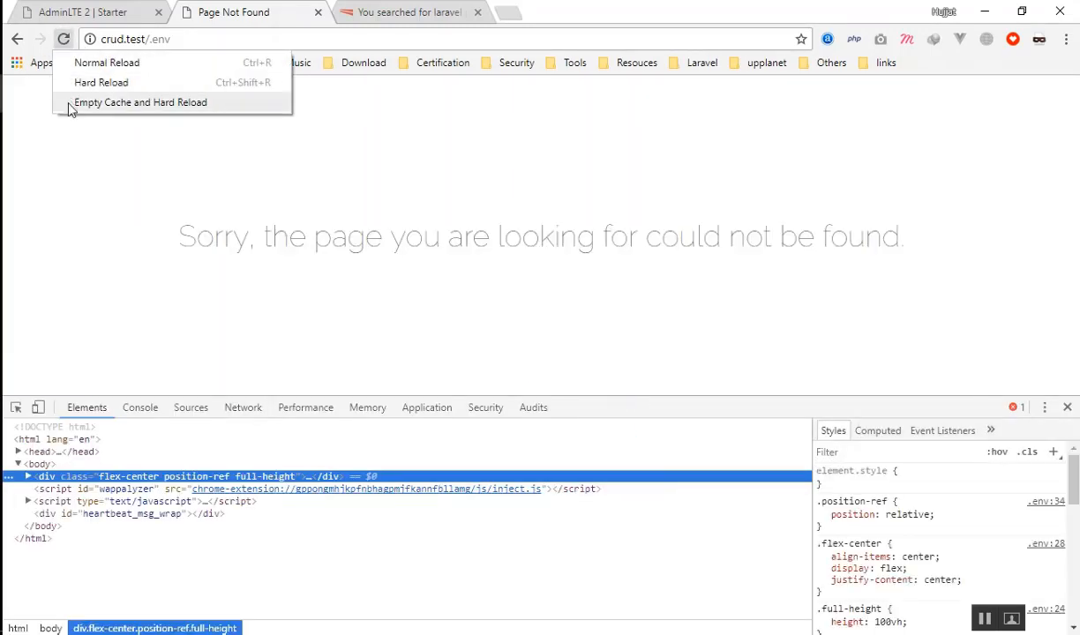
left_click(140, 103)
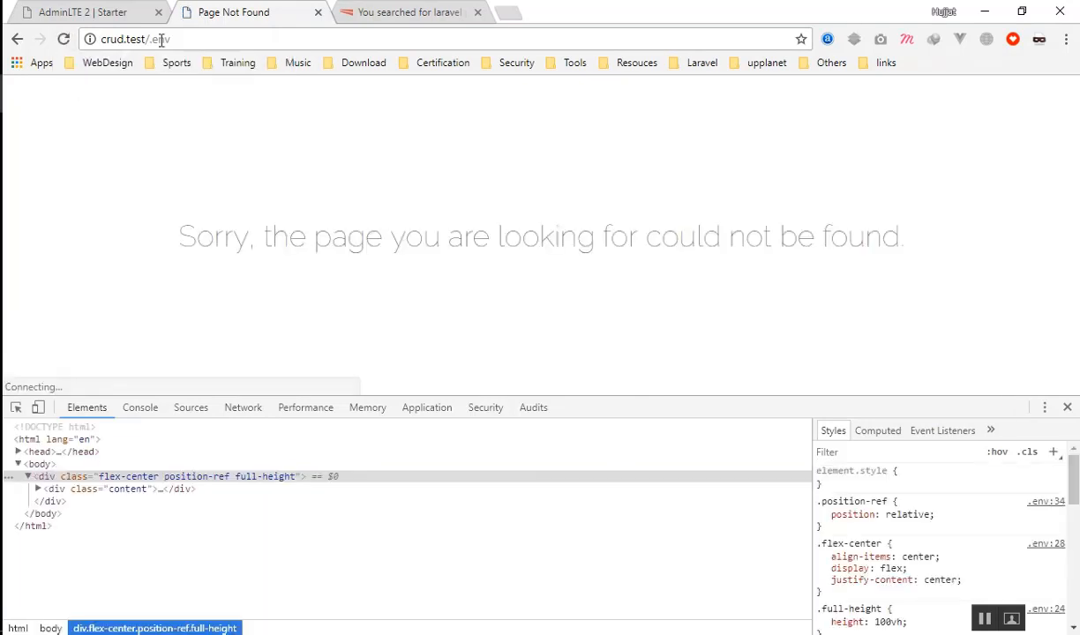
key("Return")
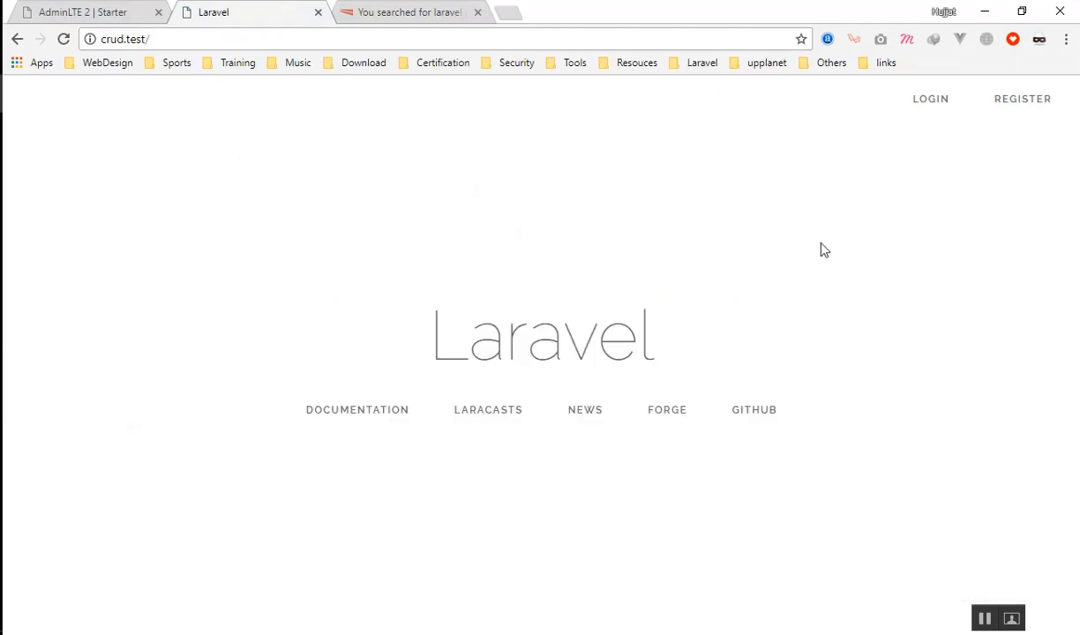
mouse_move(913, 161)
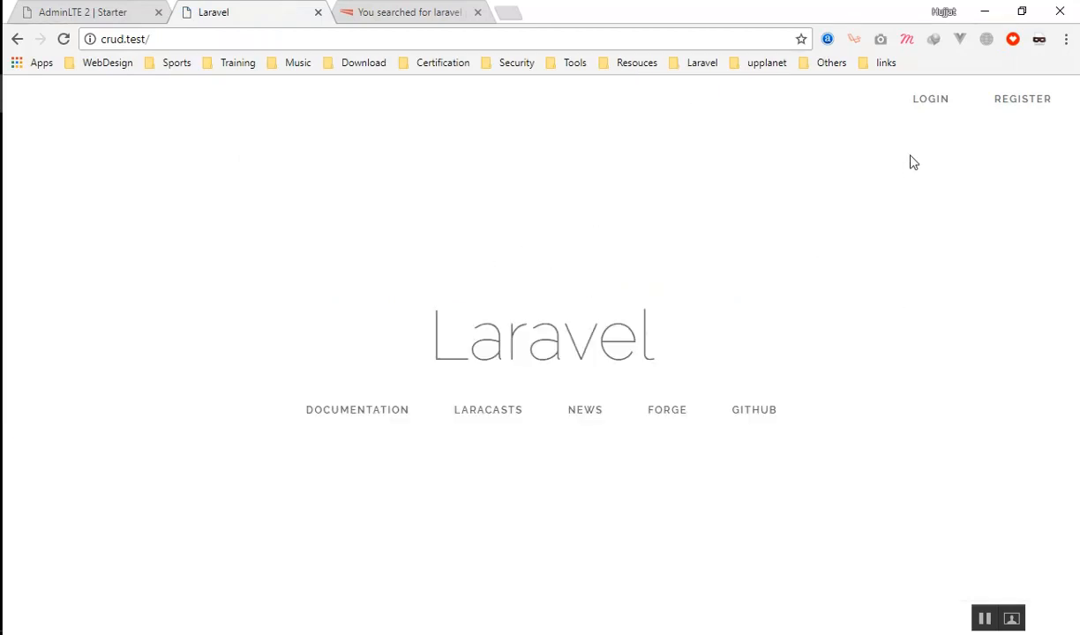
left_click(931, 98)
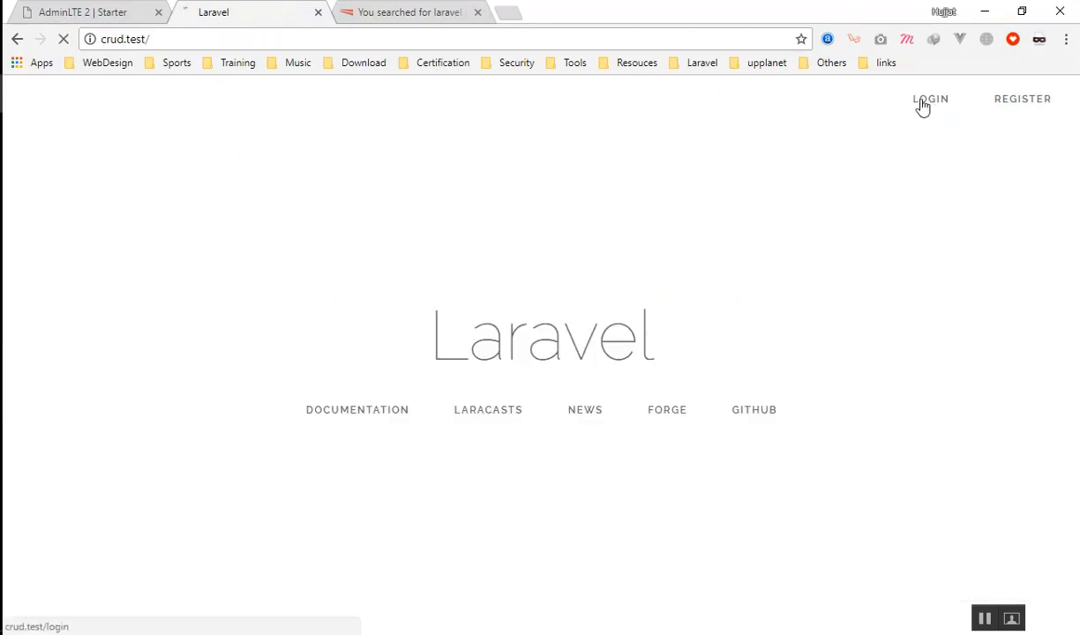
left_click(931, 98)
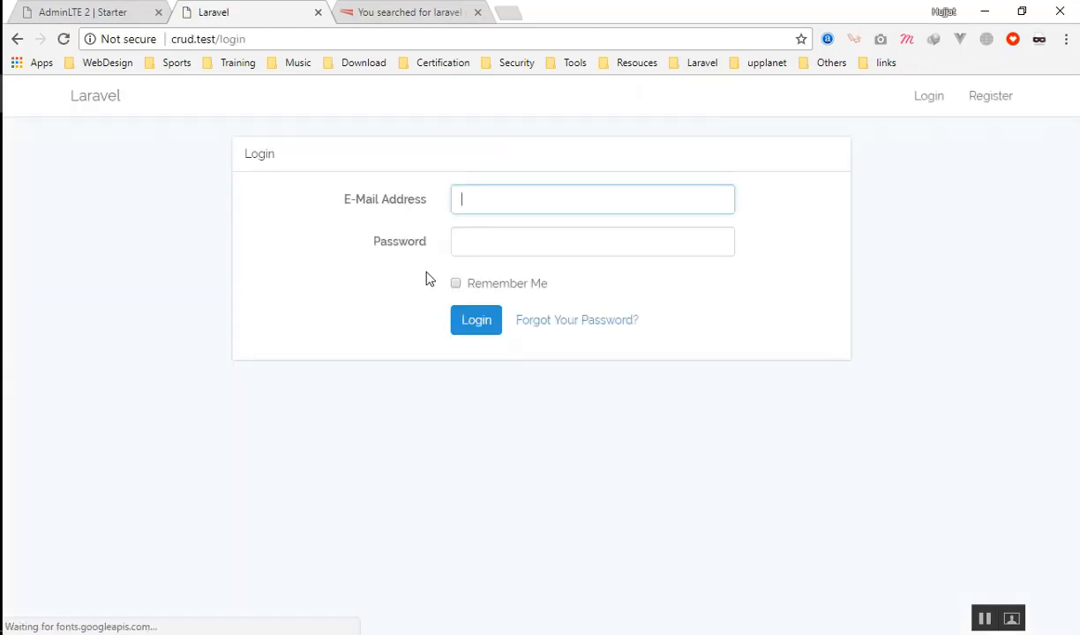
type("ad")
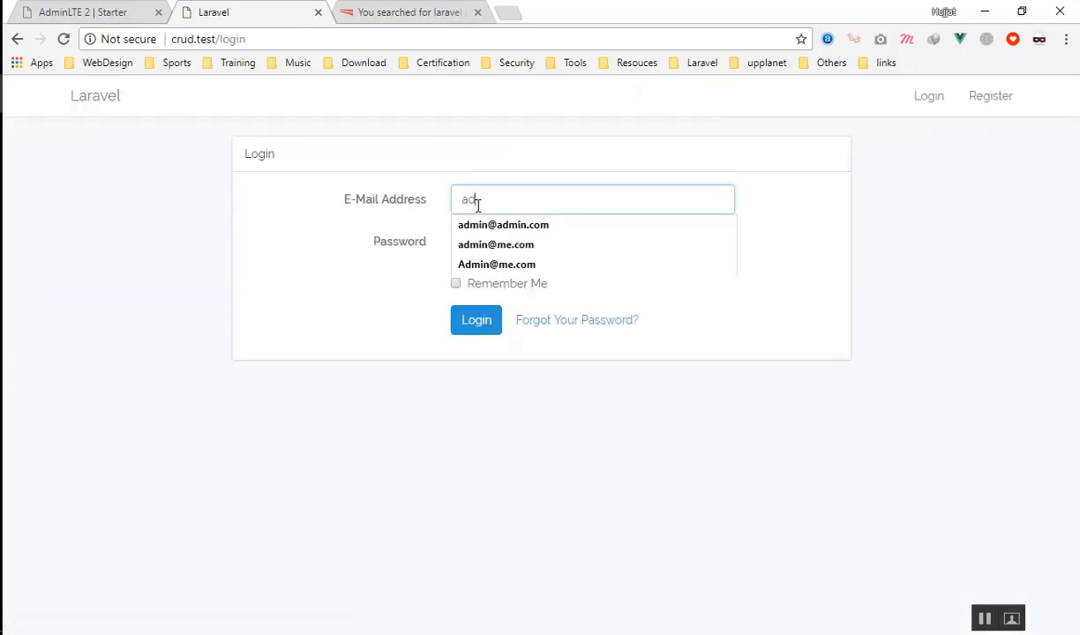
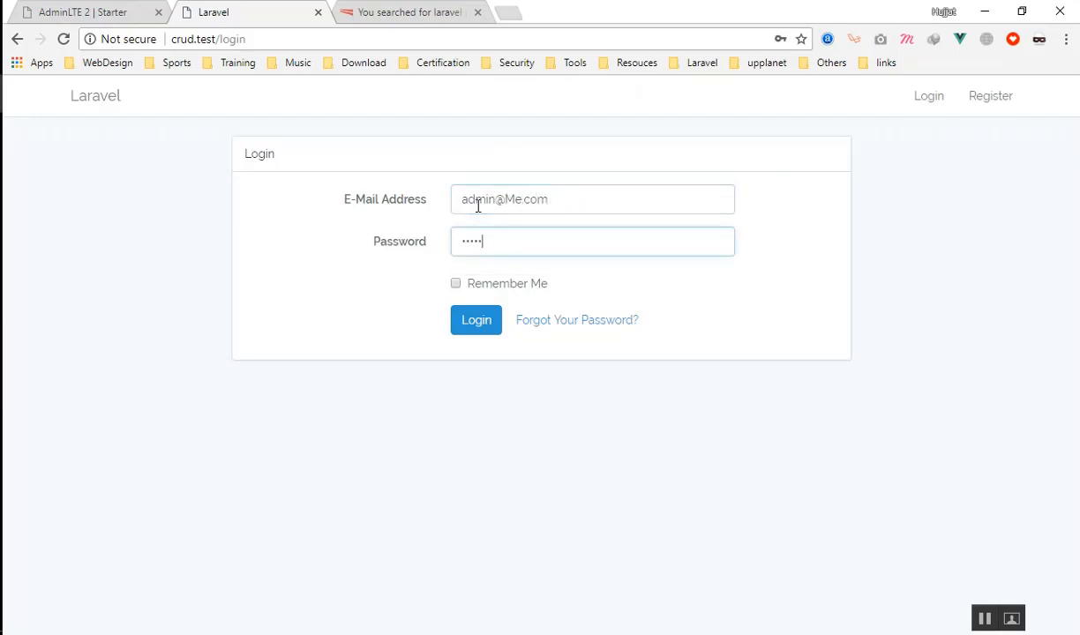
left_click(477, 319)
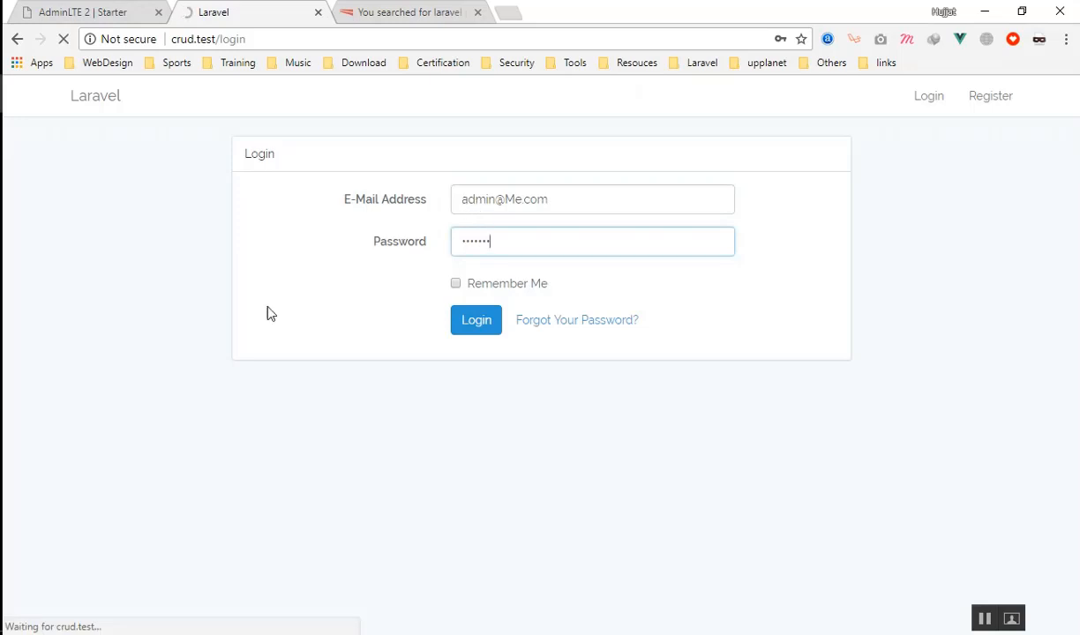
left_click(476, 319)
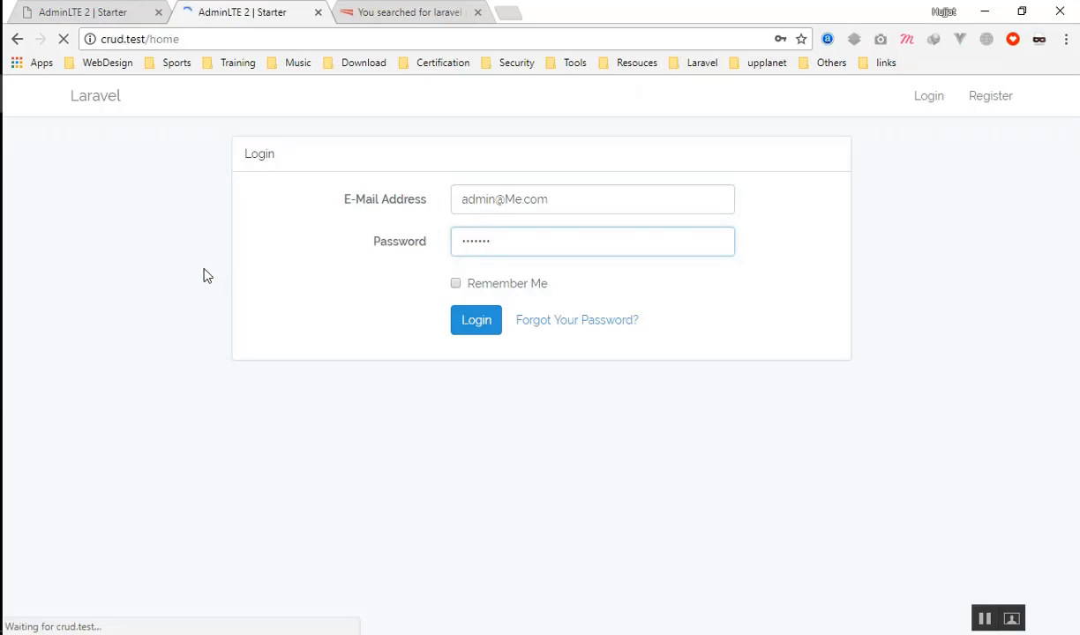
left_click(476, 319)
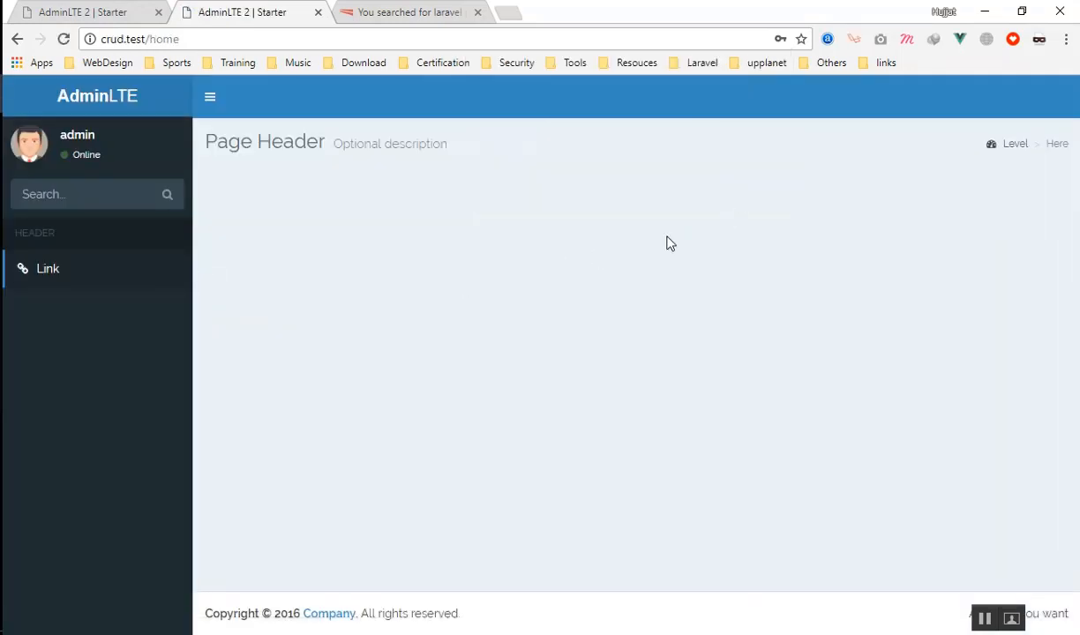
mouse_move(203, 342)
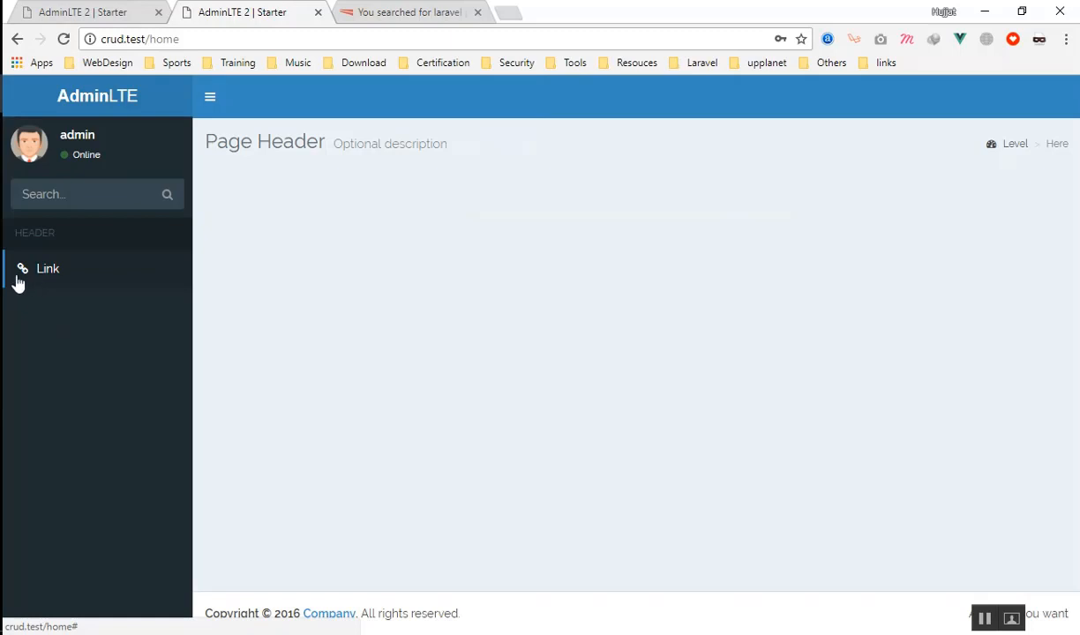
mouse_move(286, 306)
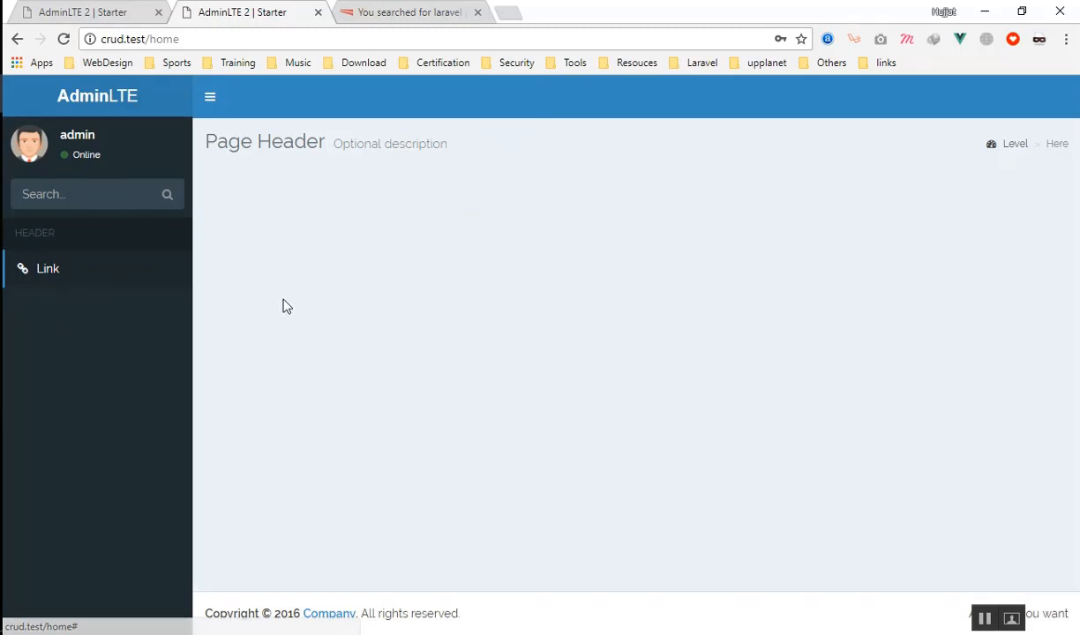
mouse_move(258, 192)
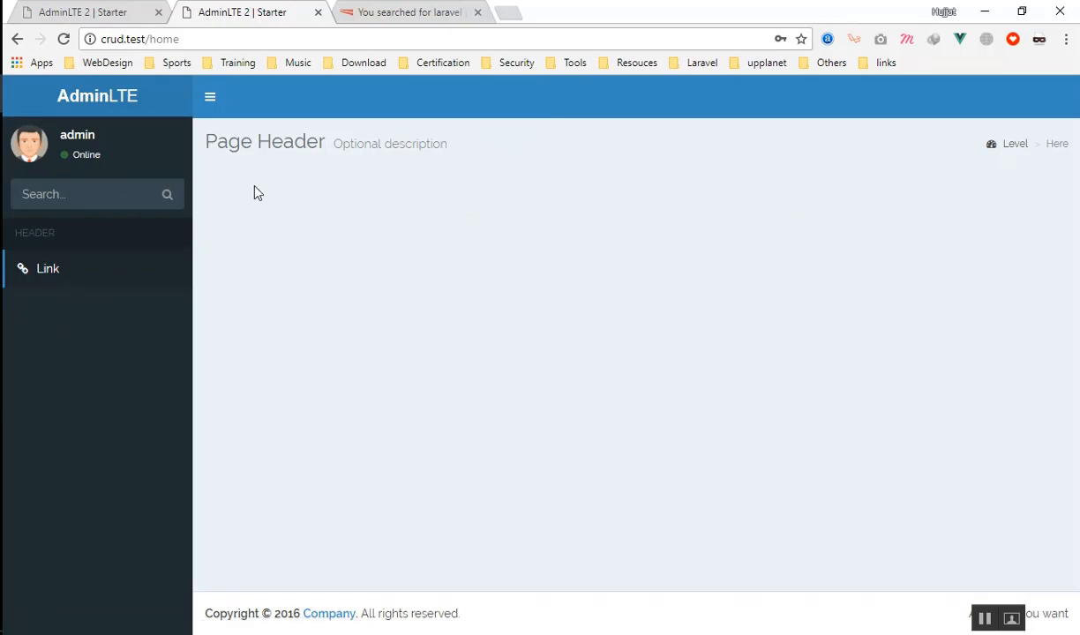
mouse_move(343, 218)
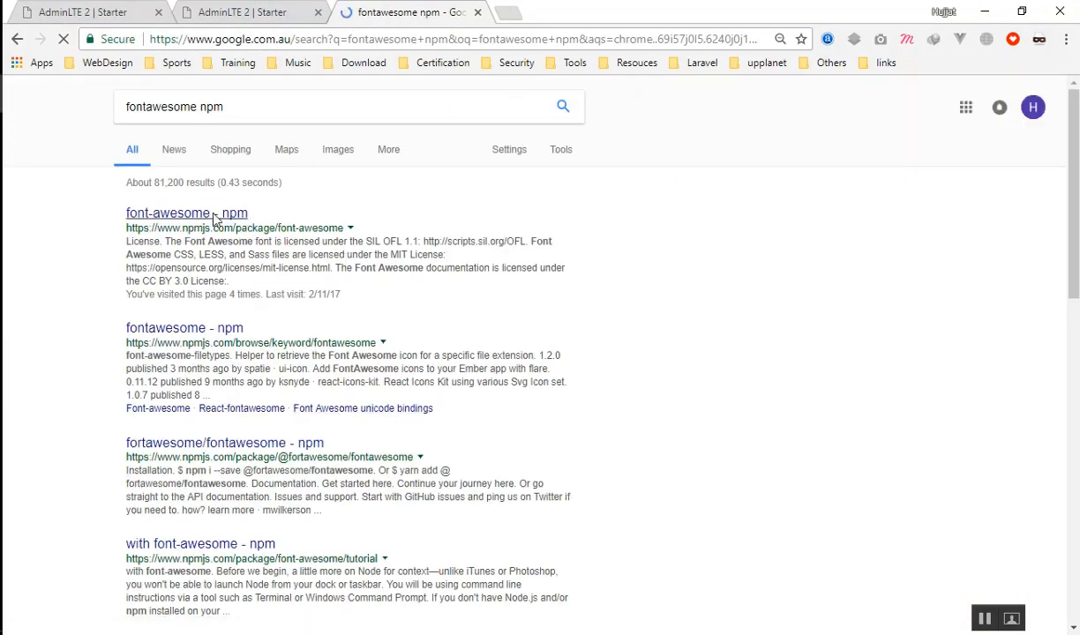
Open the font-awesome package page on npm from the Google results.
left_click(186, 213)
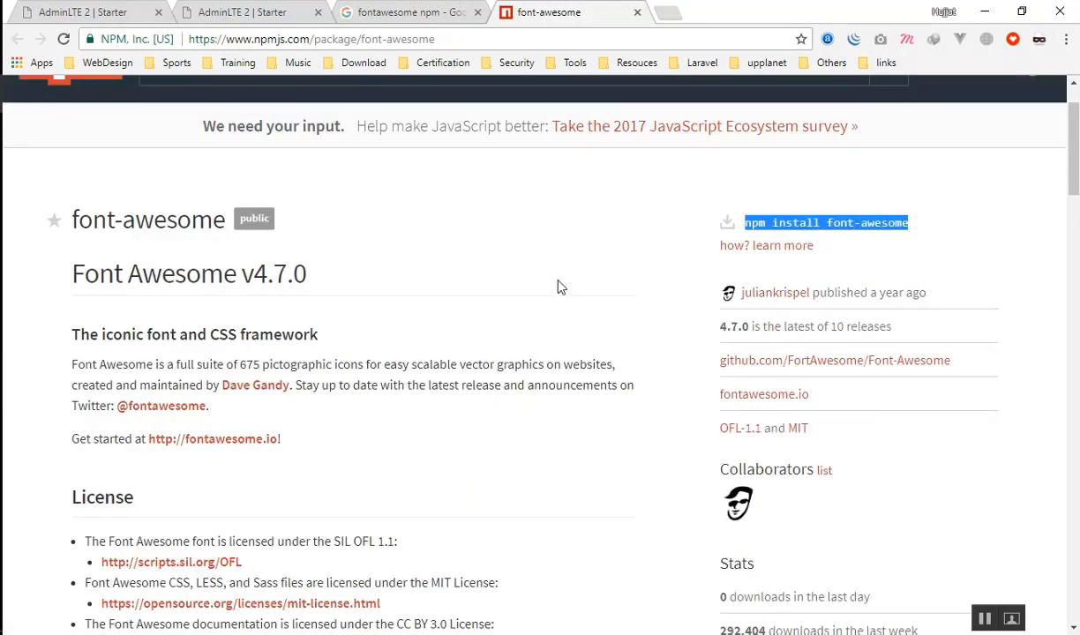
mouse_move(556, 280)
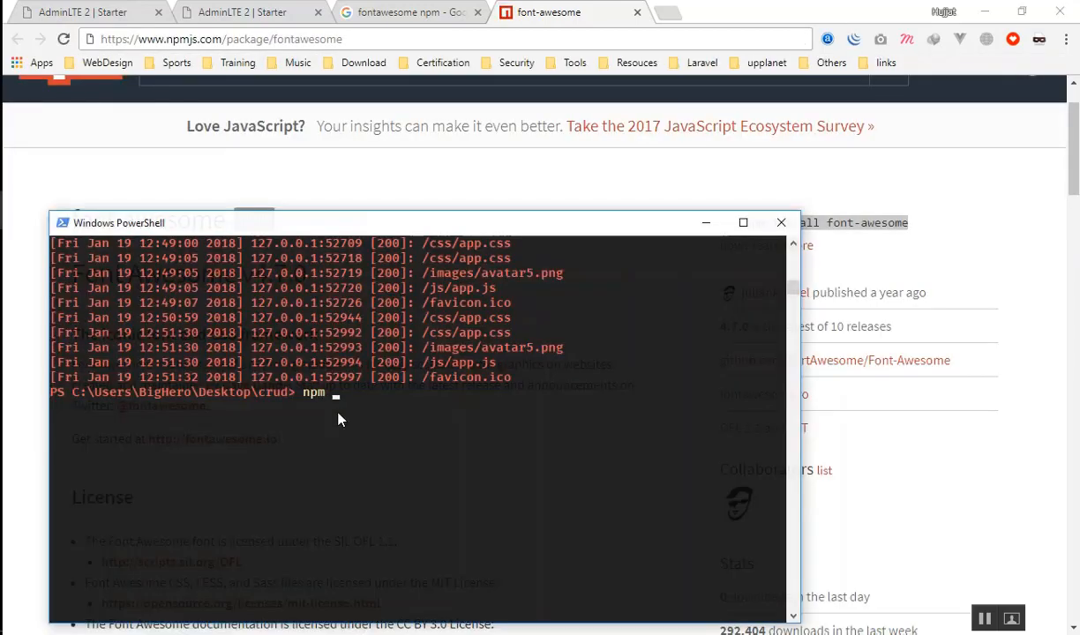
Run npm install font-awesome --save-dev in the crud project.
type("install font-awe")
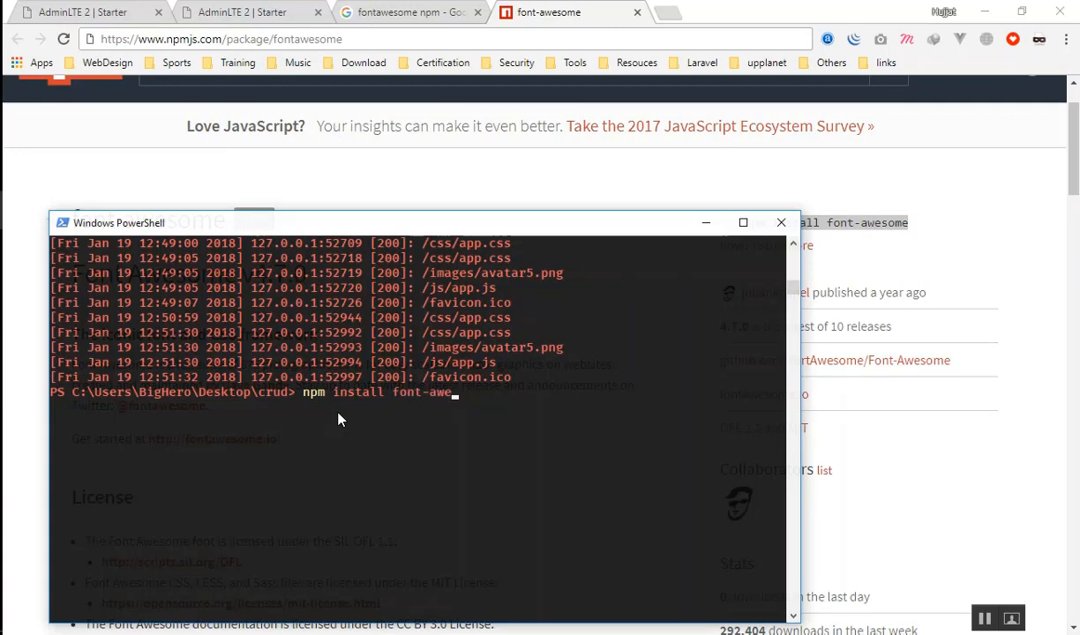
type("some --s")
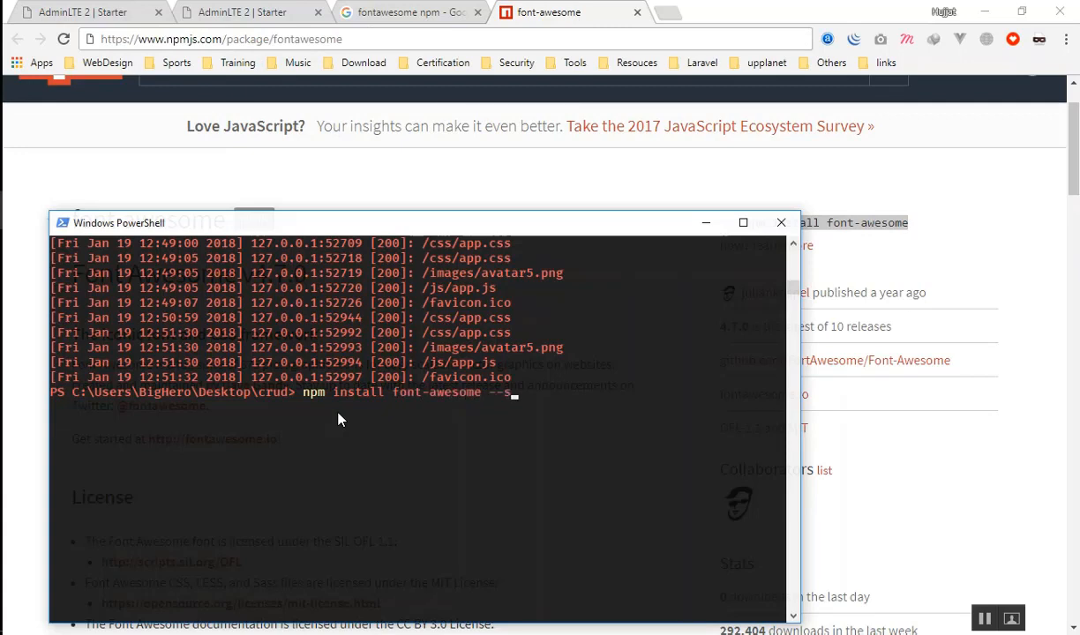
type("ave-dev")
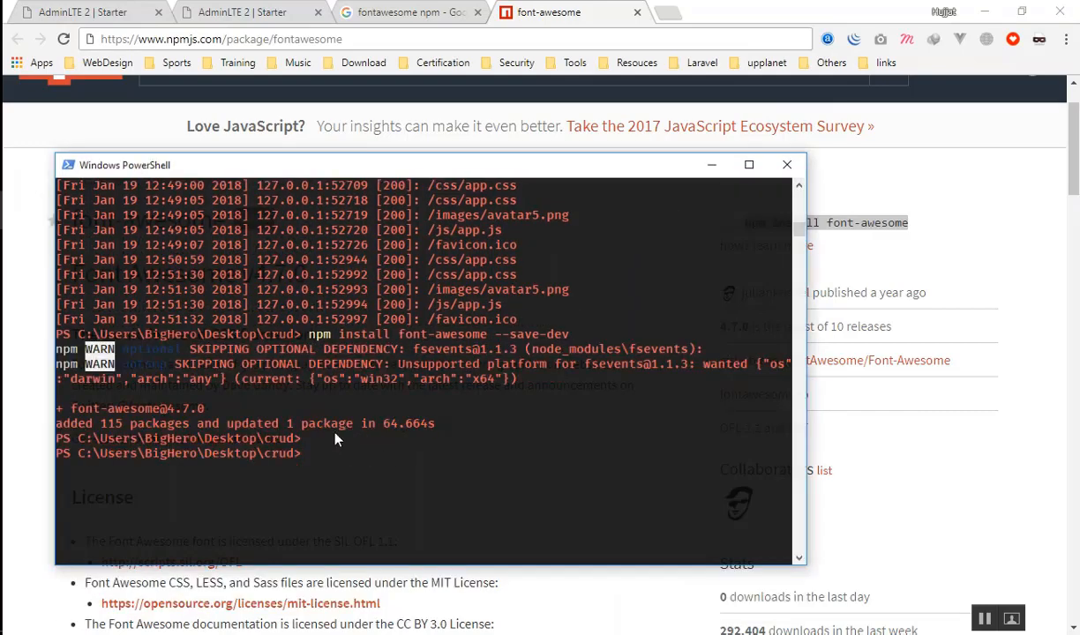
mouse_move(291, 342)
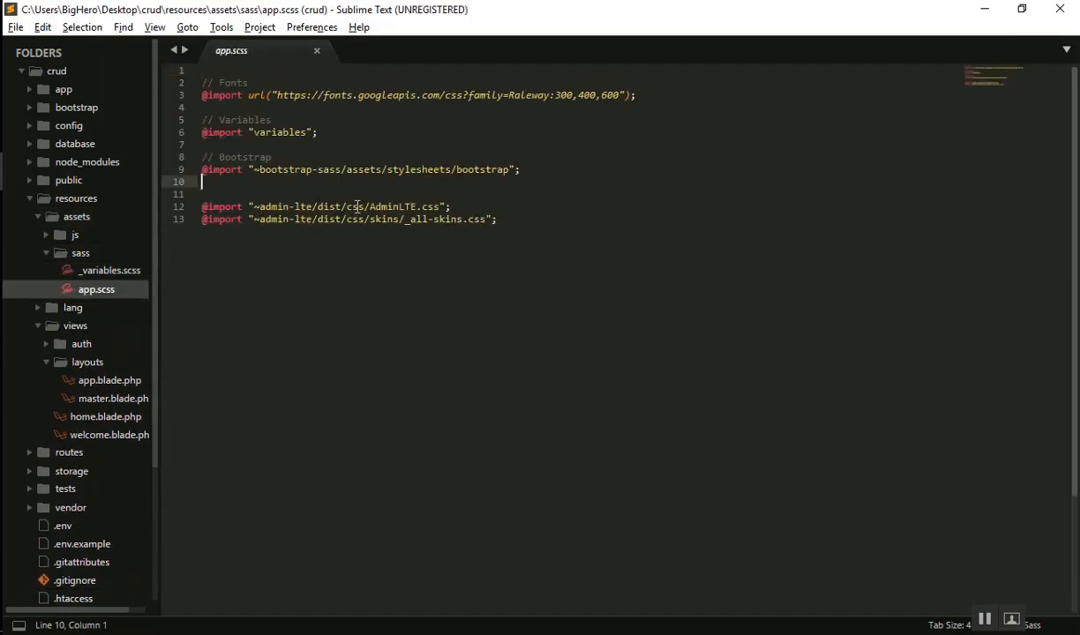
Add $fa-font-path: "../fonts/" !default; and the ~font-awesome/scss/font-awesome import to app.scss, then save.
key("enter")
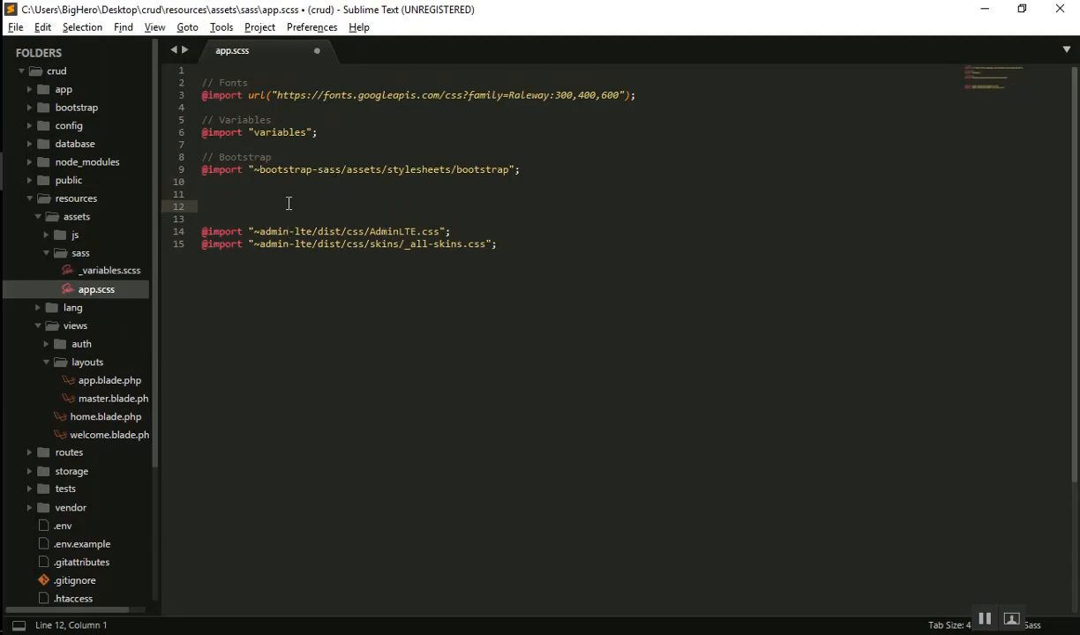
type("$fa-font-path: \"../fonts/\" !default;")
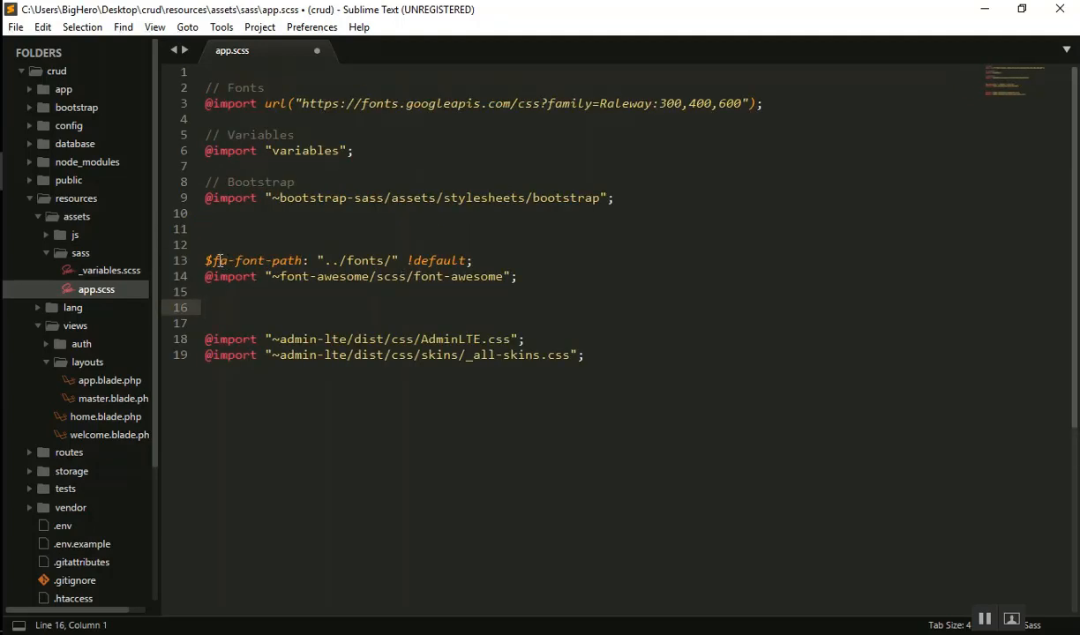
double_click(254, 261)
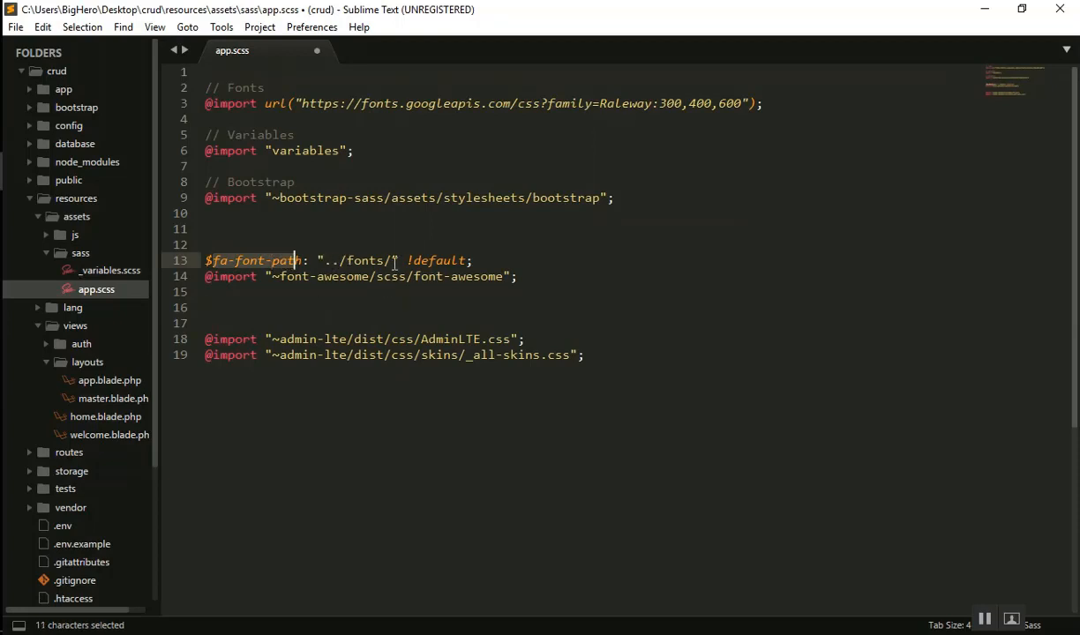
left_click(349, 291)
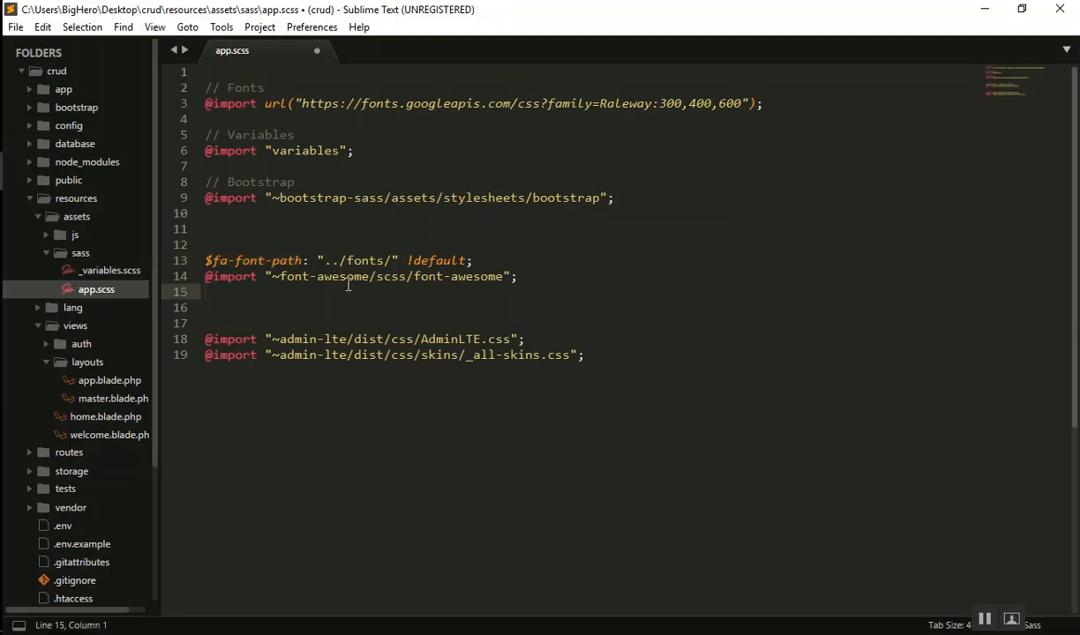
left_click(278, 276)
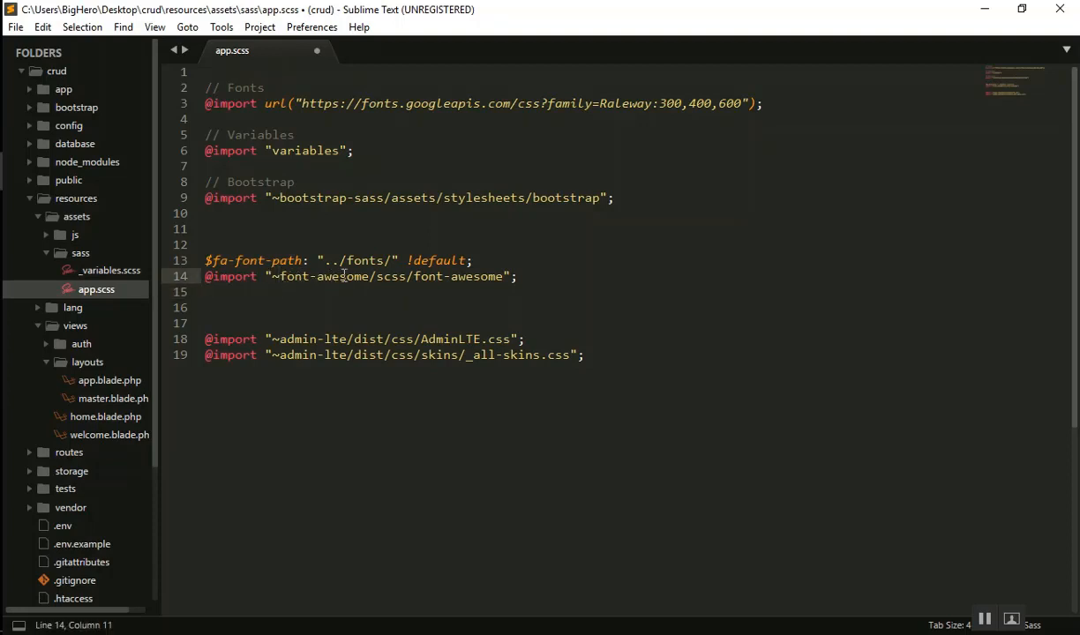
left_click(412, 276)
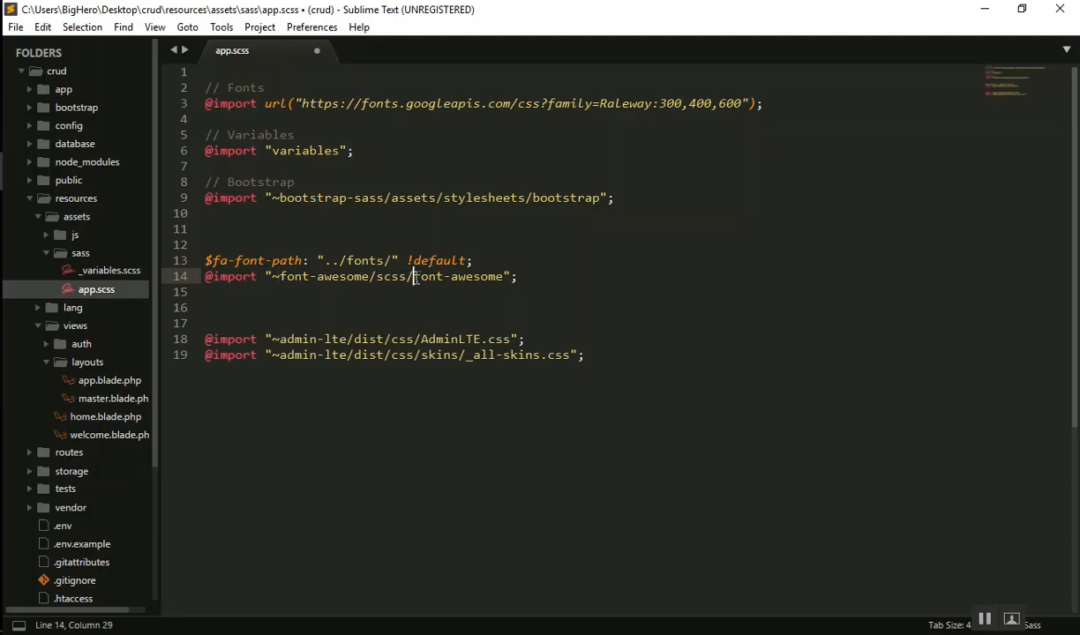
double_click(459, 276)
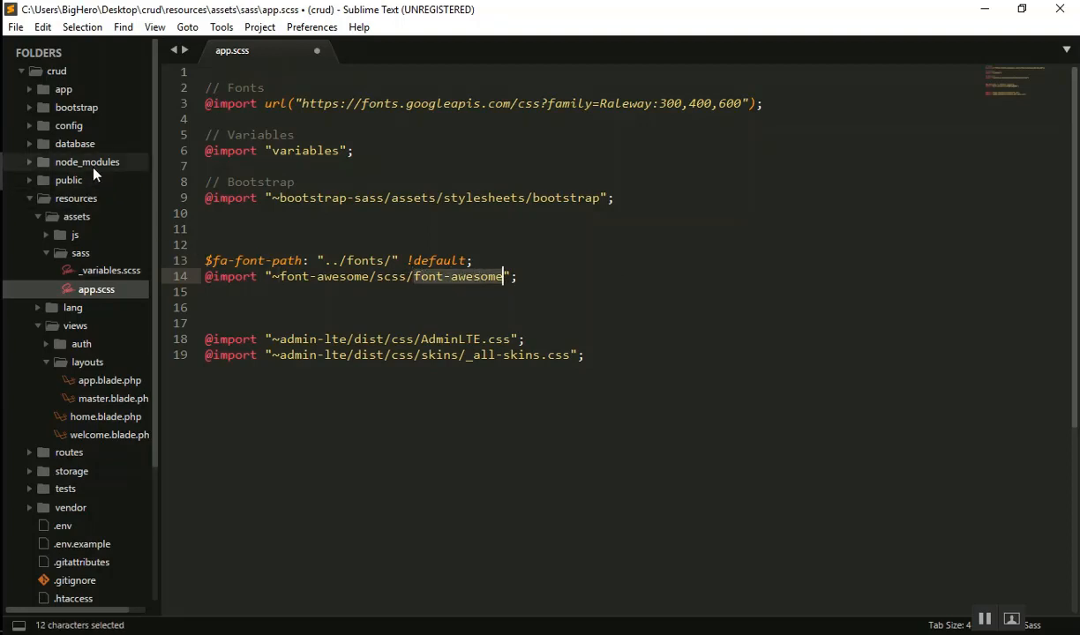
left_click(546, 291)
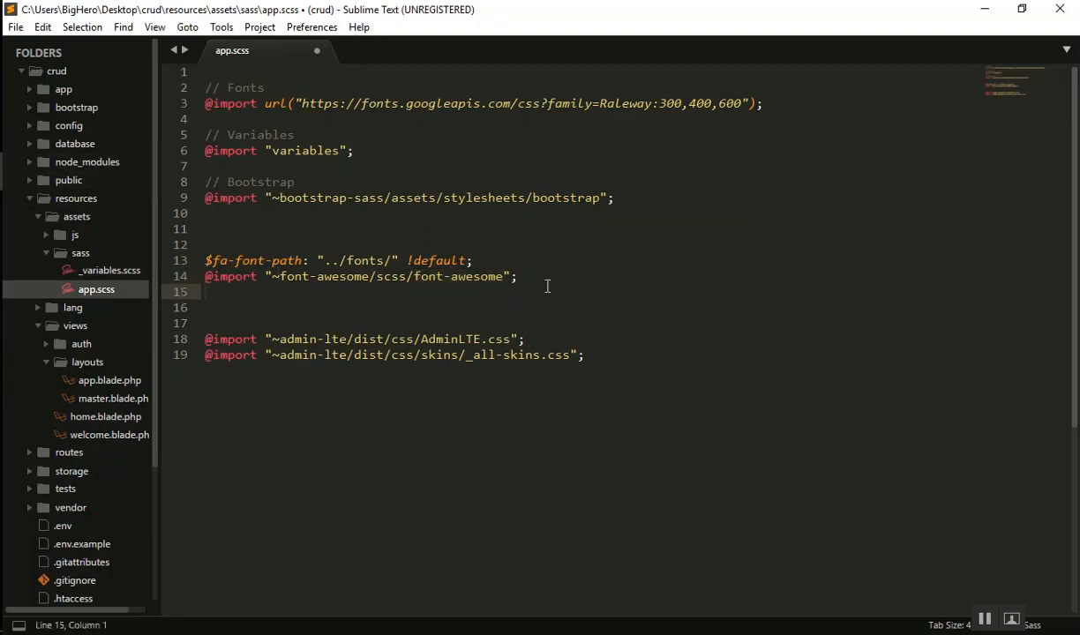
key("ctrl+s")
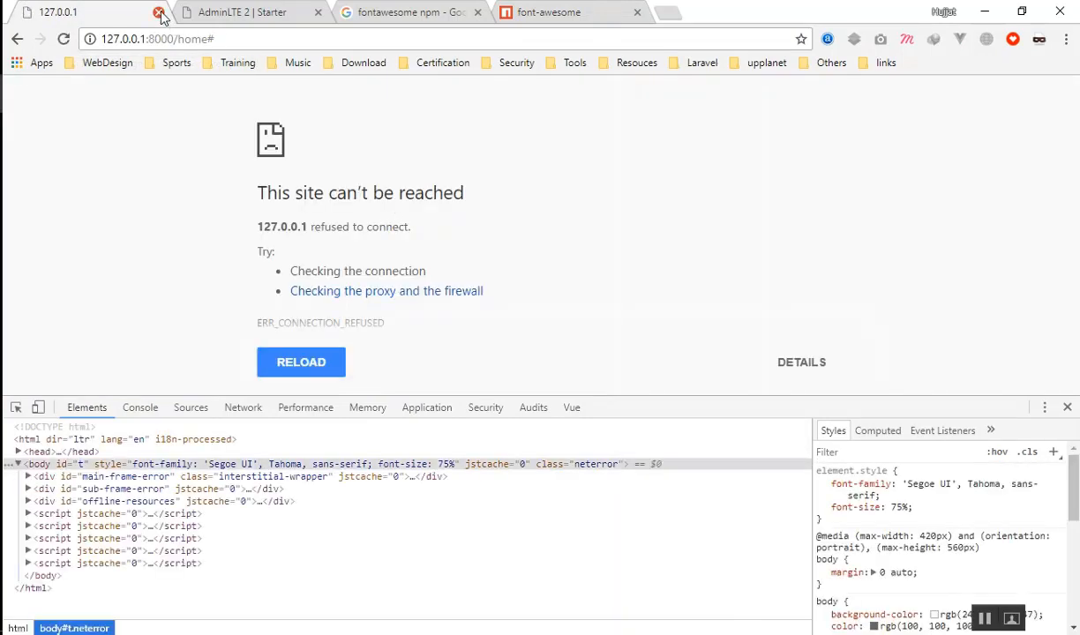
Close the refused 127.0.0.1:8000 tab, inspect the crud.test/home dashboard, then close DevTools.
left_click(160, 11)
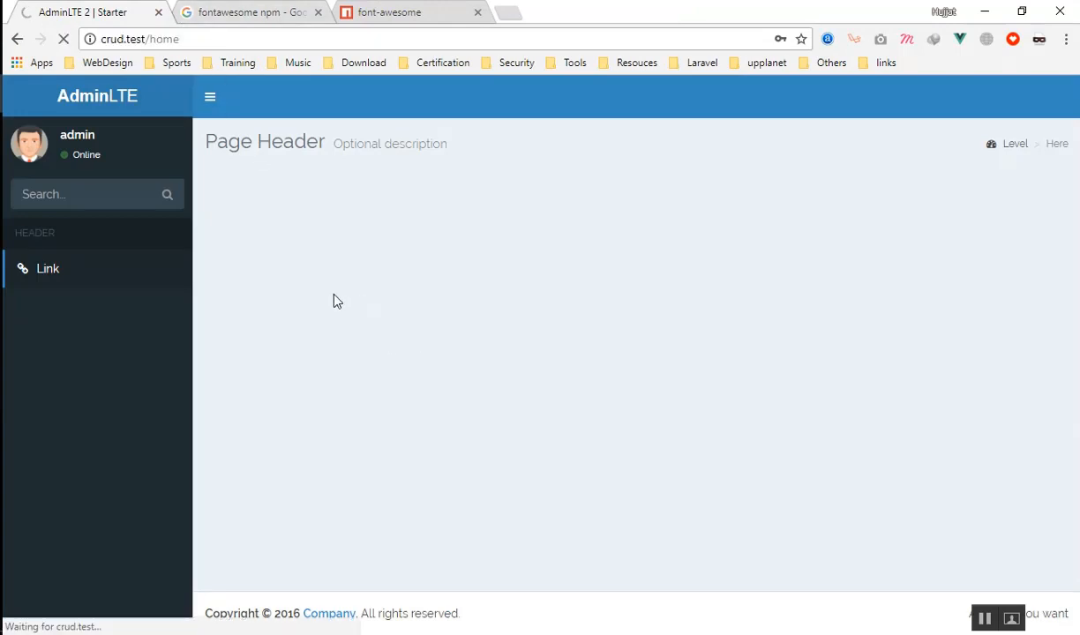
mouse_move(282, 278)
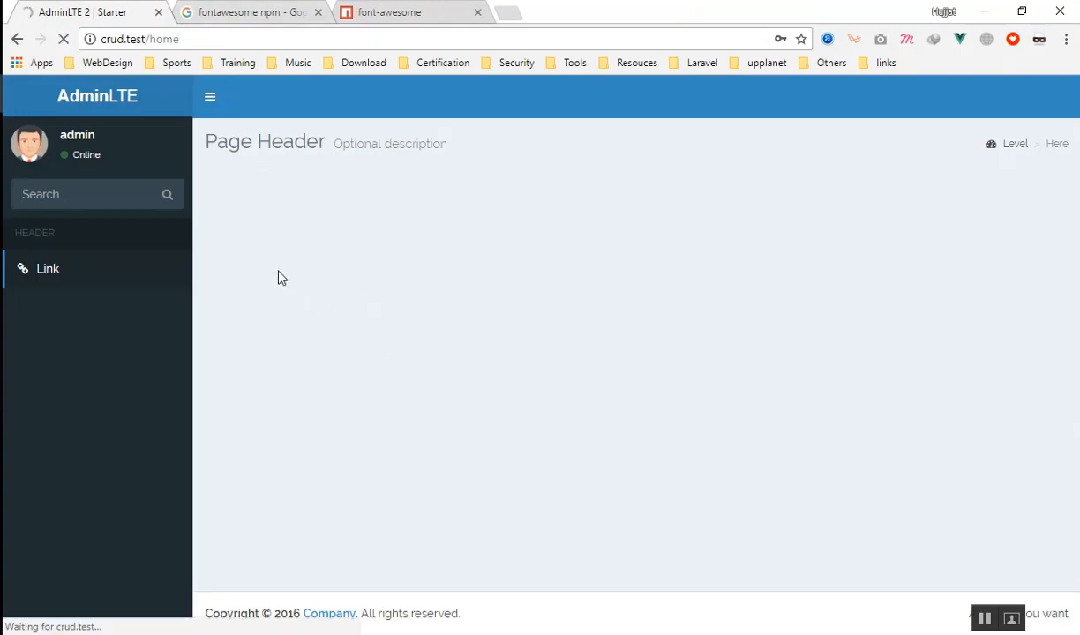
right_click(281, 278)
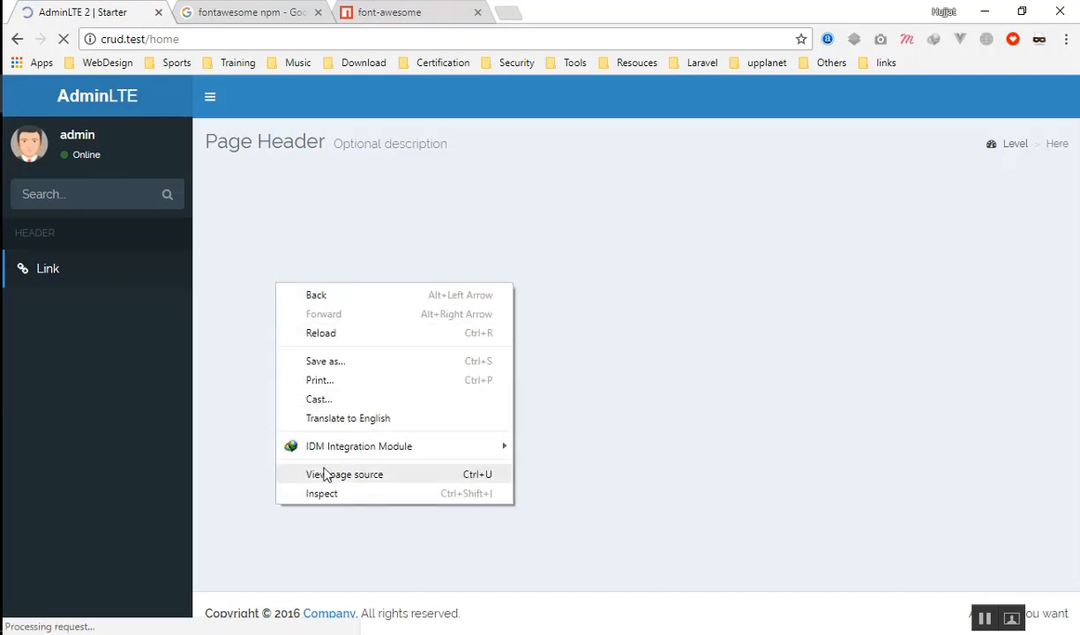
left_click(321, 493)
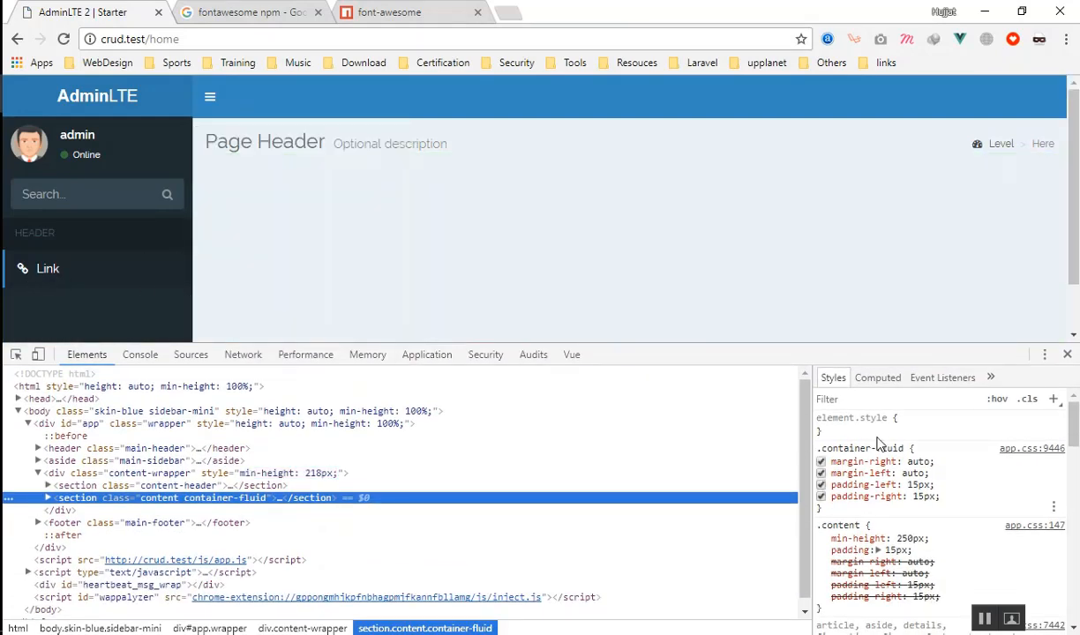
left_click(1067, 354)
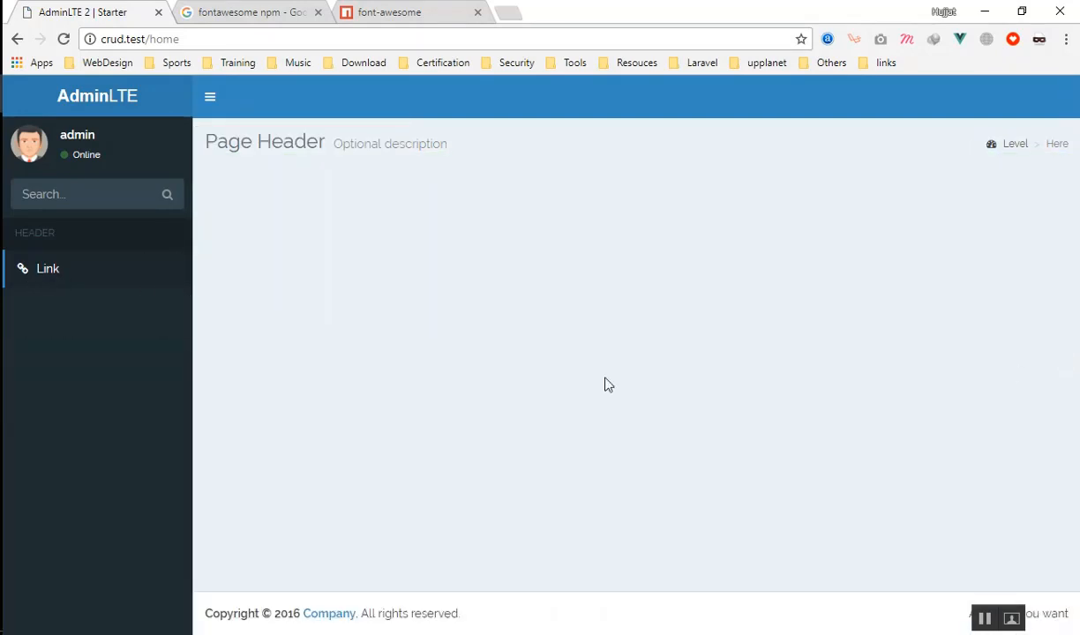
mouse_move(298, 307)
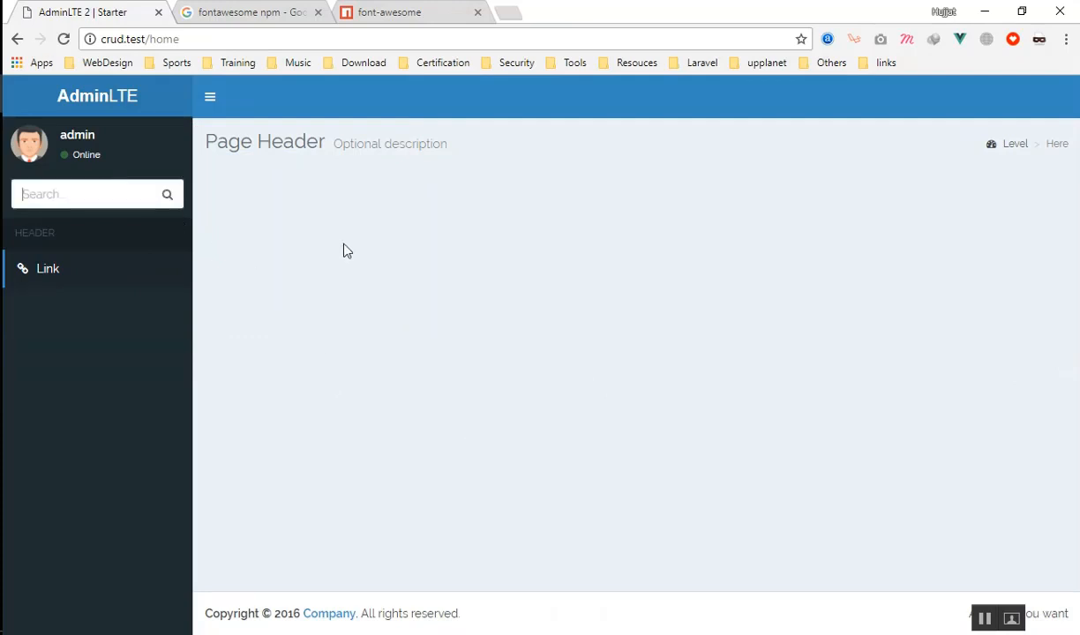
mouse_move(403, 322)
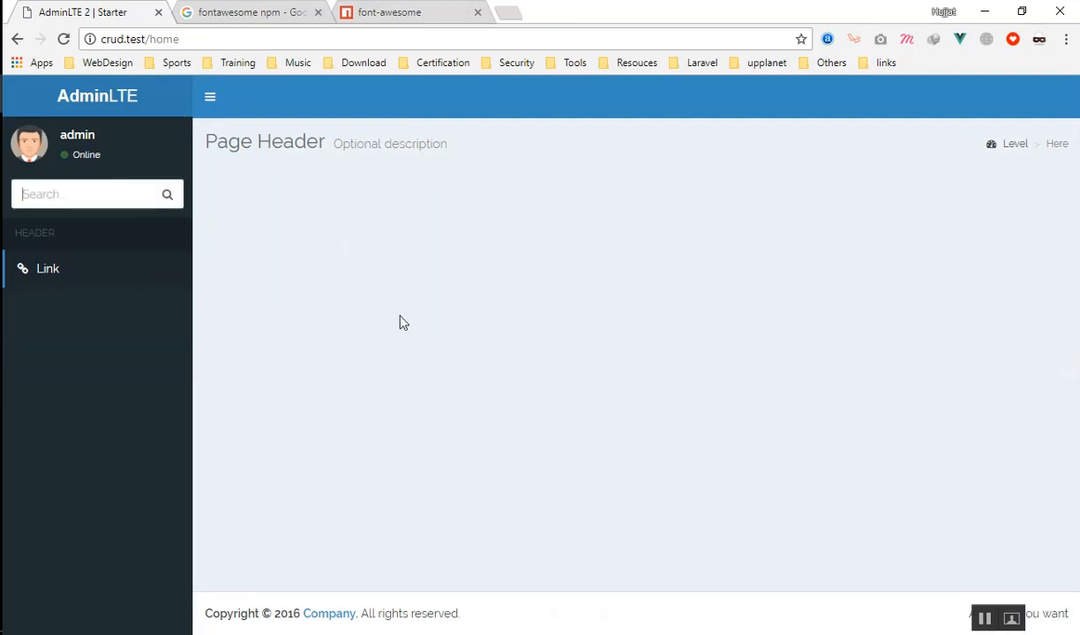
mouse_move(407, 313)
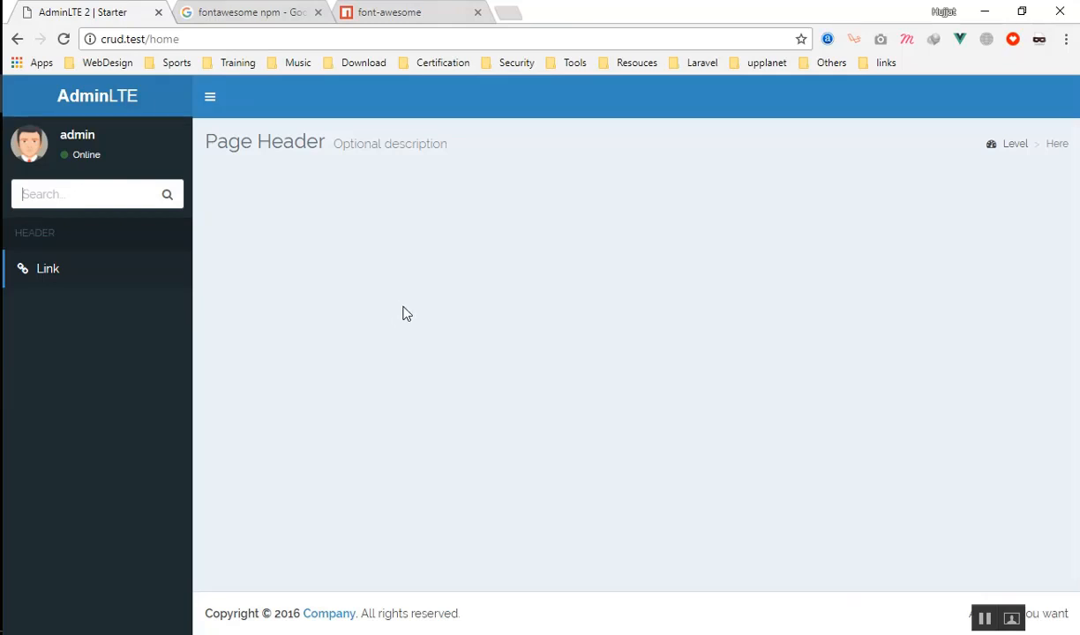